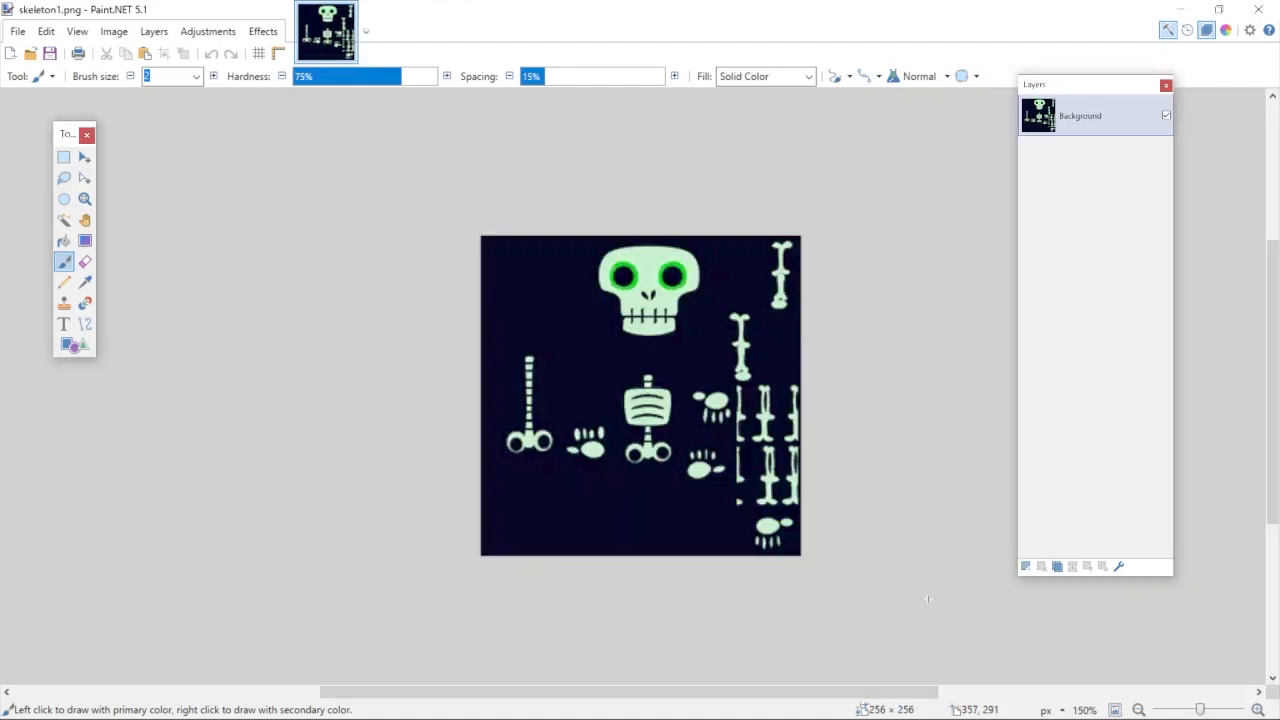
- Sample the teal colour from the reference and lower the skeleton Background layer opacity to 114
left_click(390, 30)
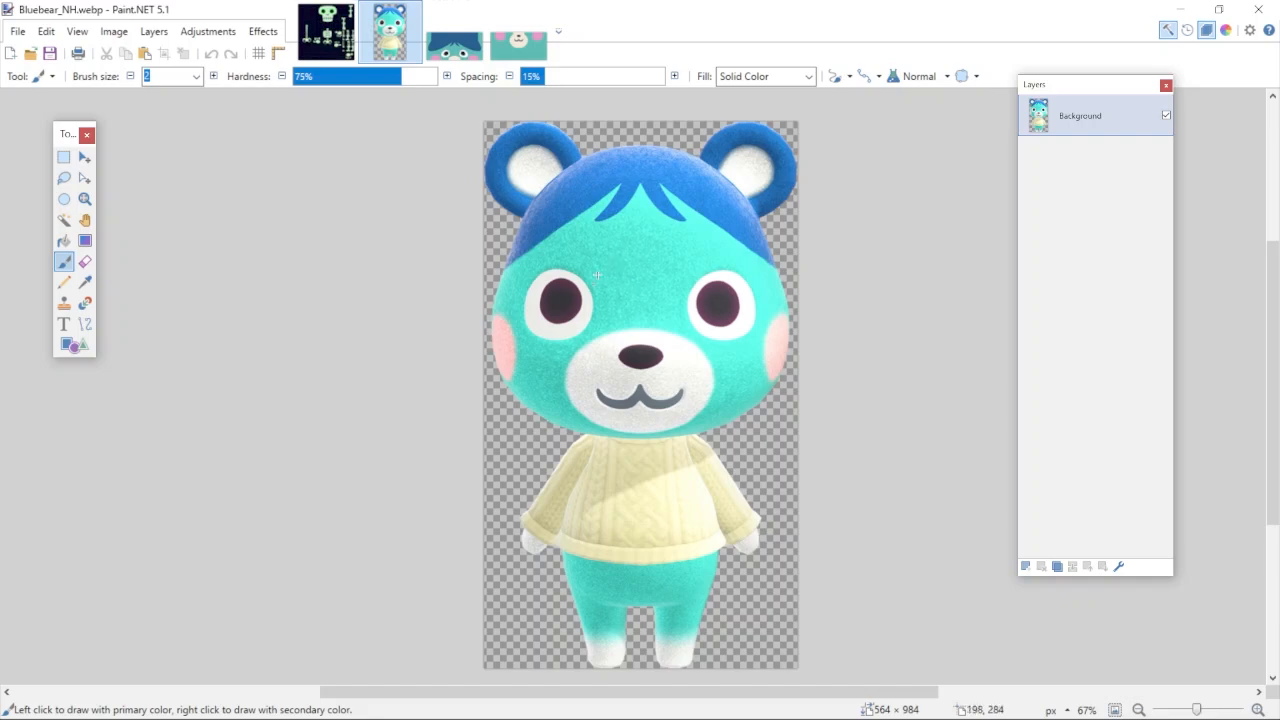
mouse_move(560, 72)
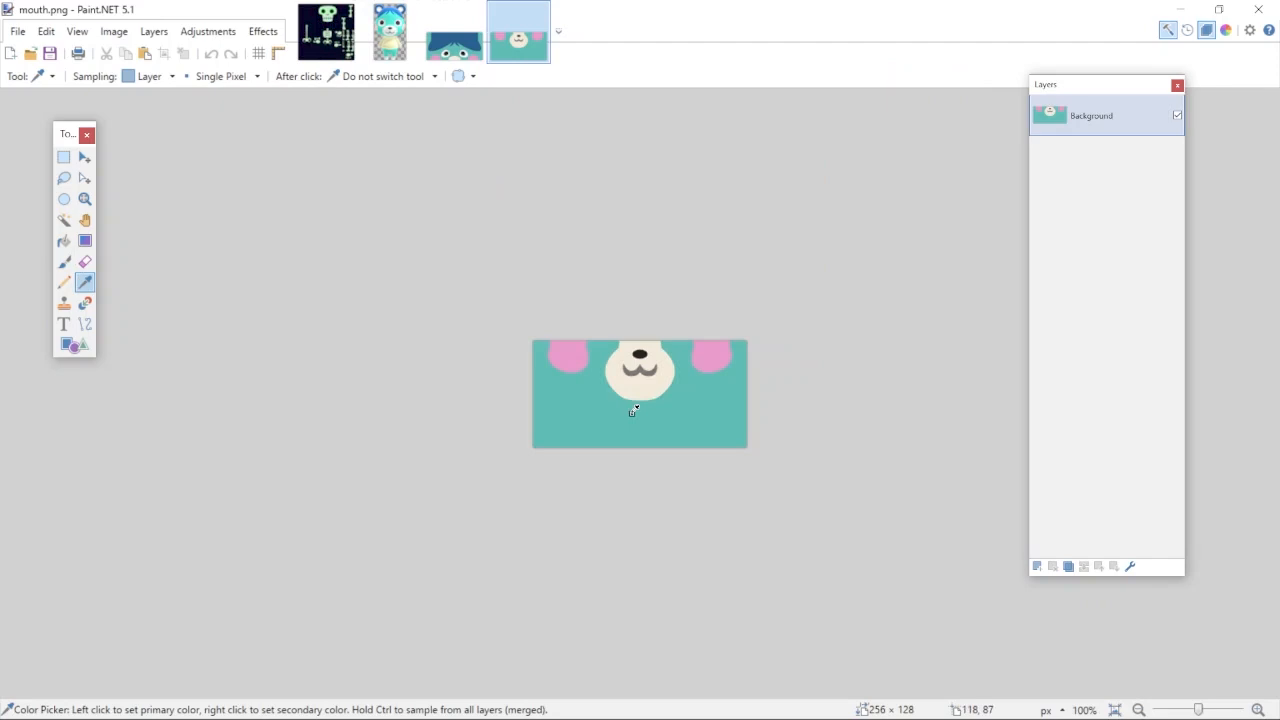
left_click(324, 30)
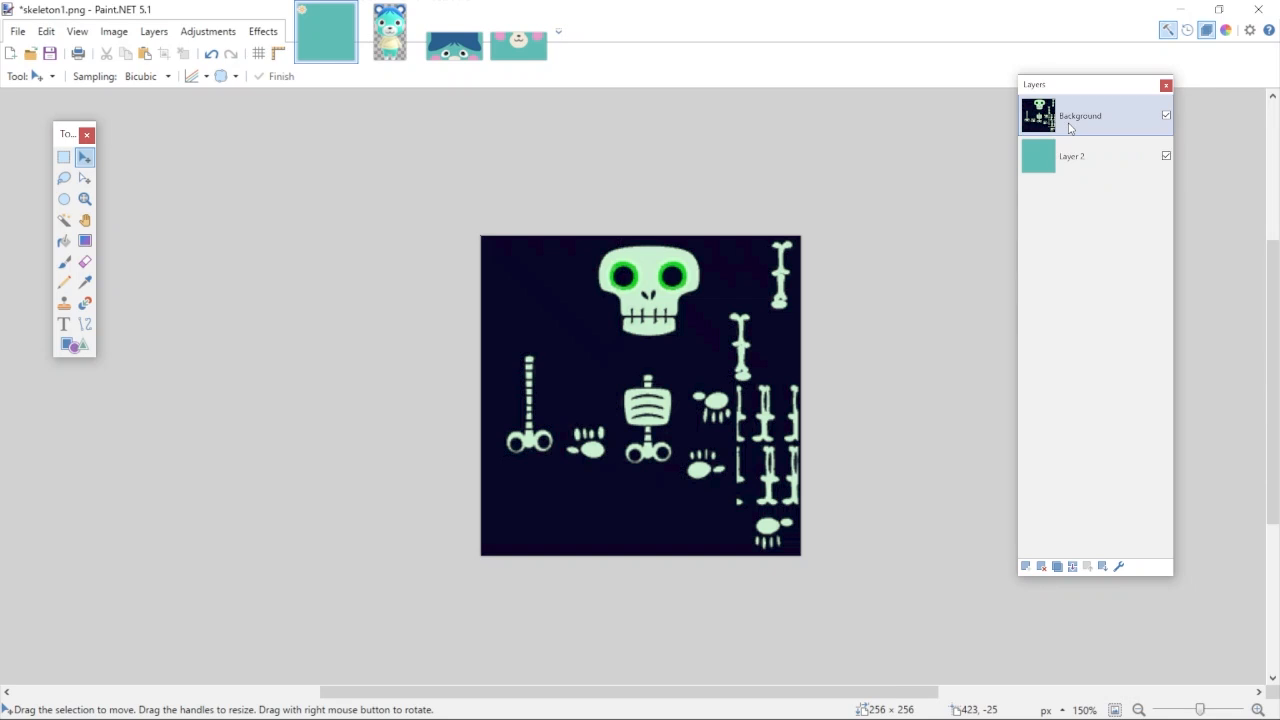
double_click(1080, 114)
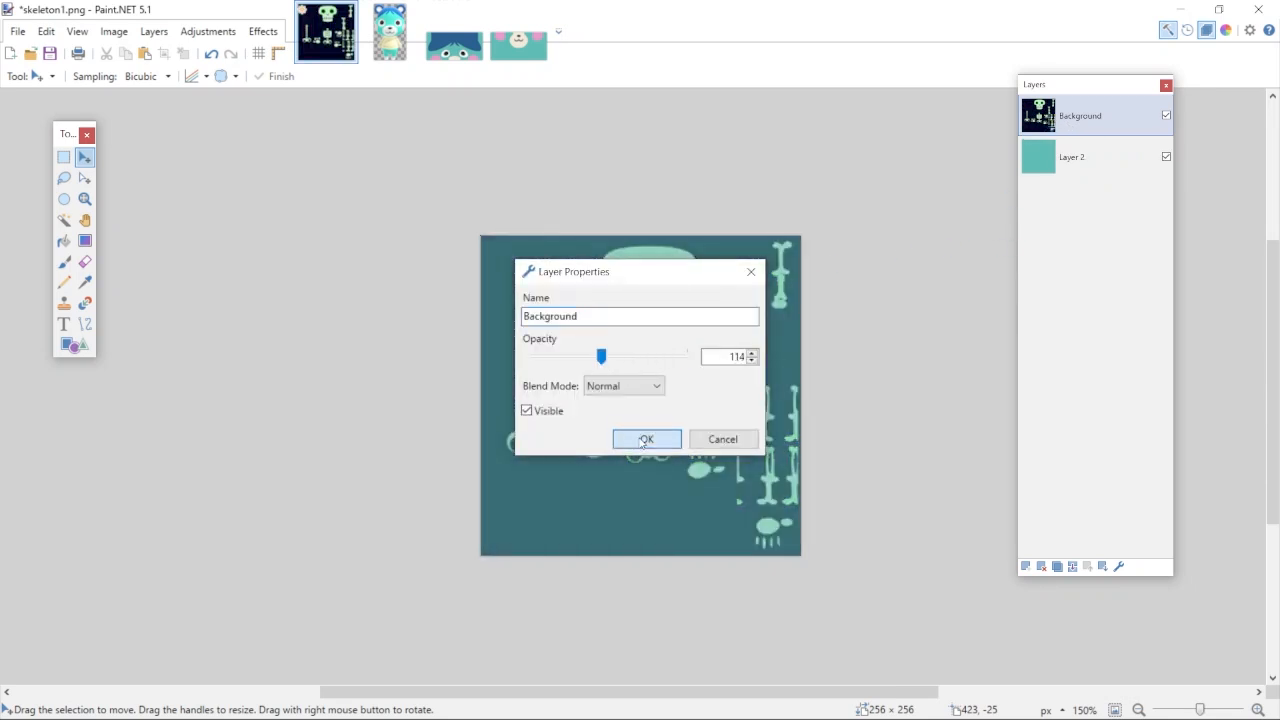
left_click(646, 440)
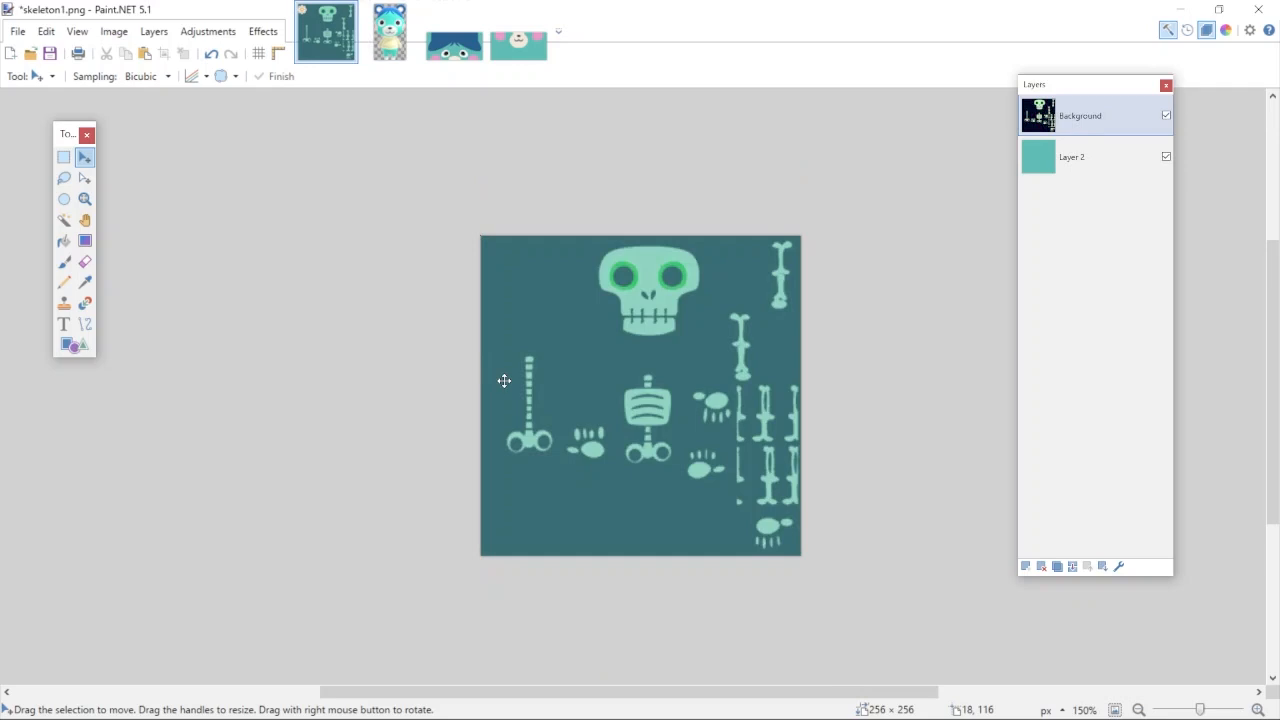
left_click(390, 30)
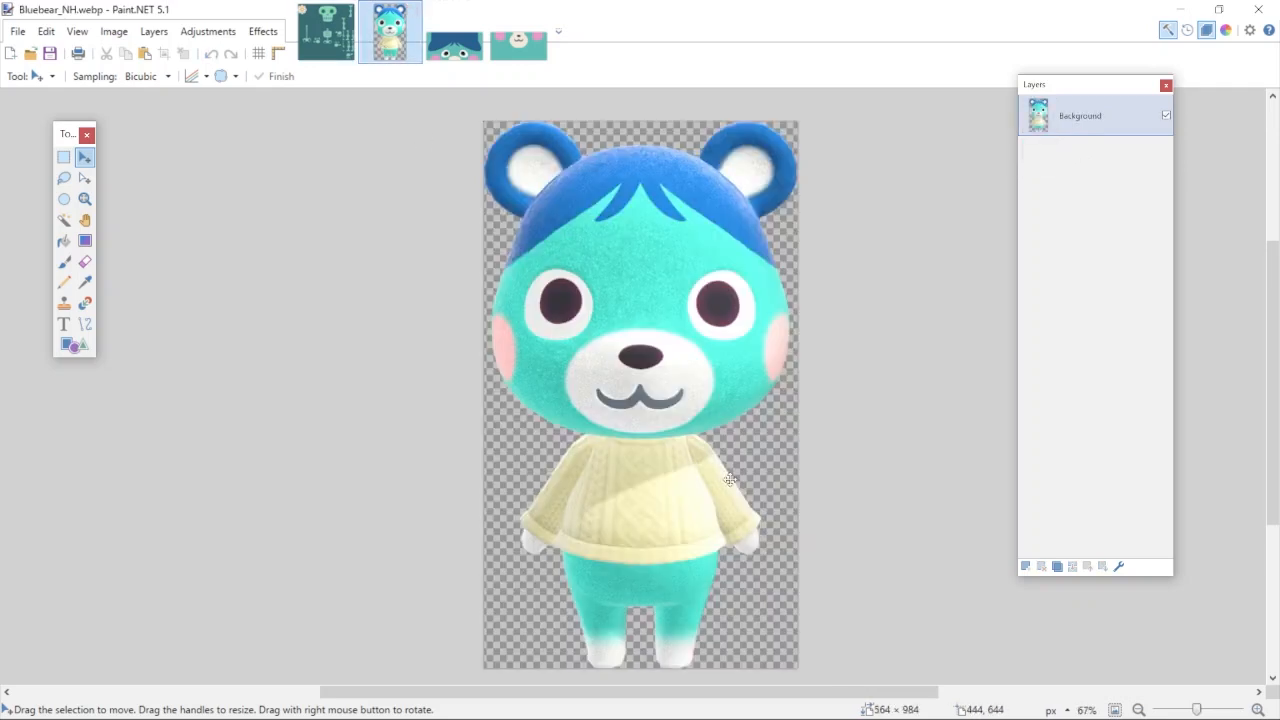
mouse_move(692, 648)
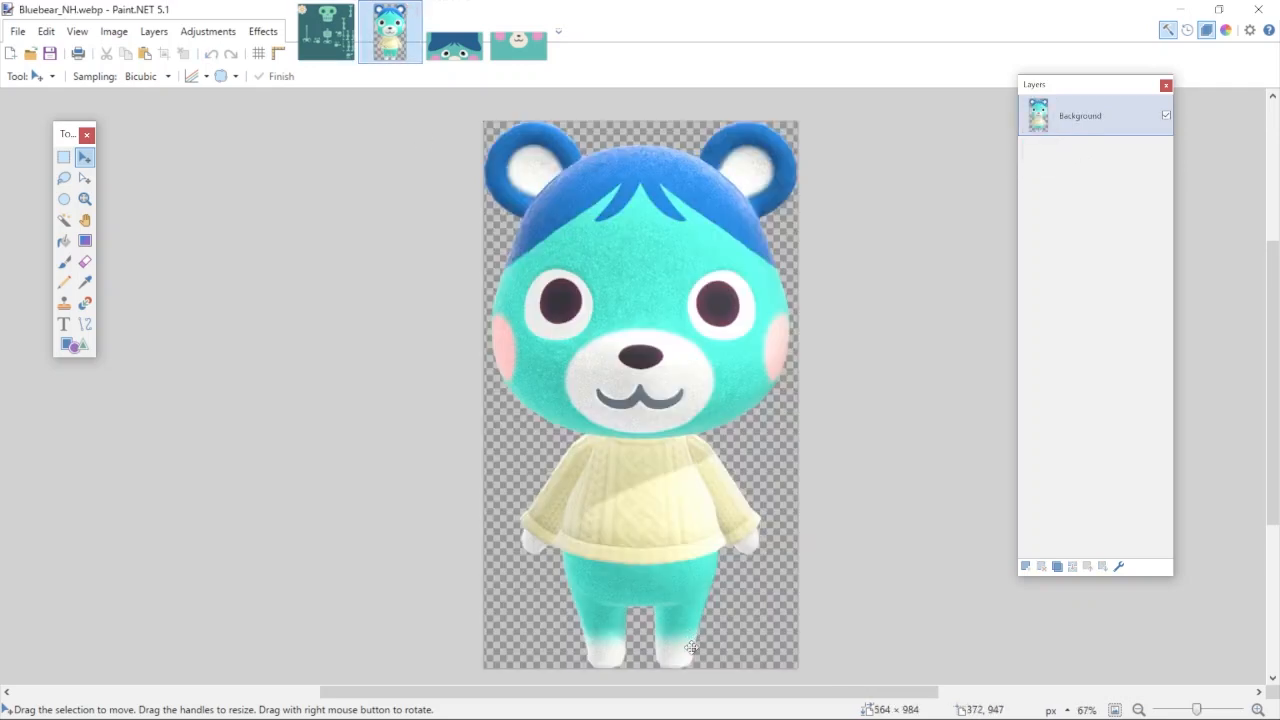
- Sample the cream muzzle colour from mouth.png and draw filled cream rectangles over the paw areas on Layer 2
left_click(64, 240)
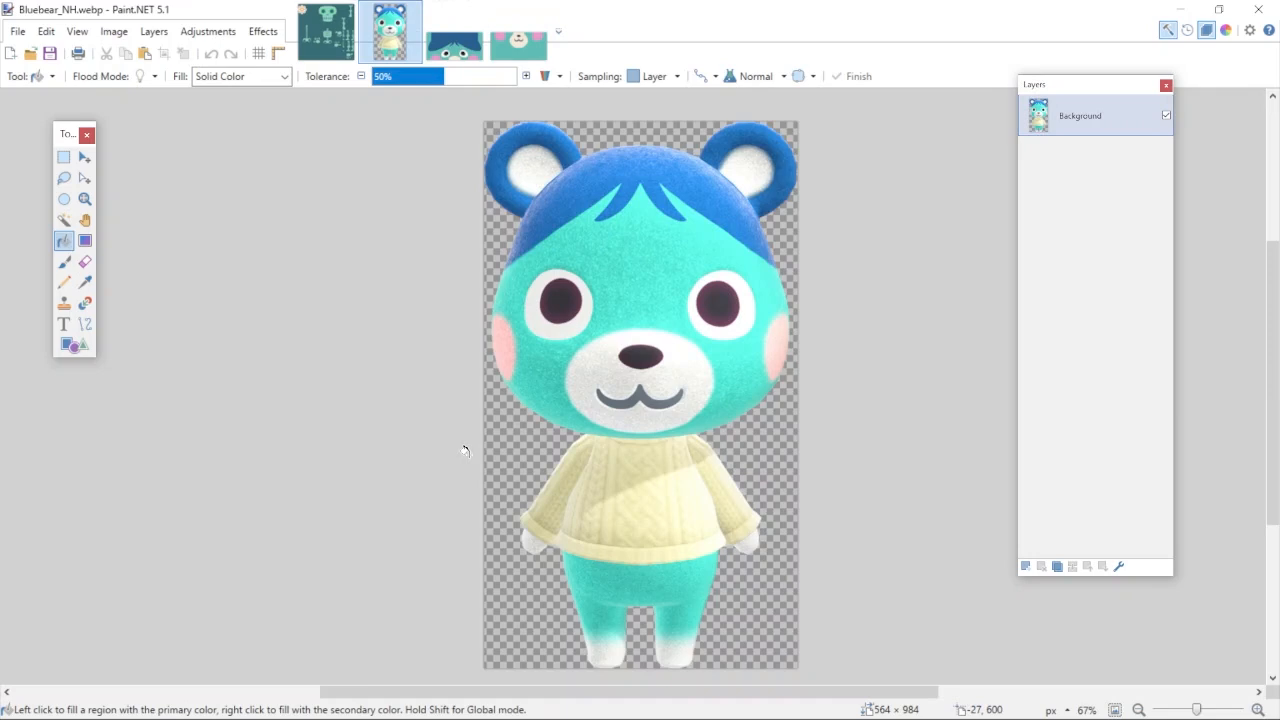
left_click(518, 32)
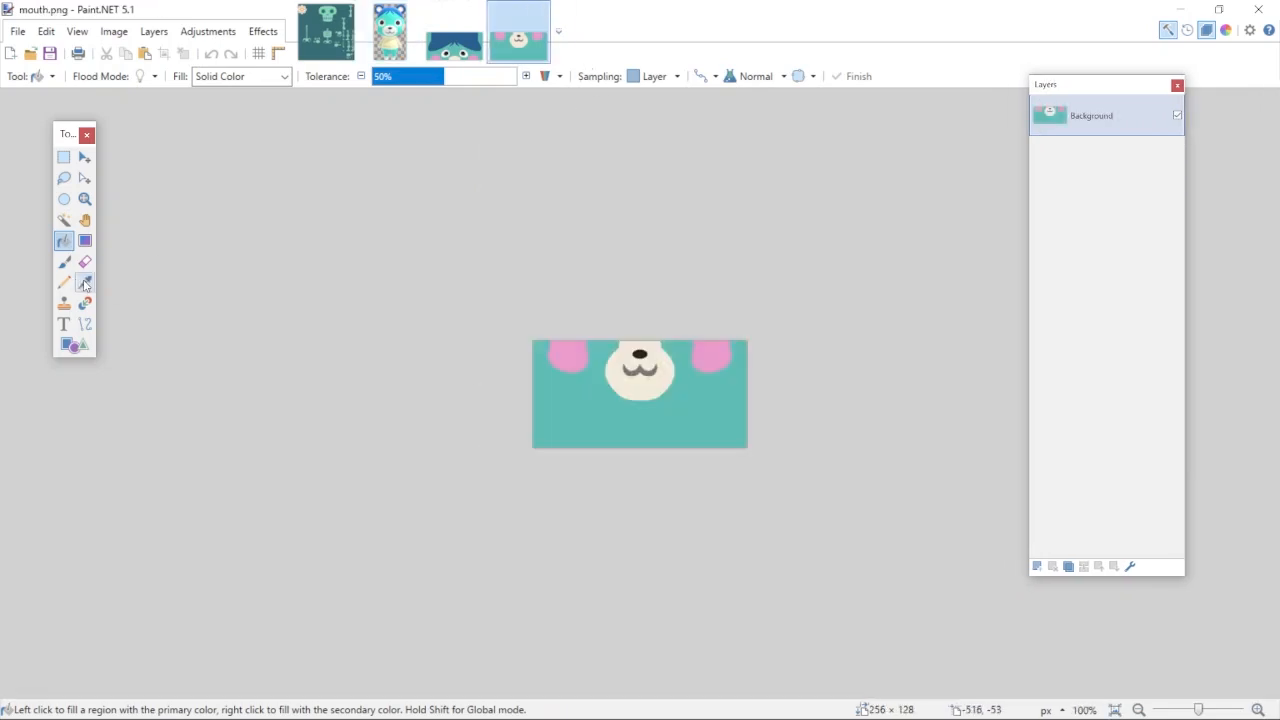
left_click(324, 32)
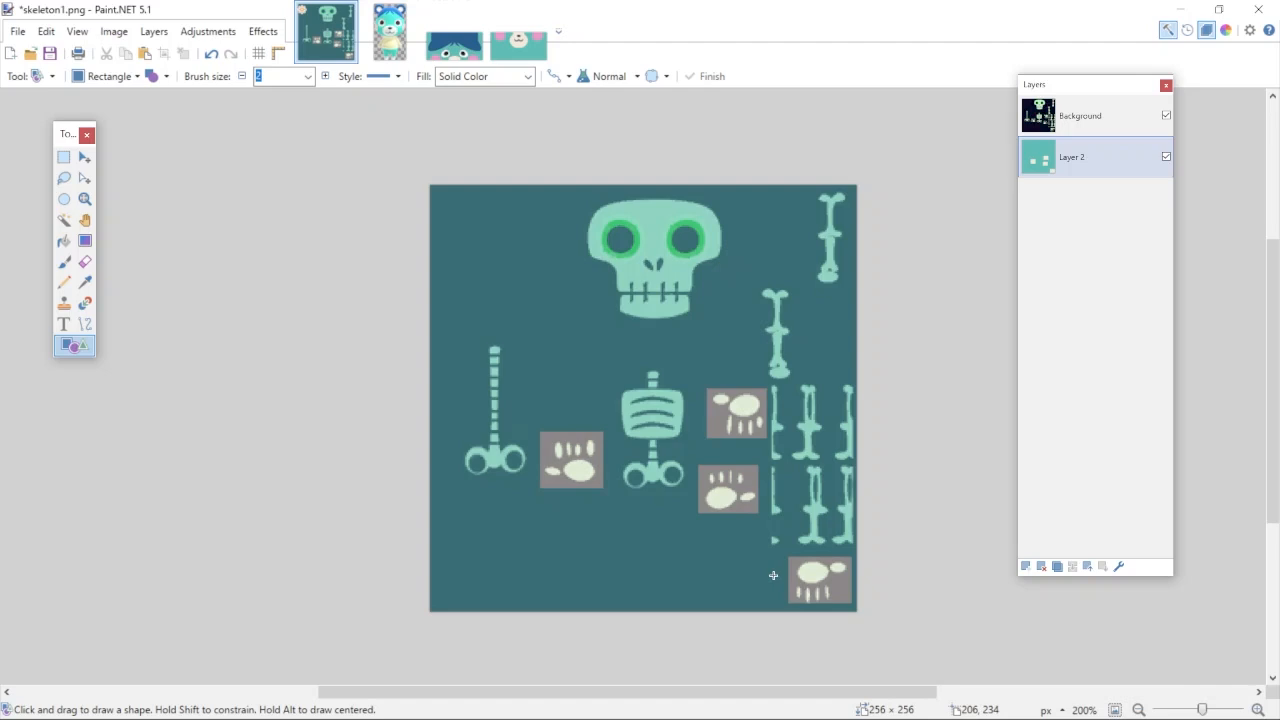
mouse_move(786, 560)
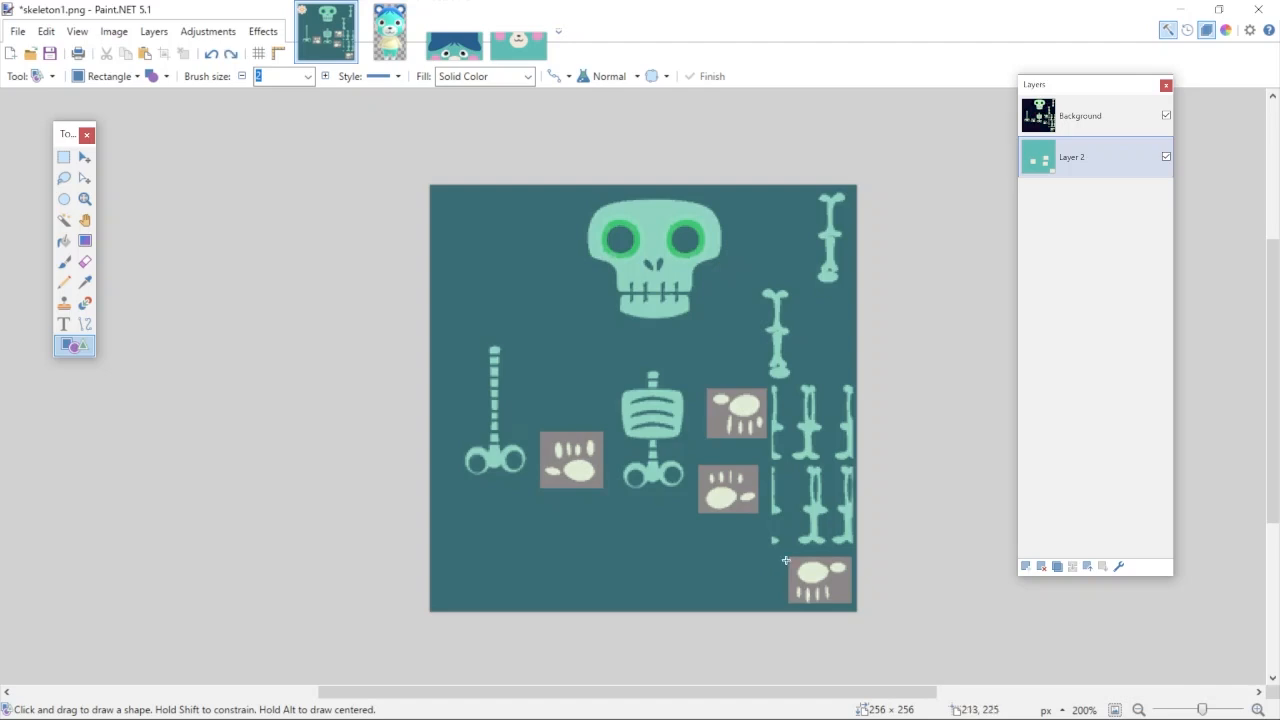
left_click_drag(784, 558, 738, 604)
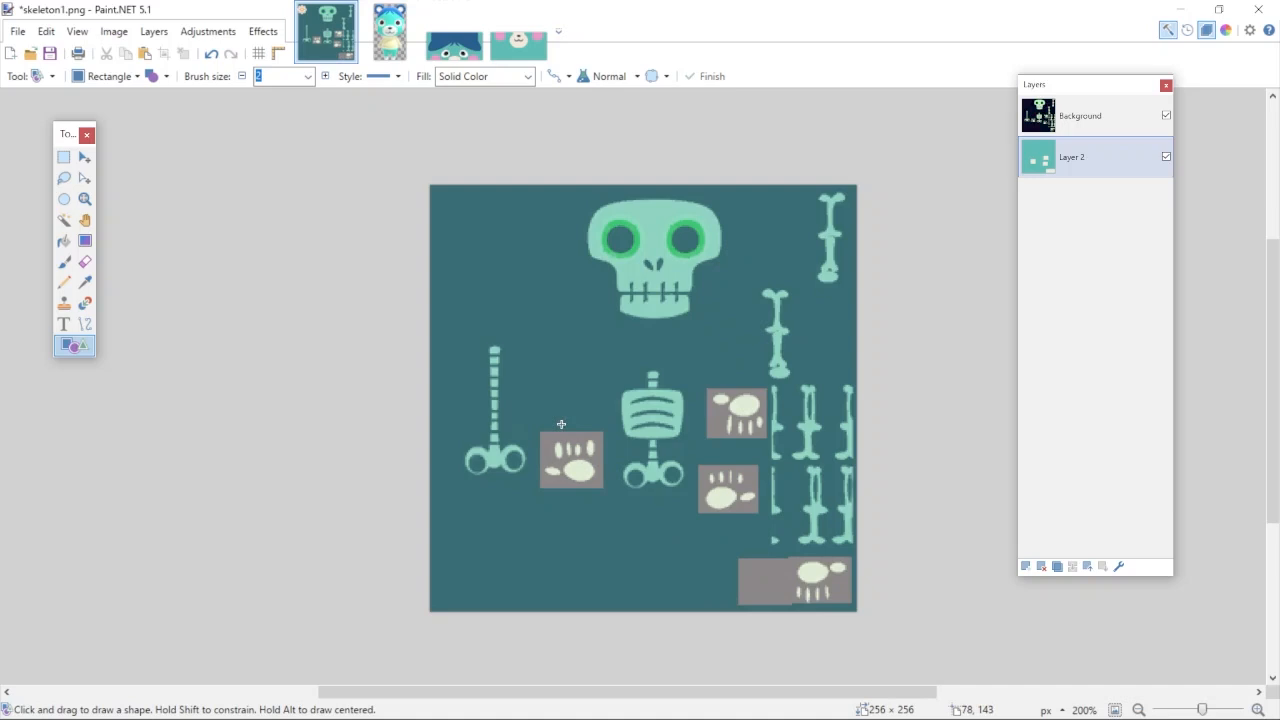
mouse_move(548, 436)
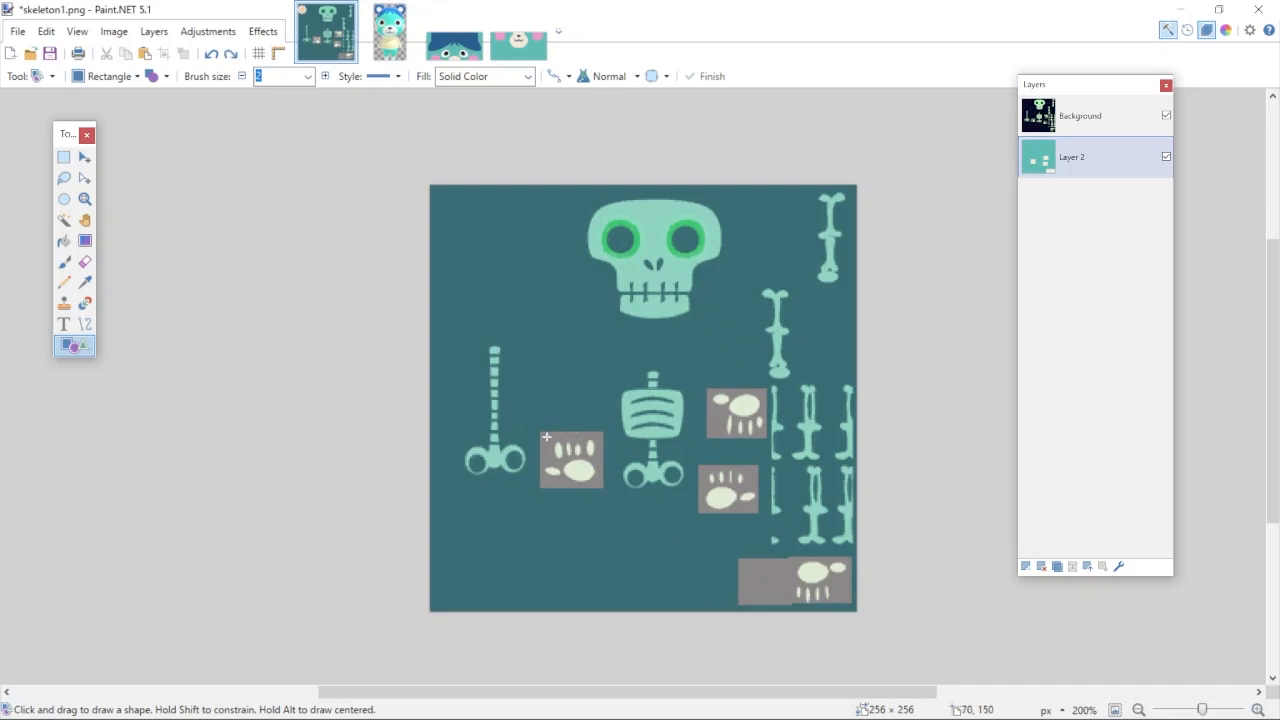
left_click_drag(548, 436, 600, 380)
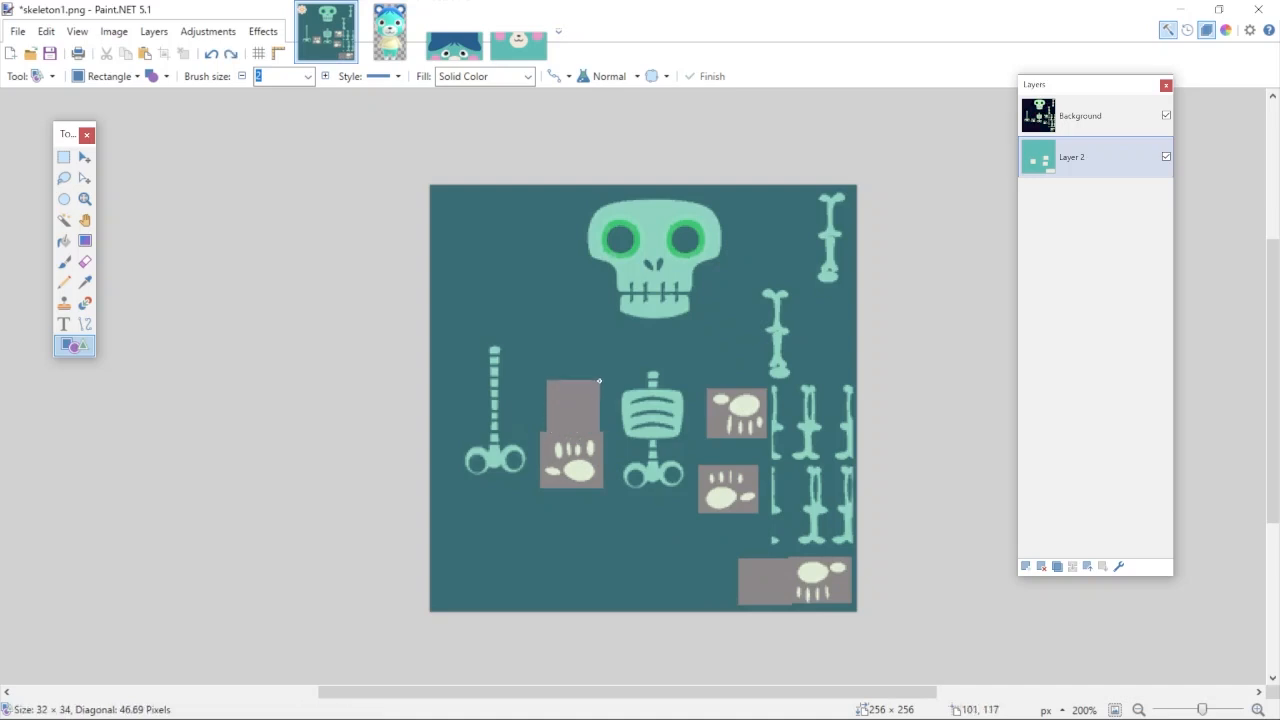
left_click(1166, 114)
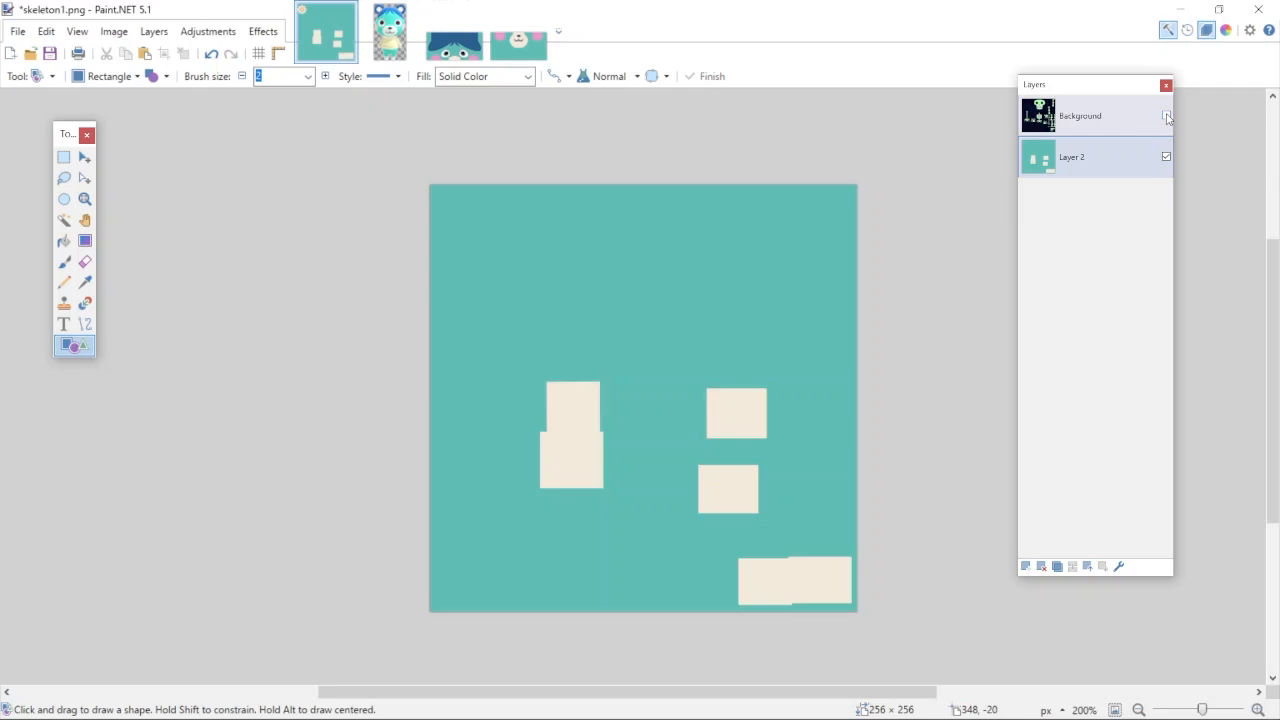
left_click(390, 32)
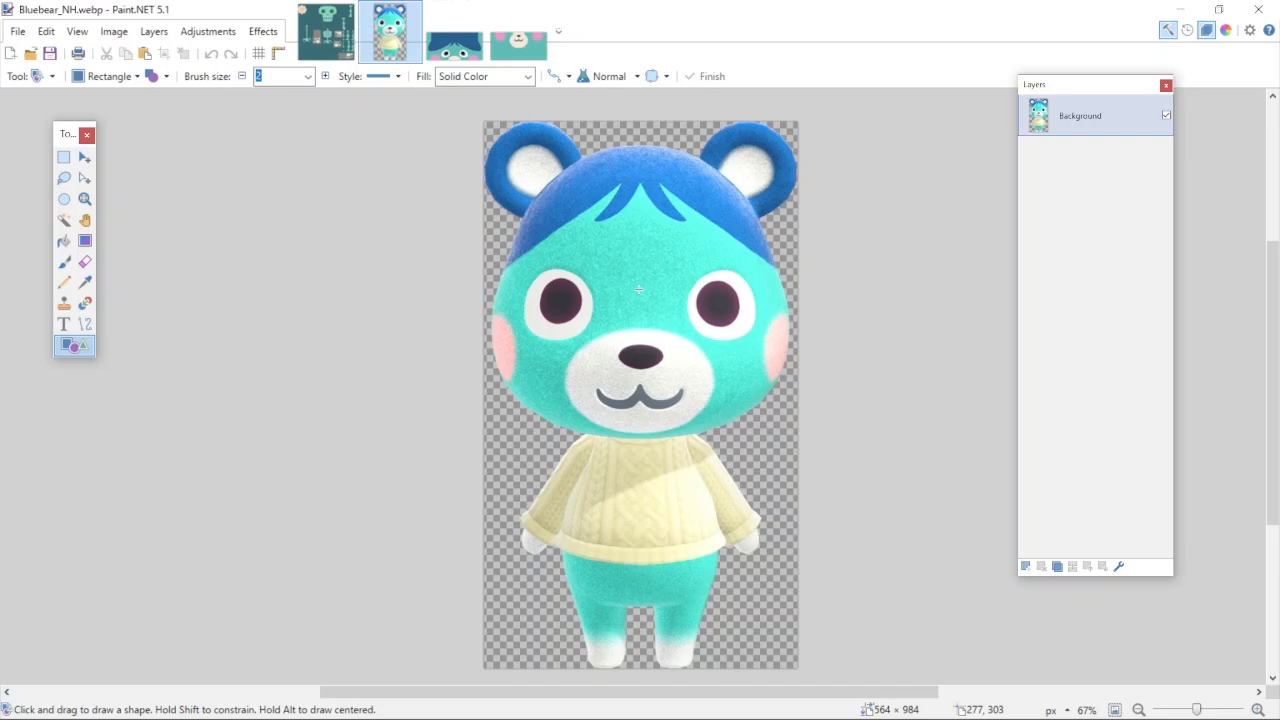
- Bring in eye.png as the bear face layer and hide the skeleton Background layer
left_click(454, 30)
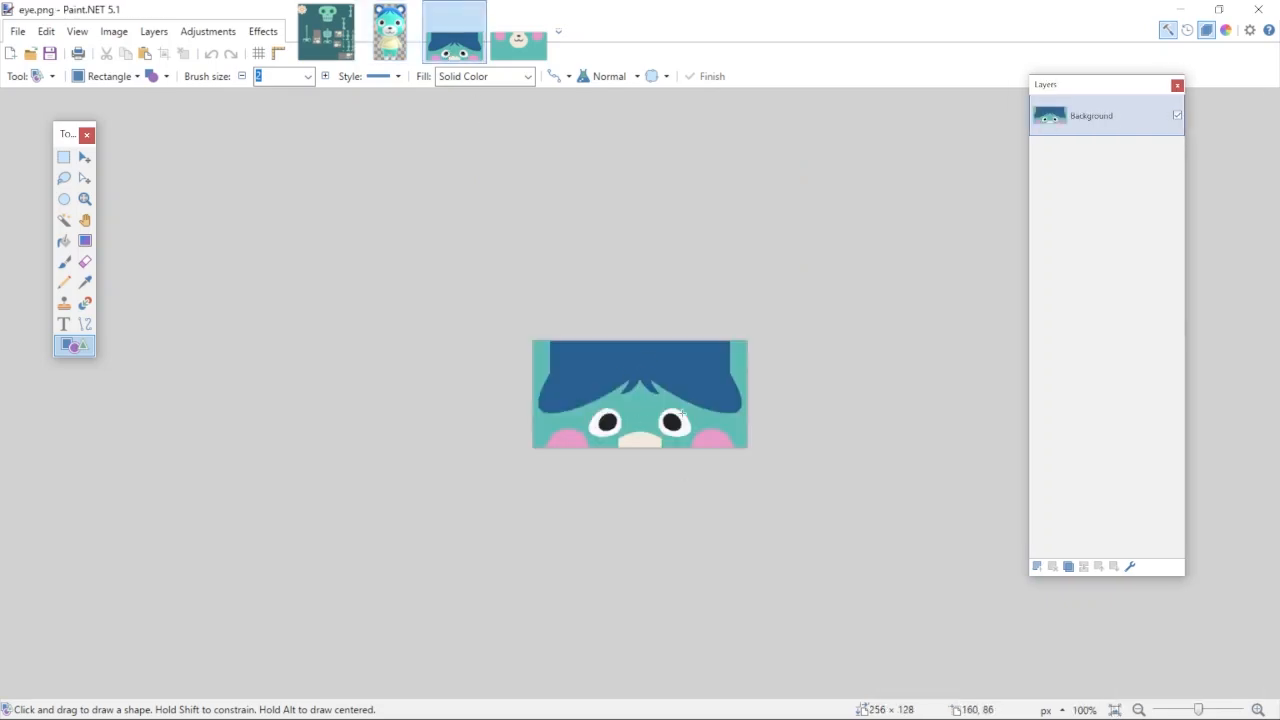
mouse_move(290, 222)
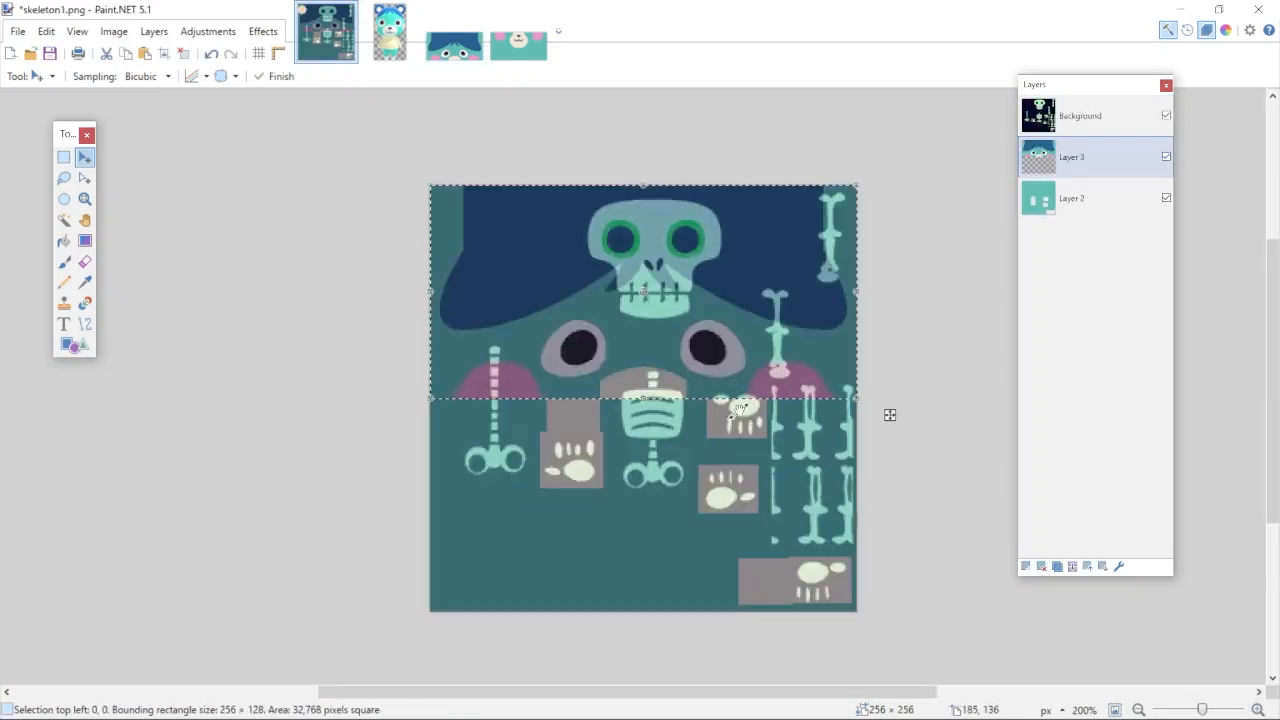
left_click(1166, 114)
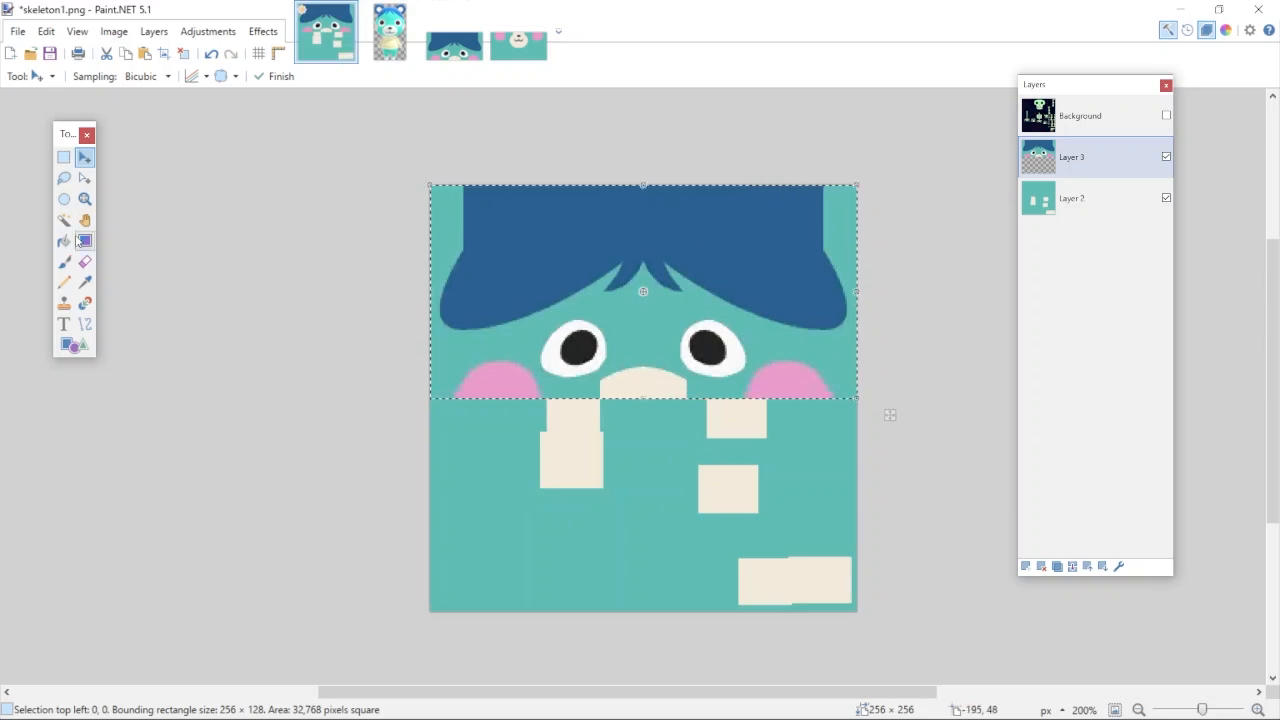
mouse_move(168, 288)
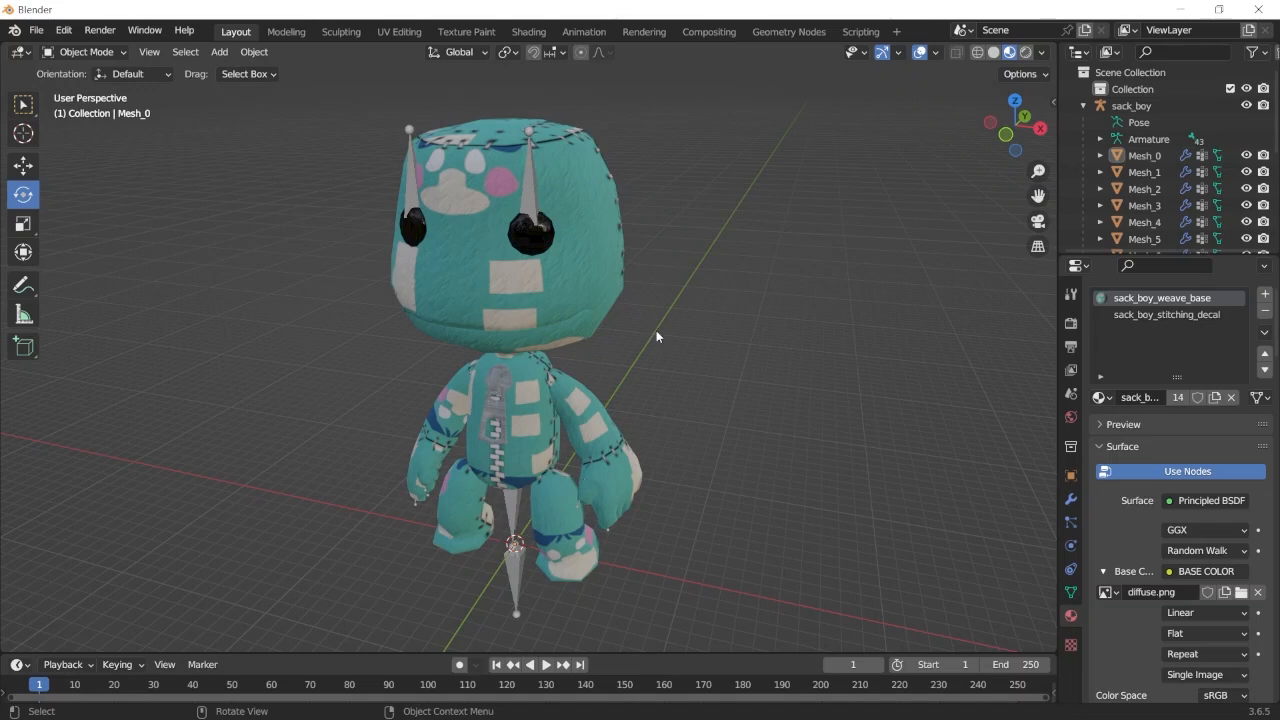
- Inspect the teal bear-textured sackboy in Blender and split the 3D view into two side-by-side areas
left_click(20, 52)
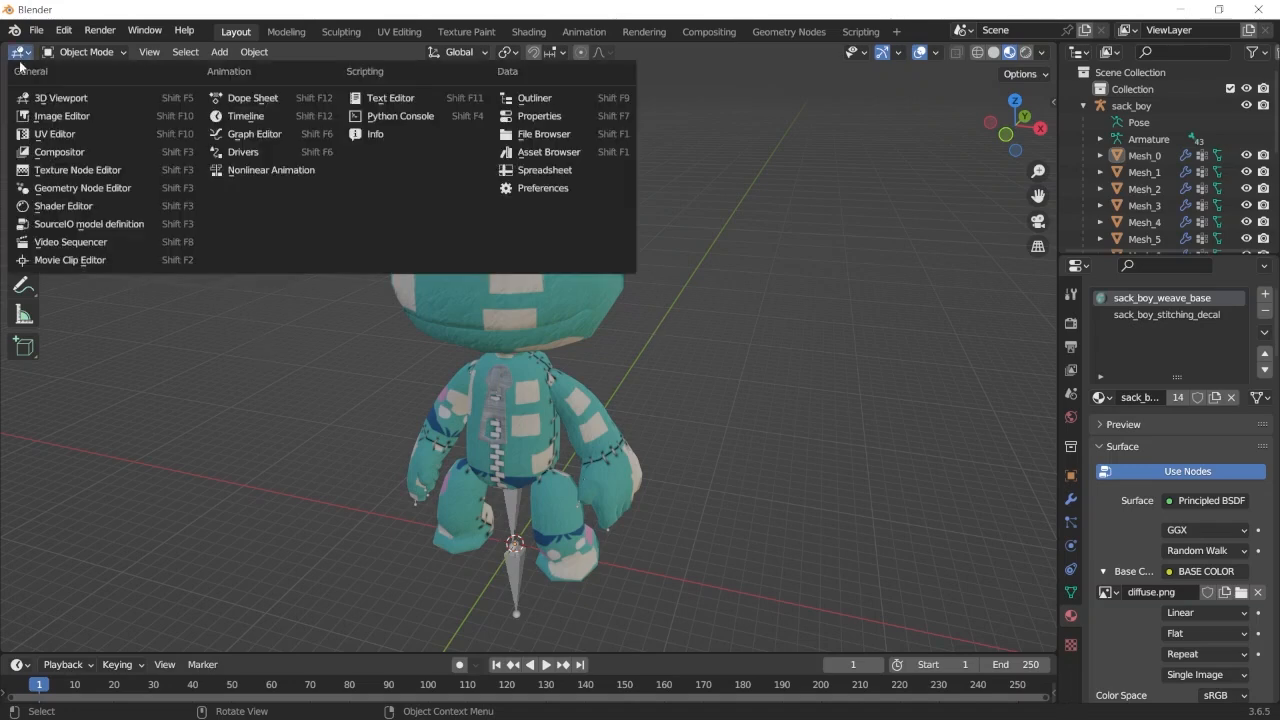
left_click(20, 52)
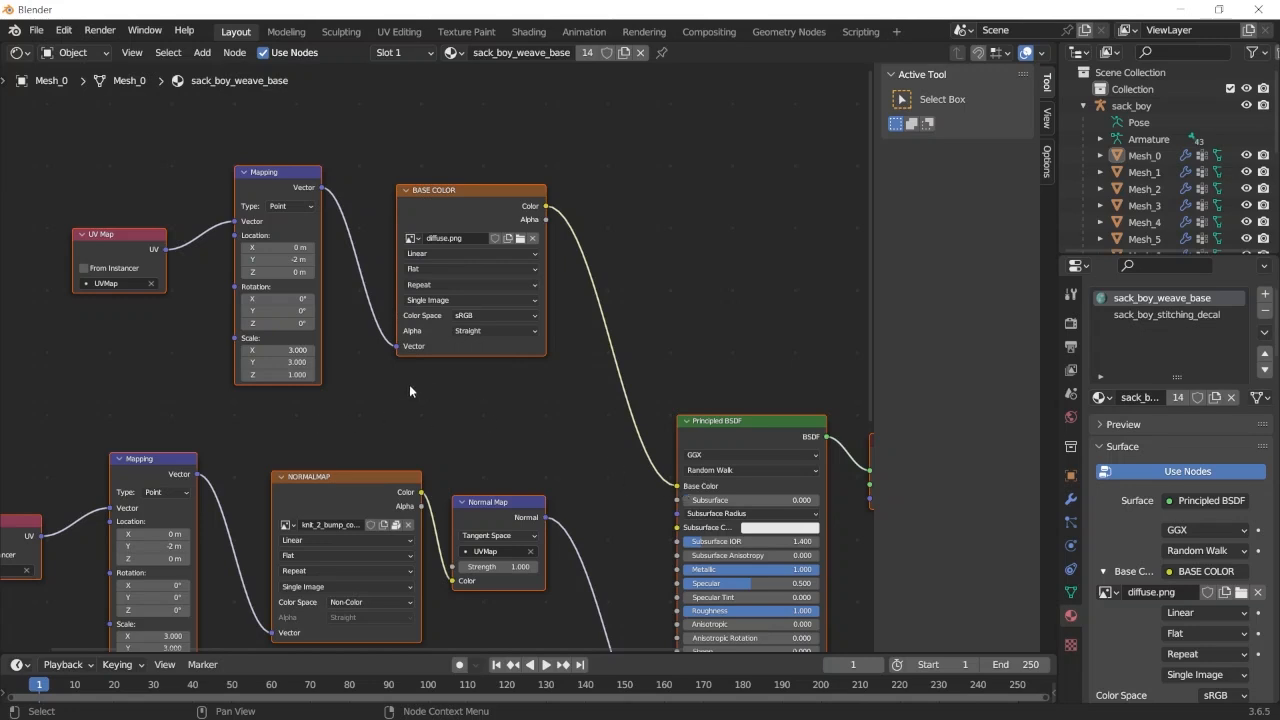
left_click(278, 360)
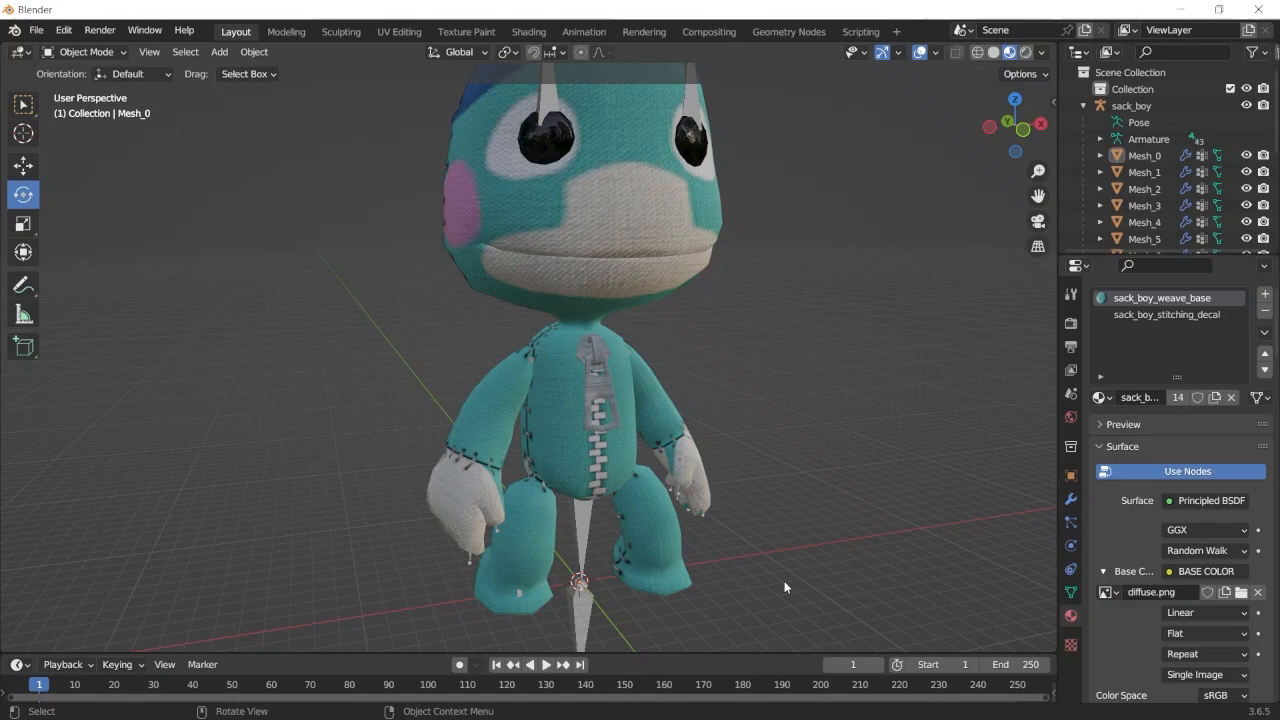
mouse_move(672, 600)
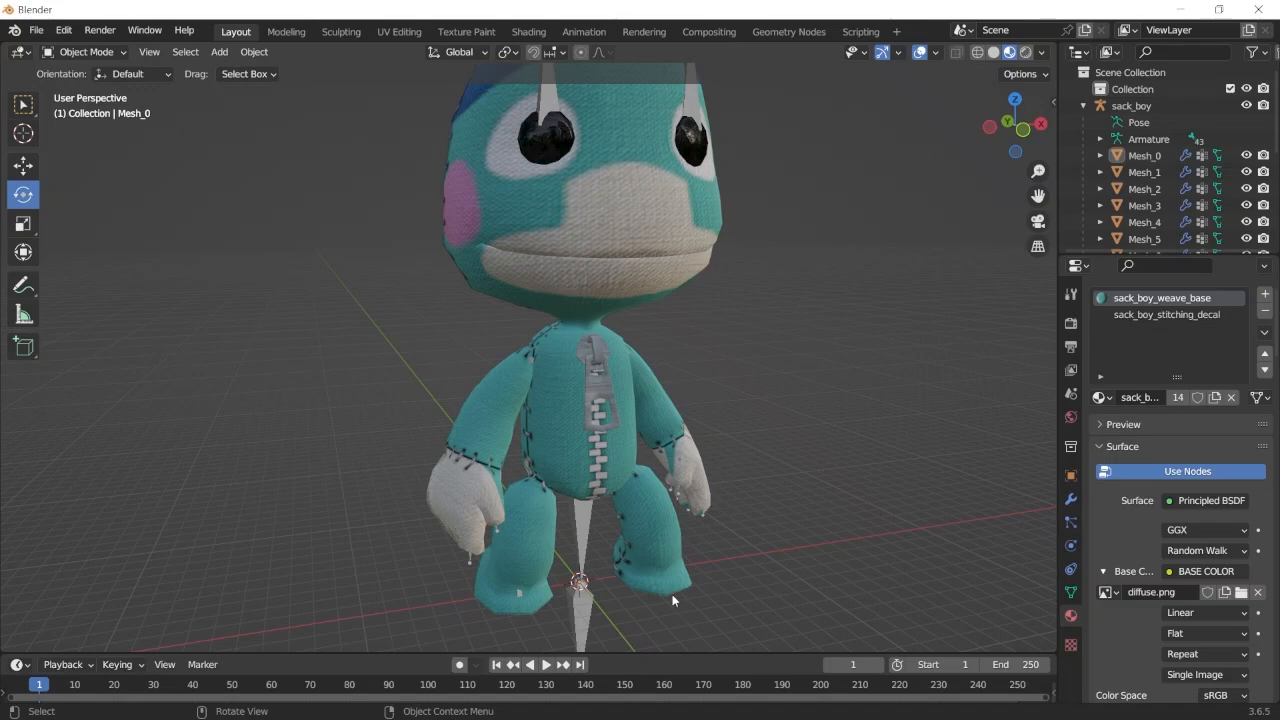
mouse_move(688, 460)
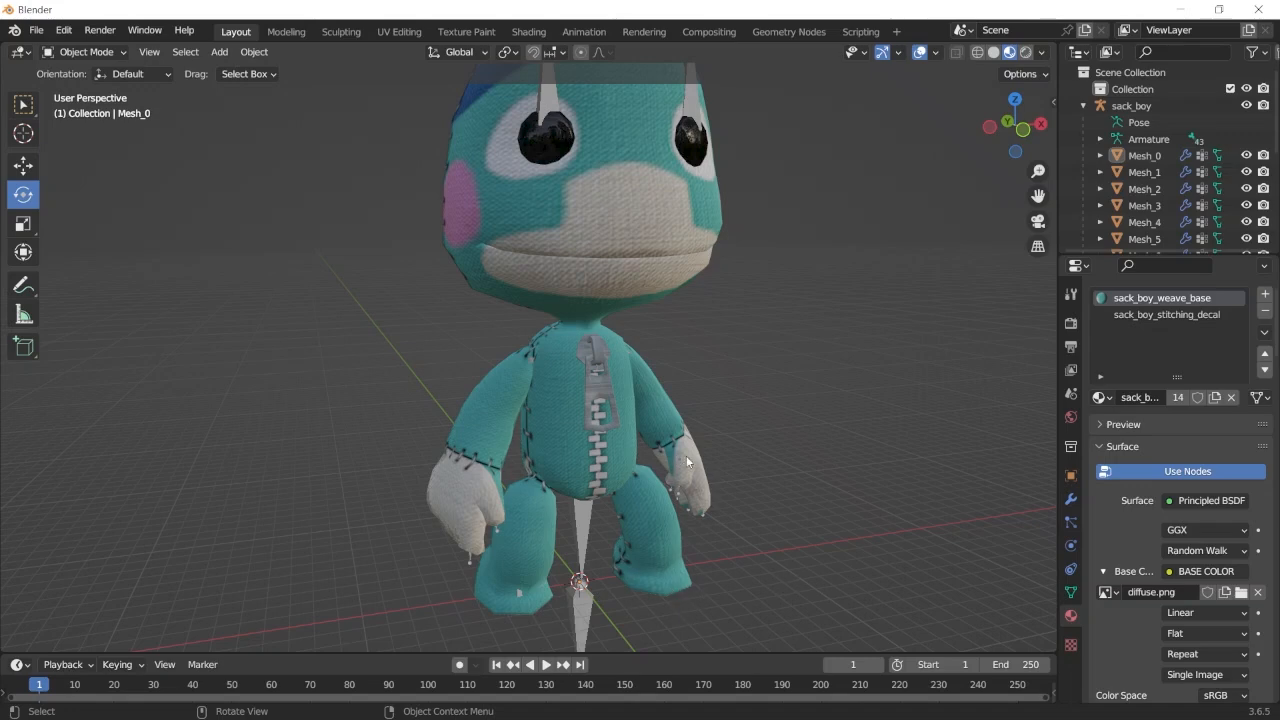
mouse_move(644, 272)
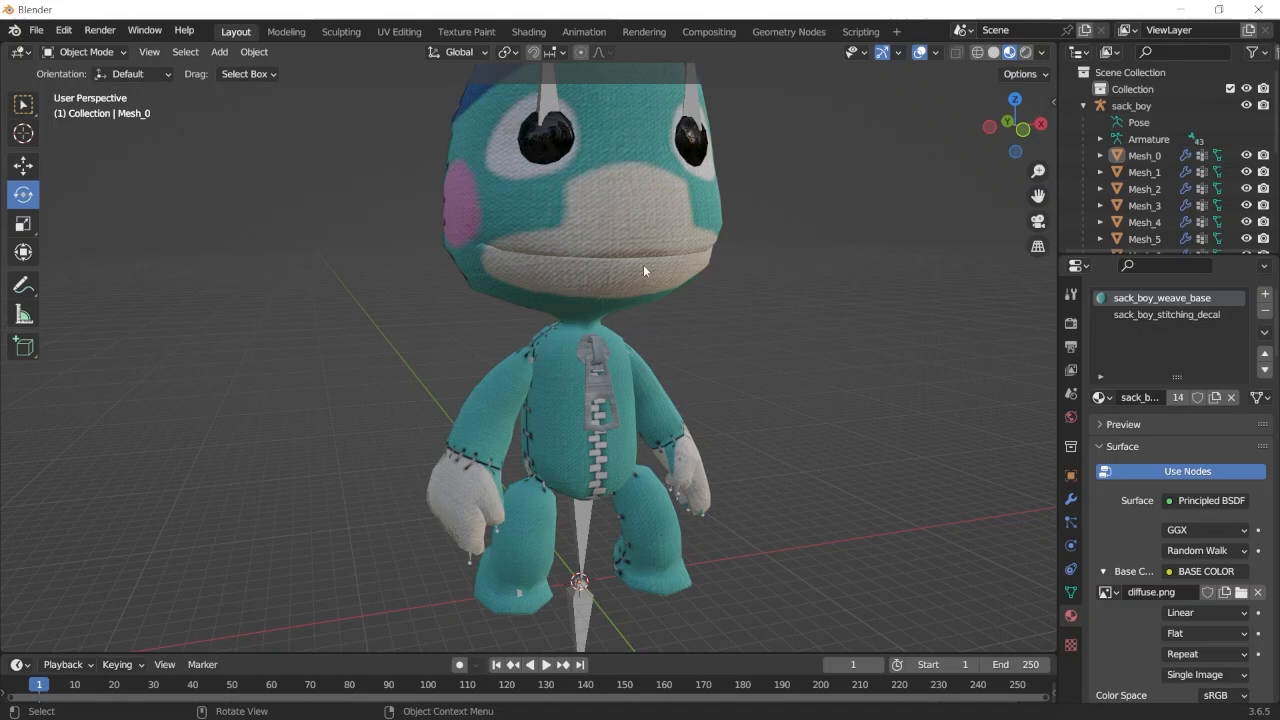
mouse_move(472, 232)
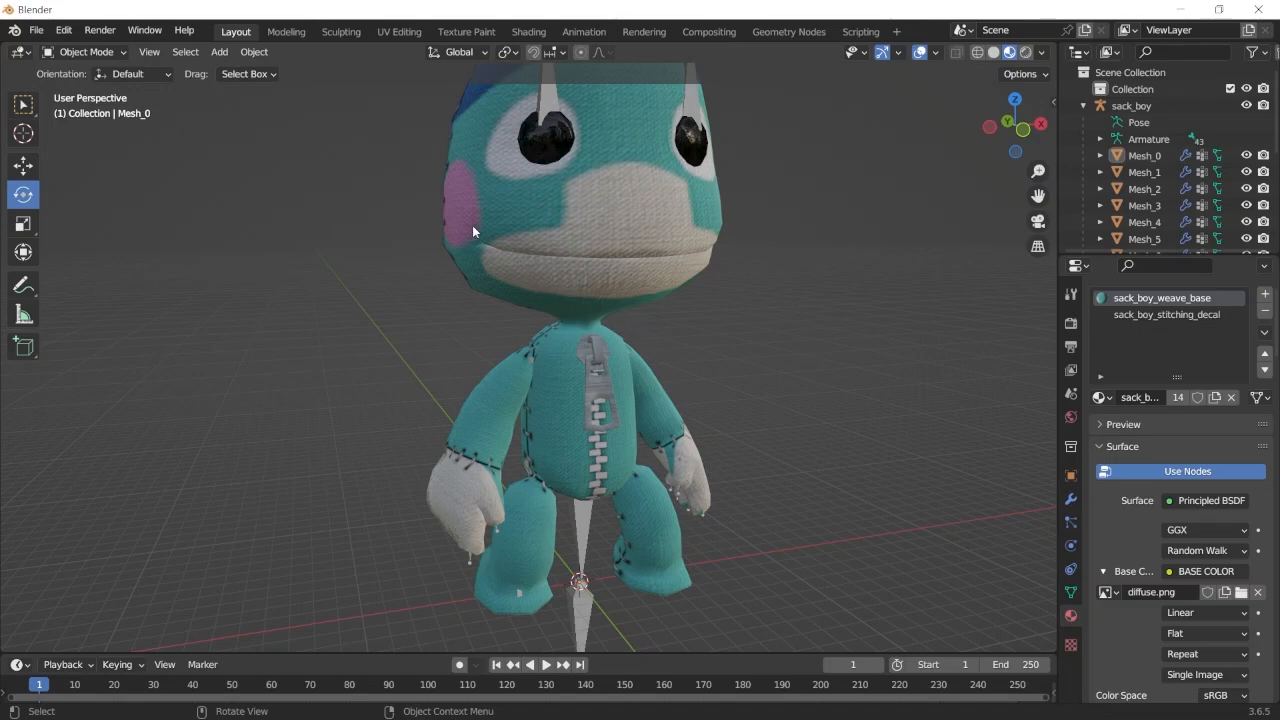
mouse_move(520, 144)
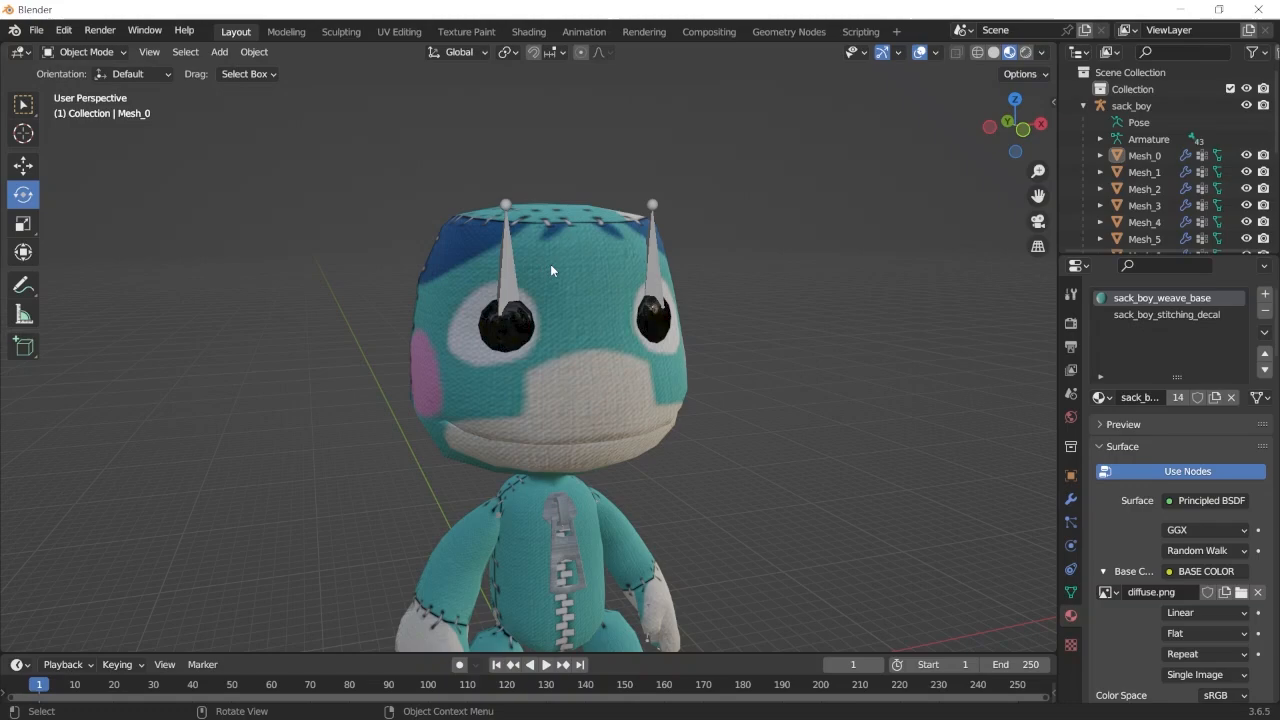
left_click_drag(550, 270, 772, 326)
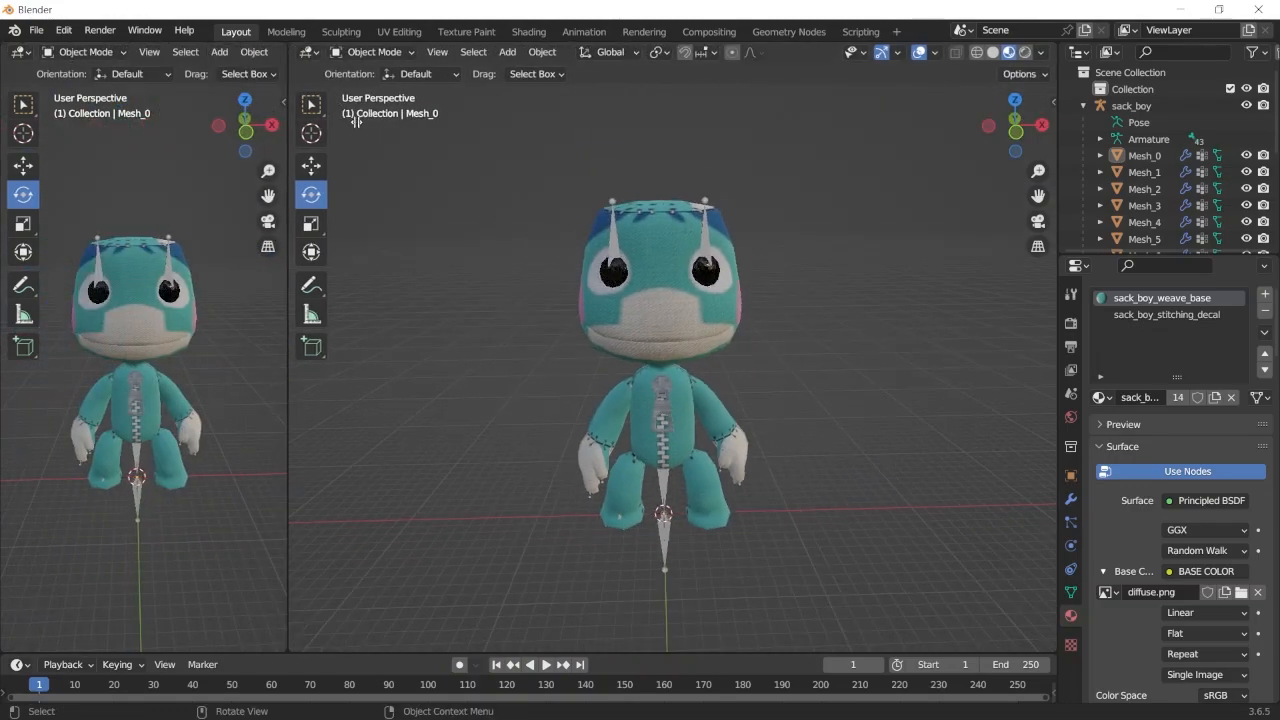
- Turn the left area into an Image Editor showing diffuse.png and select Mesh_0 in edit mode
left_click(22, 52)
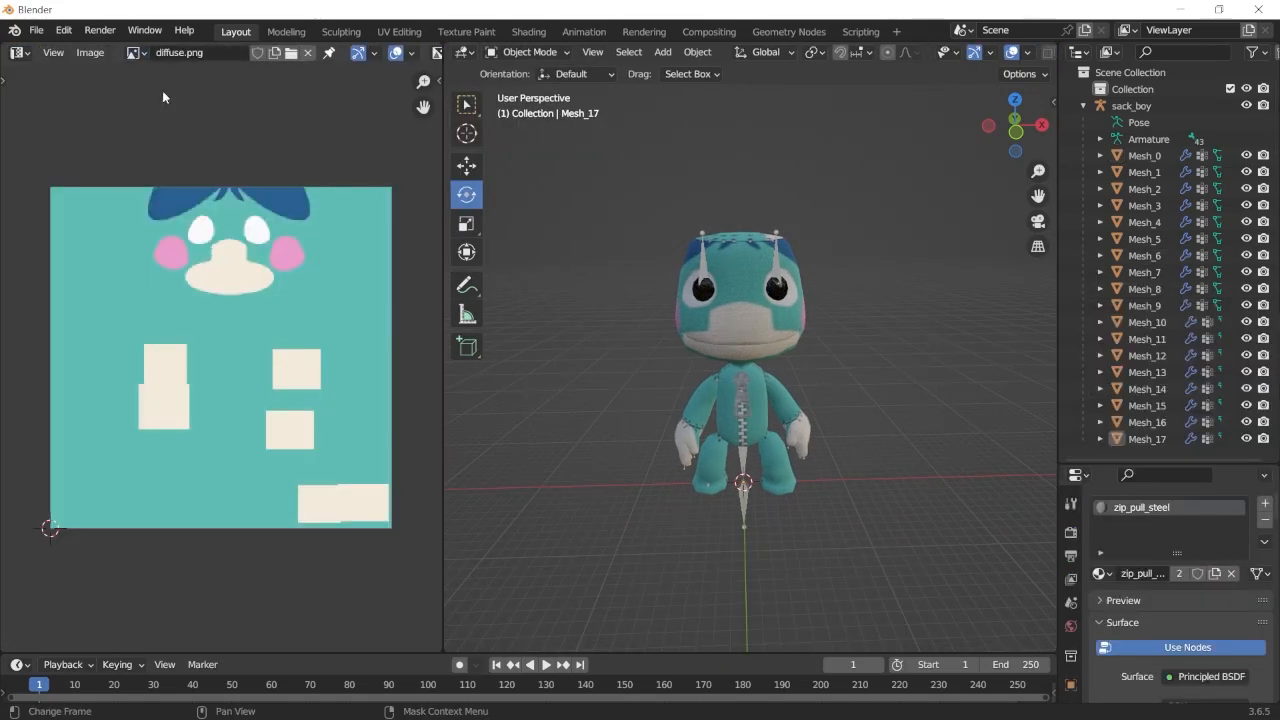
left_click(1144, 156)
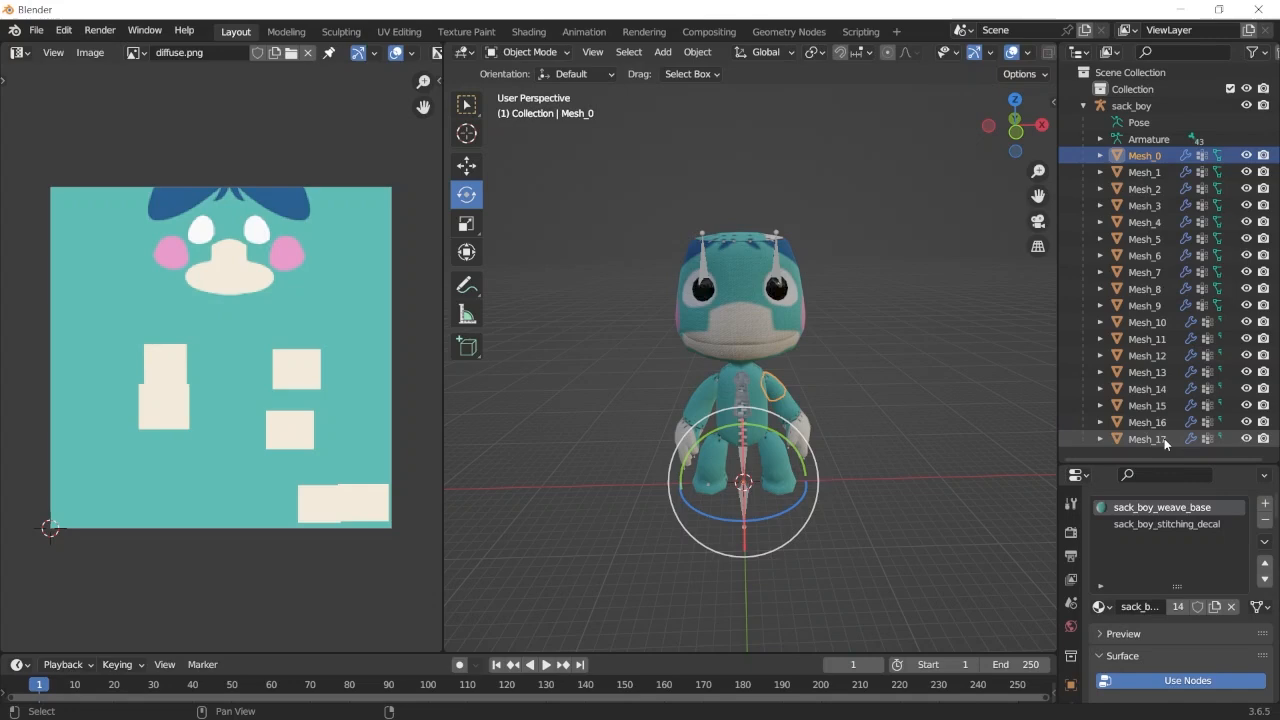
key("Tab")
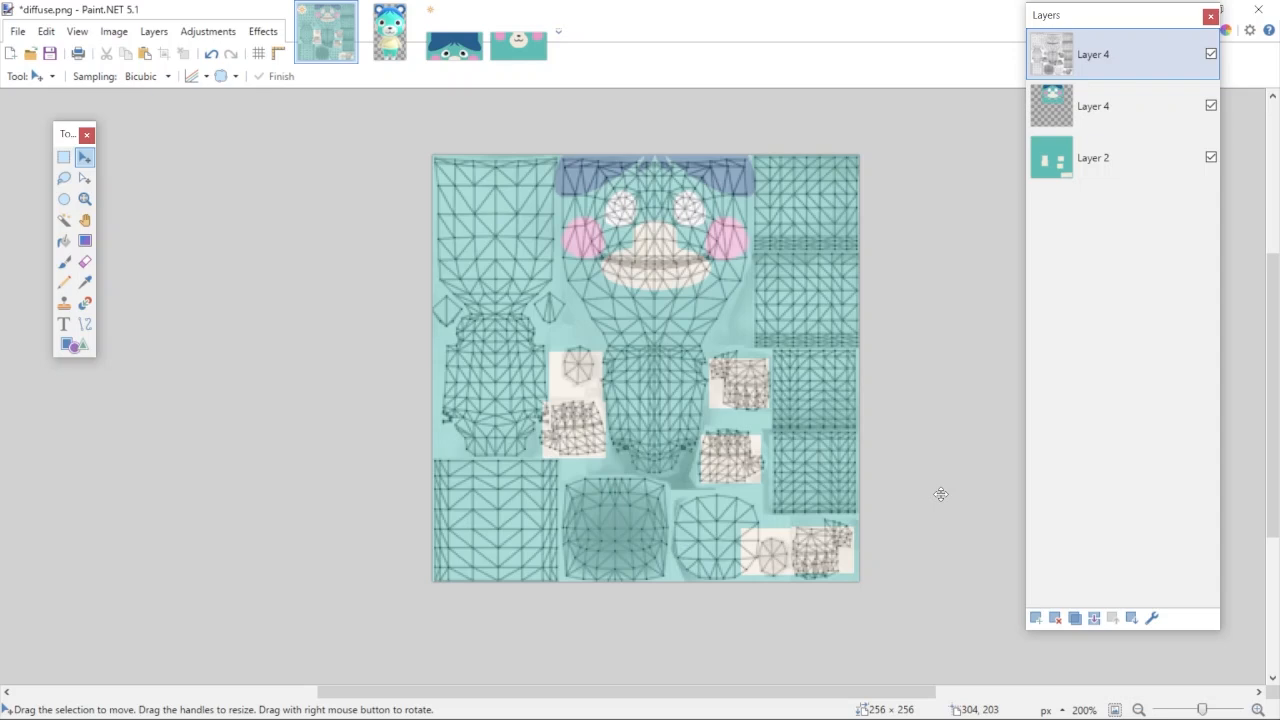
mouse_move(940, 492)
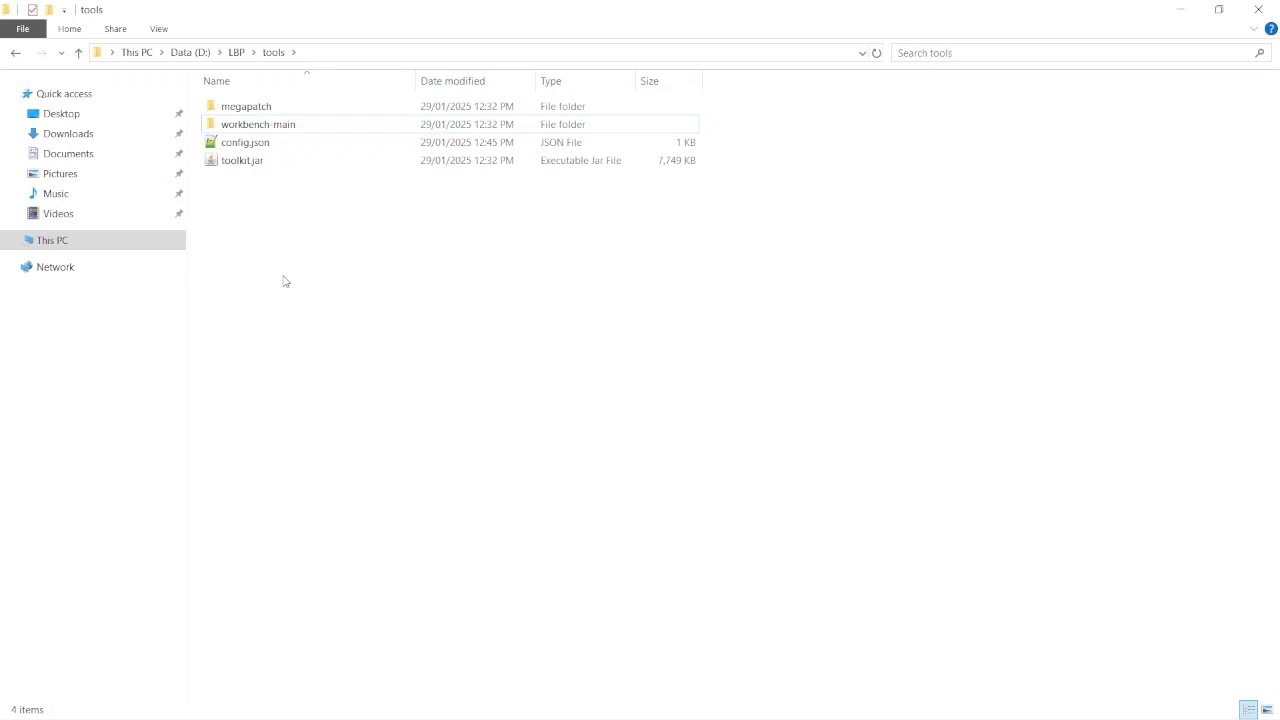
mouse_move(290, 182)
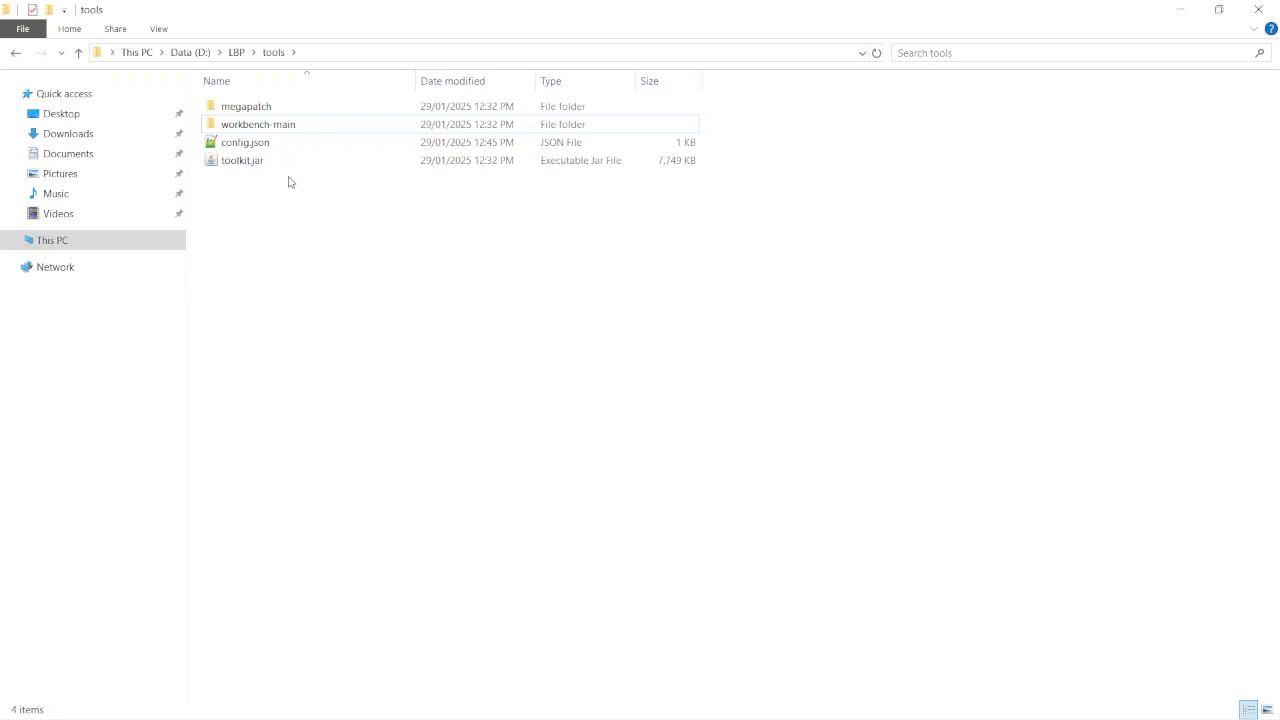
- Navigate to workbench-main\mods\ctbx\assets and create a new folder named bluebear
double_click(246, 106)
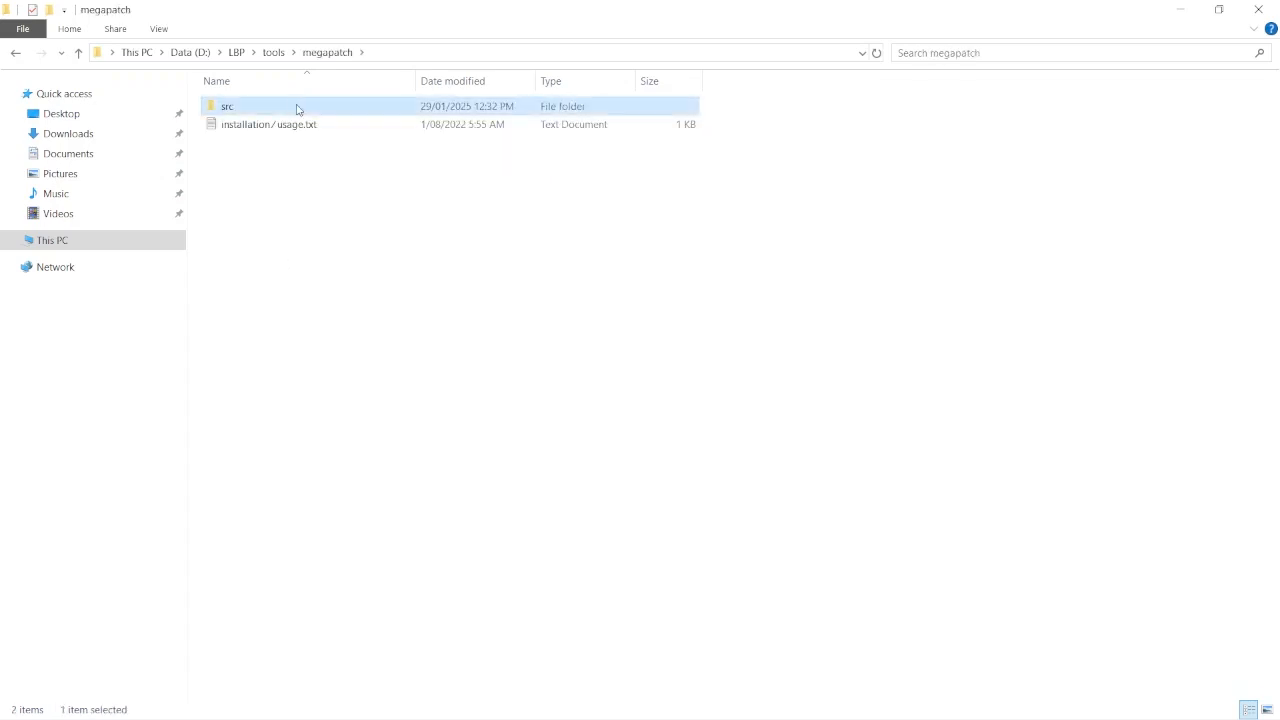
left_click(272, 52)
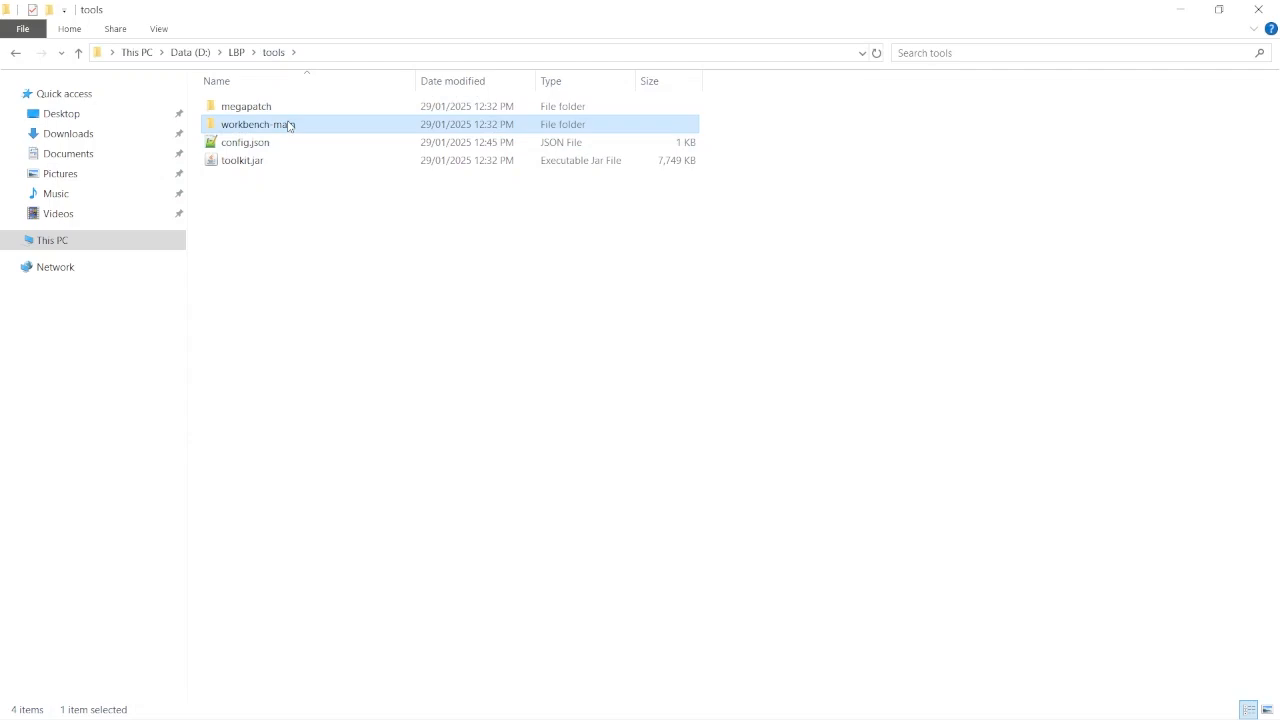
double_click(256, 124)
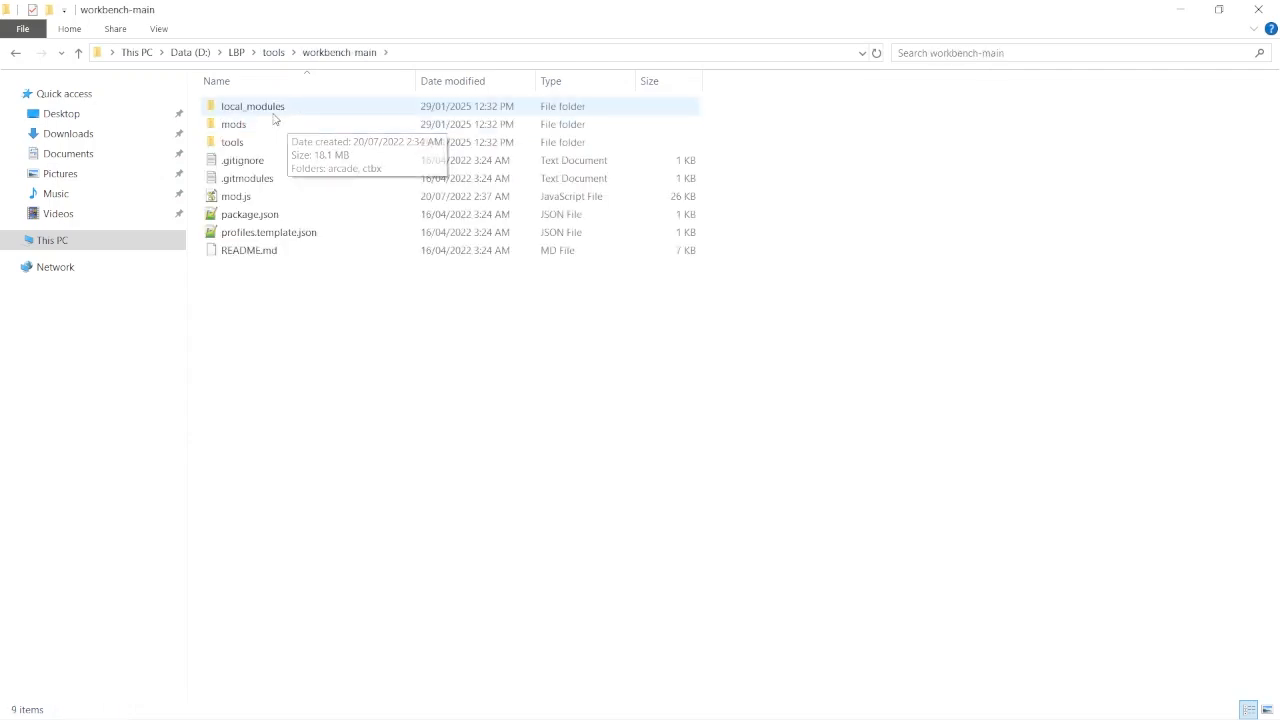
double_click(252, 106)
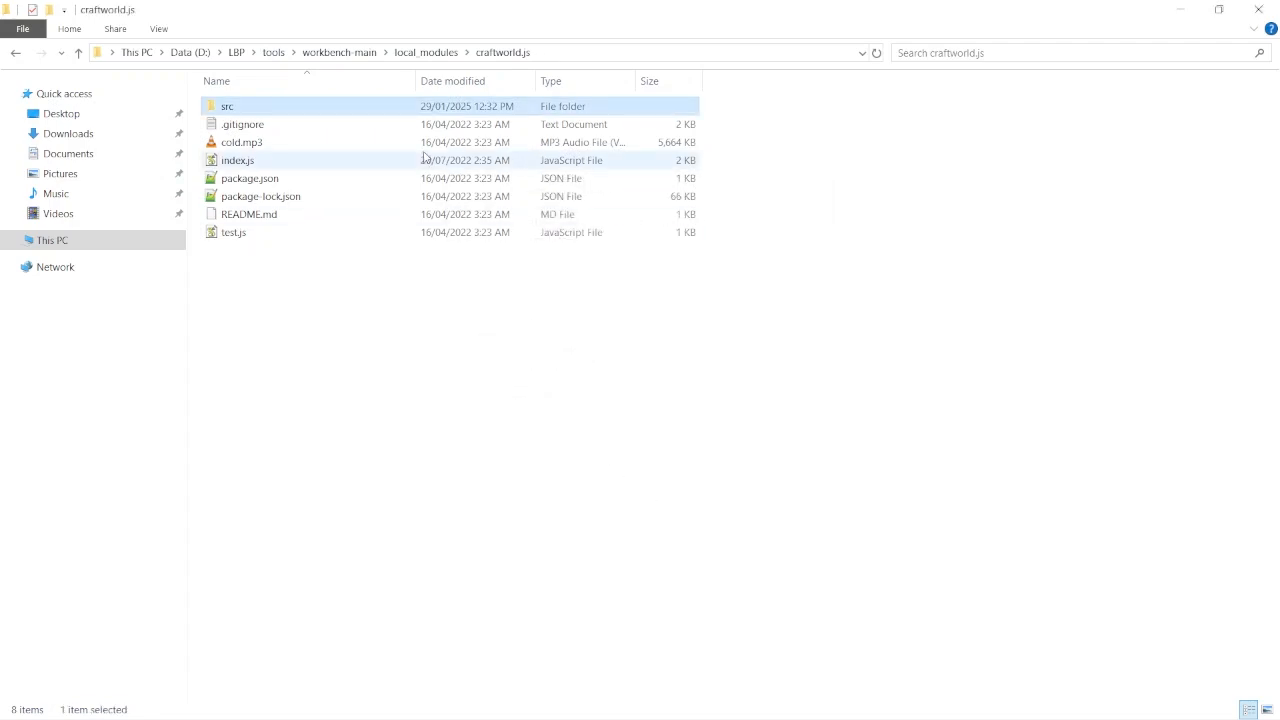
left_click(272, 52)
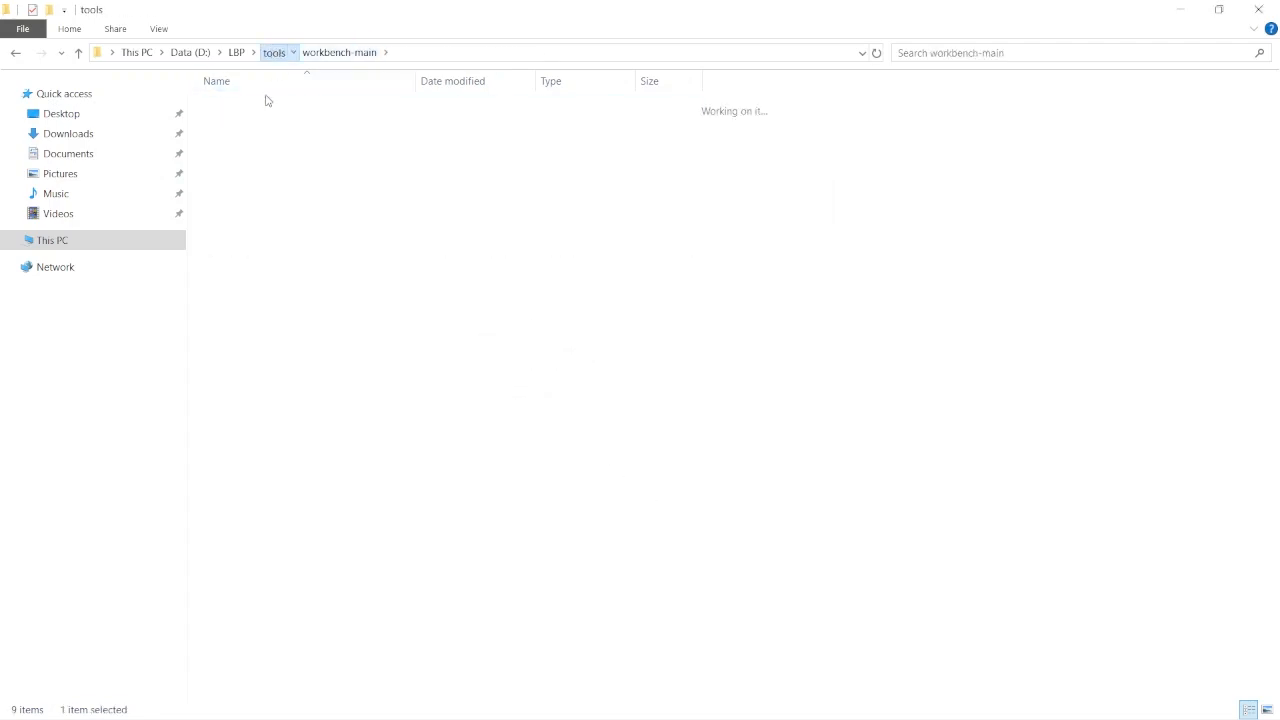
left_click(272, 52)
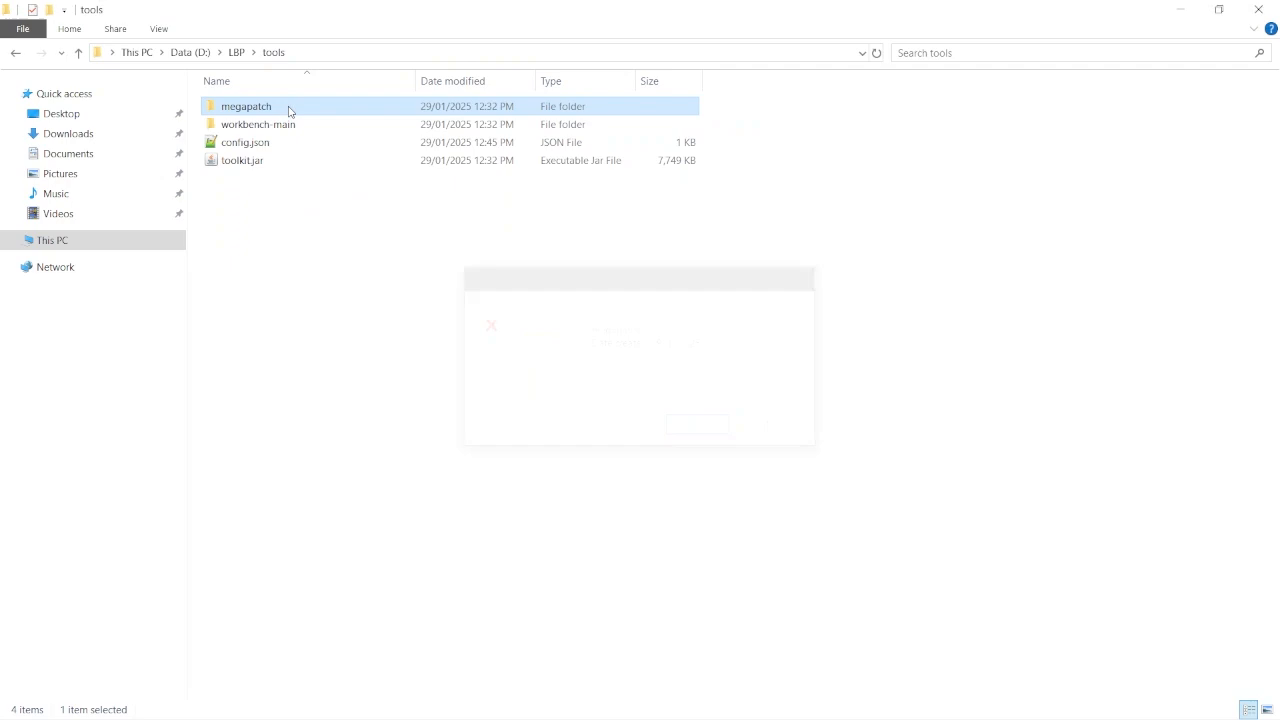
double_click(256, 124)
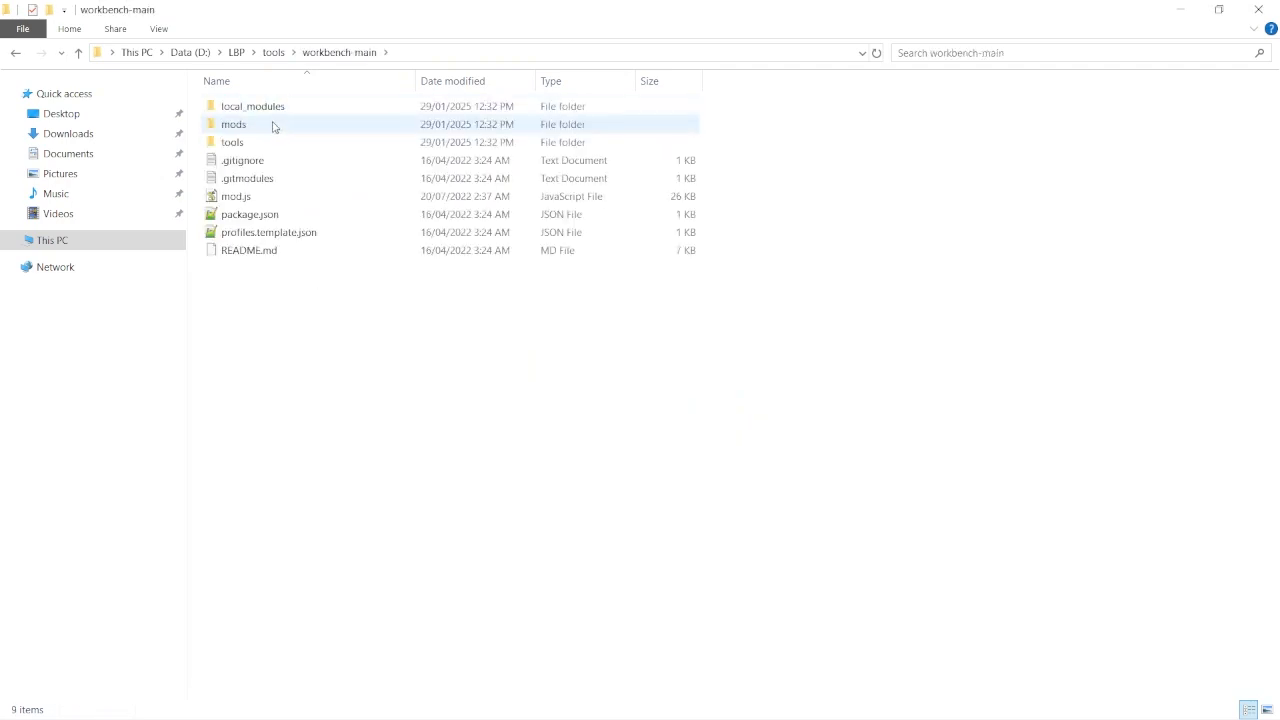
double_click(234, 124)
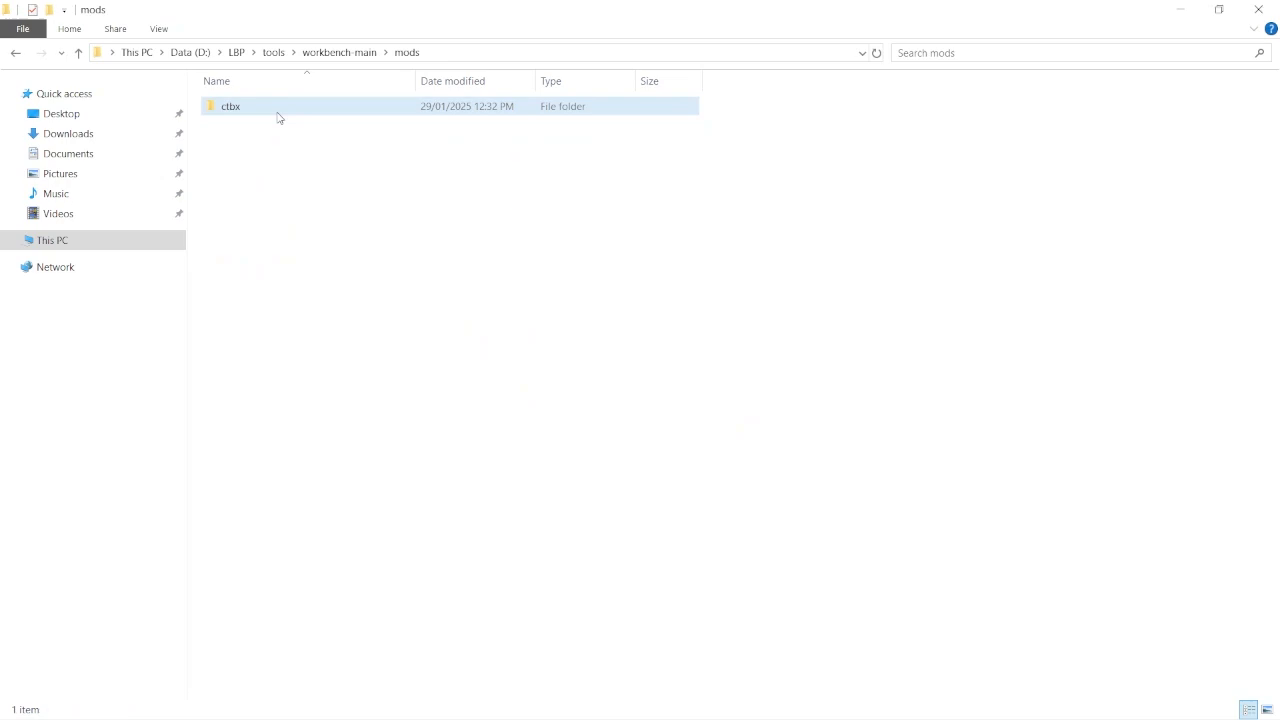
double_click(232, 106)
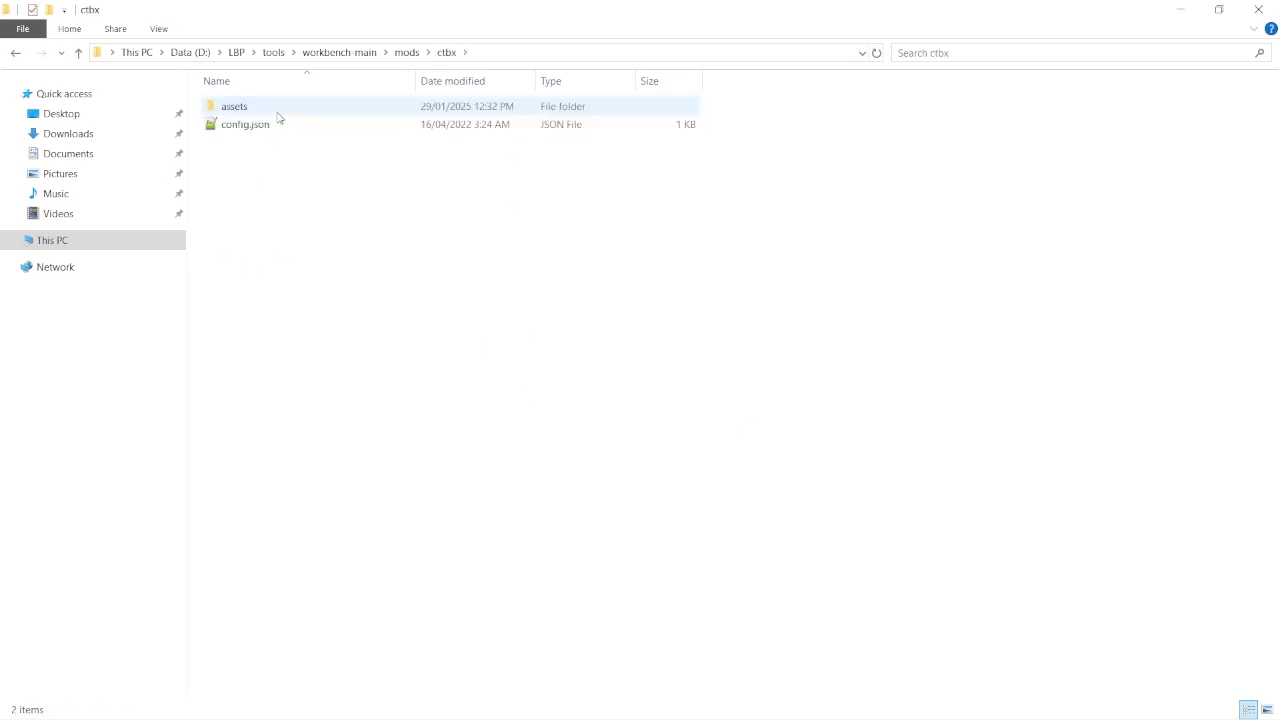
double_click(232, 106)
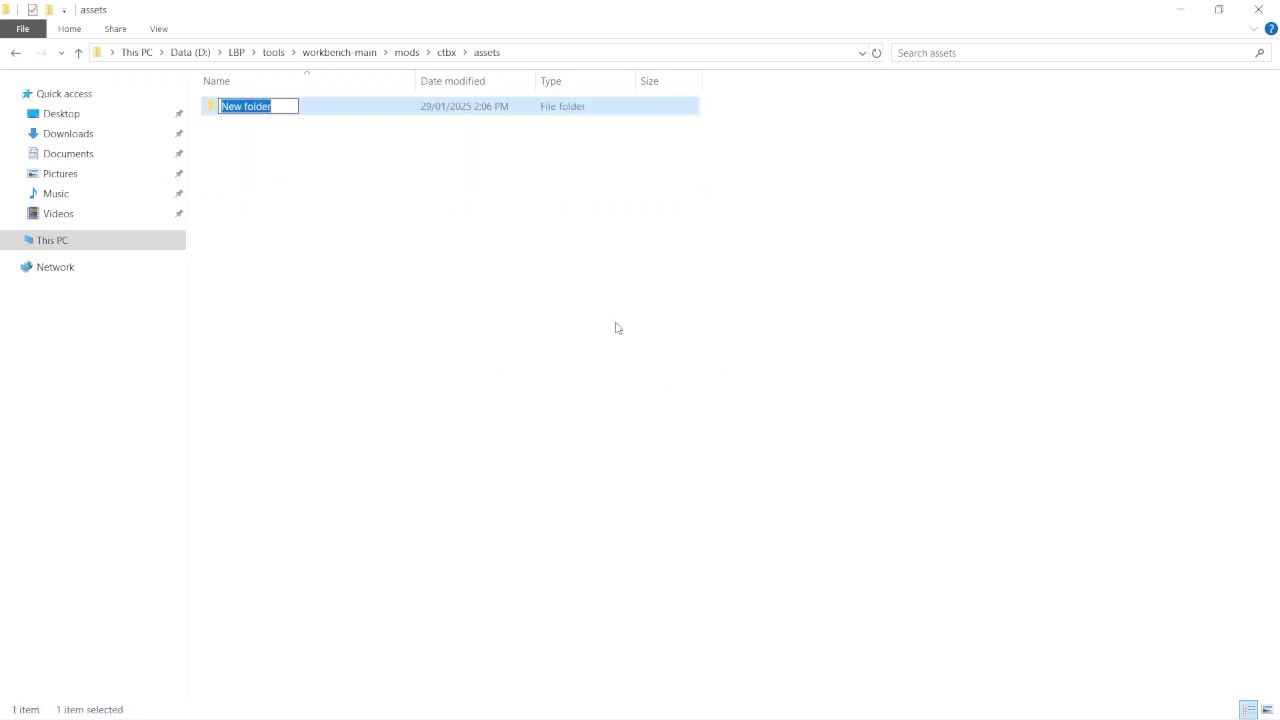
type("blueb")
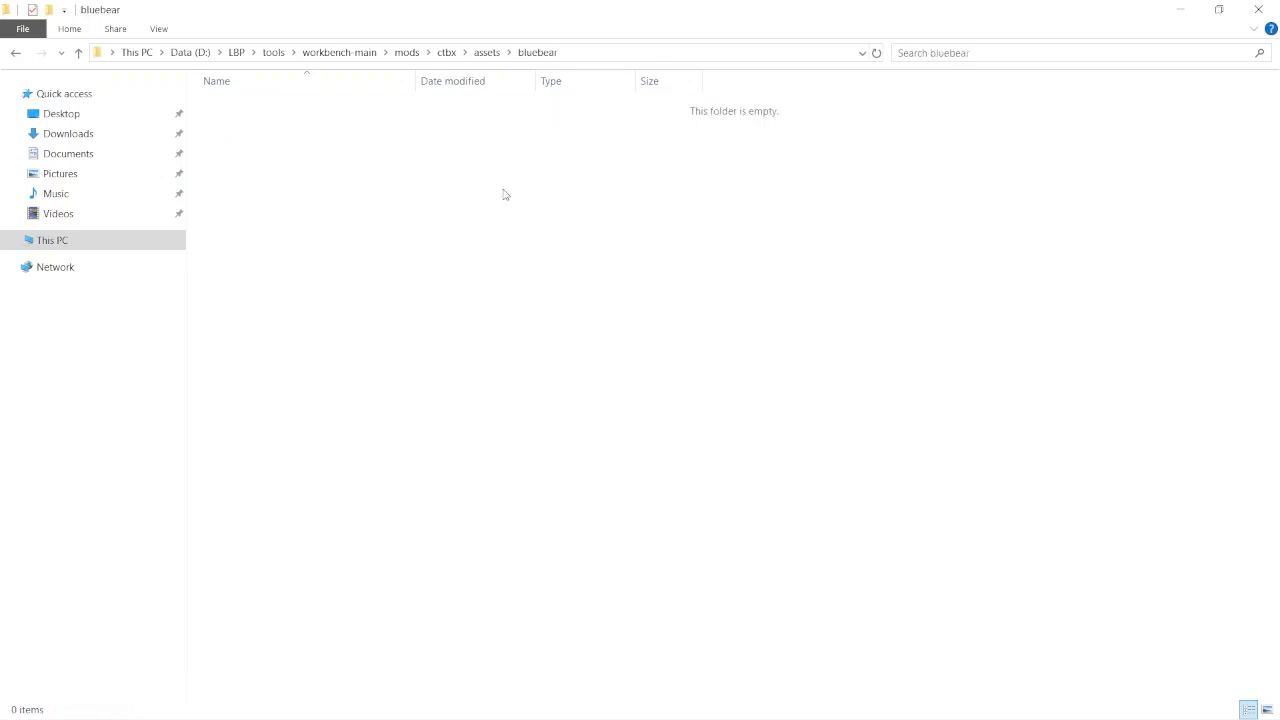
mouse_move(428, 136)
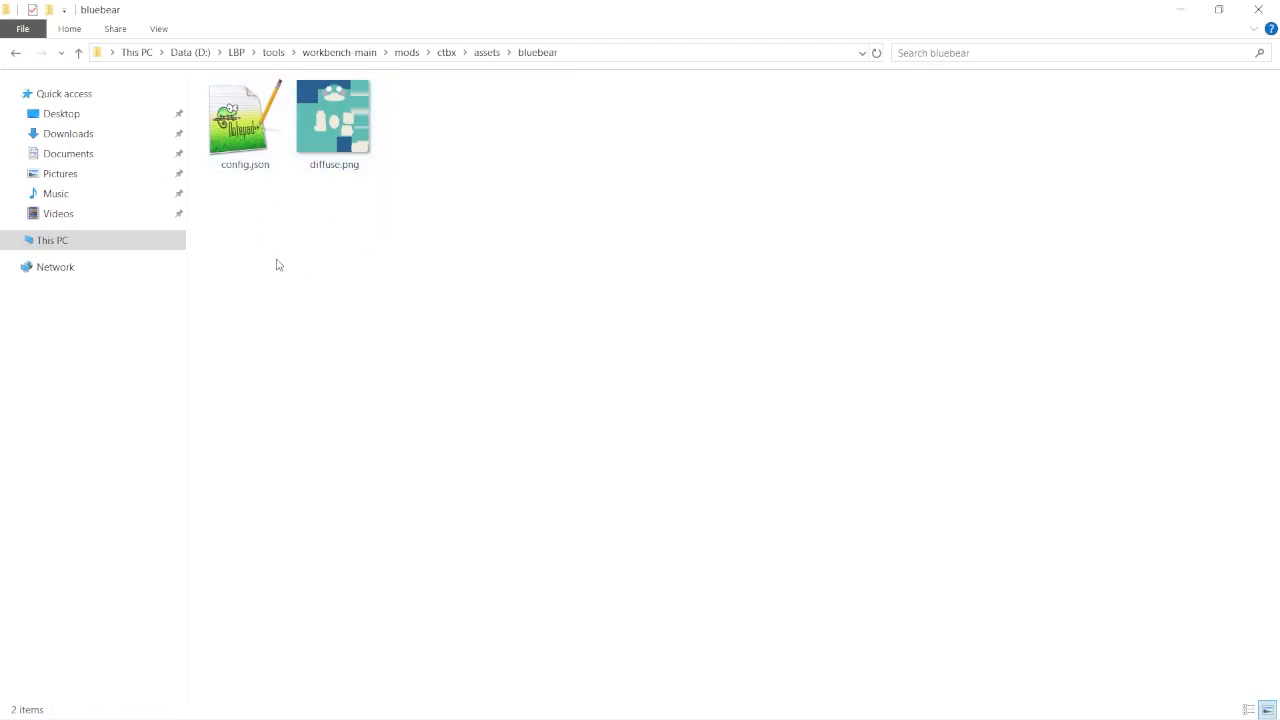
- Fill bluebear config.json: title and name Blue Bear Skin, description From Animal Crossing., theme Animal Crossing
double_click(244, 114)
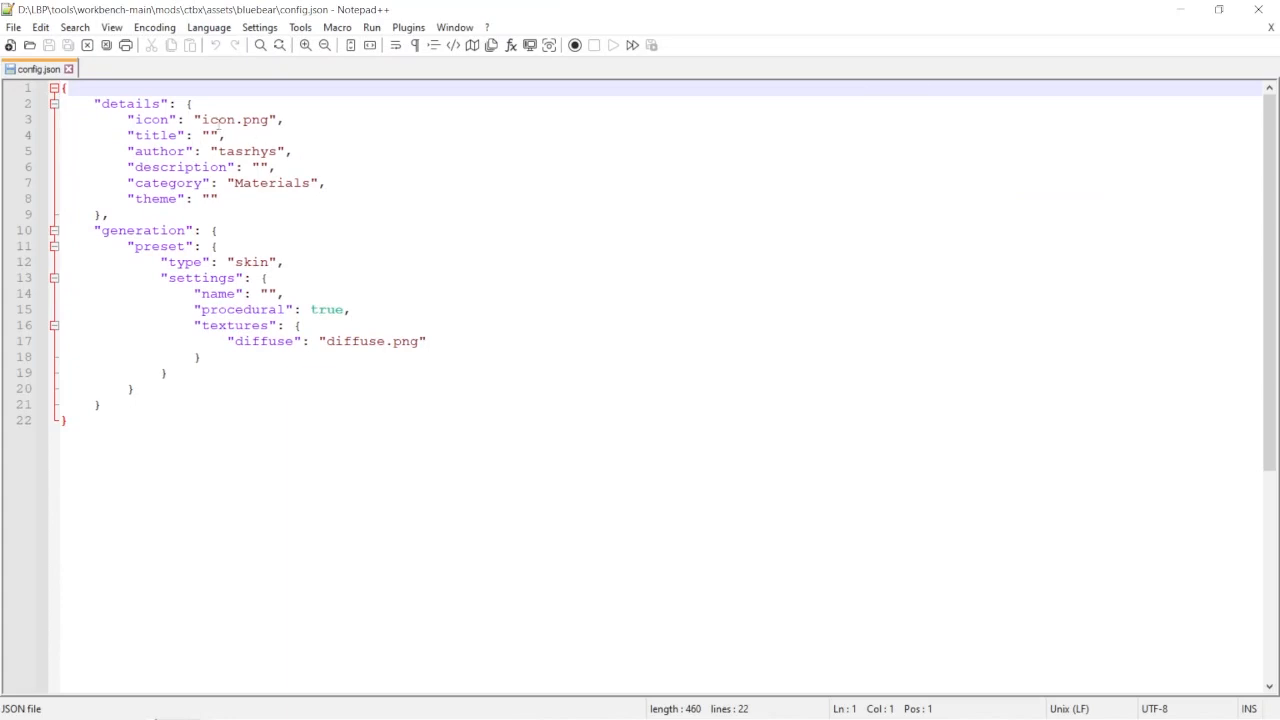
left_click(210, 136)
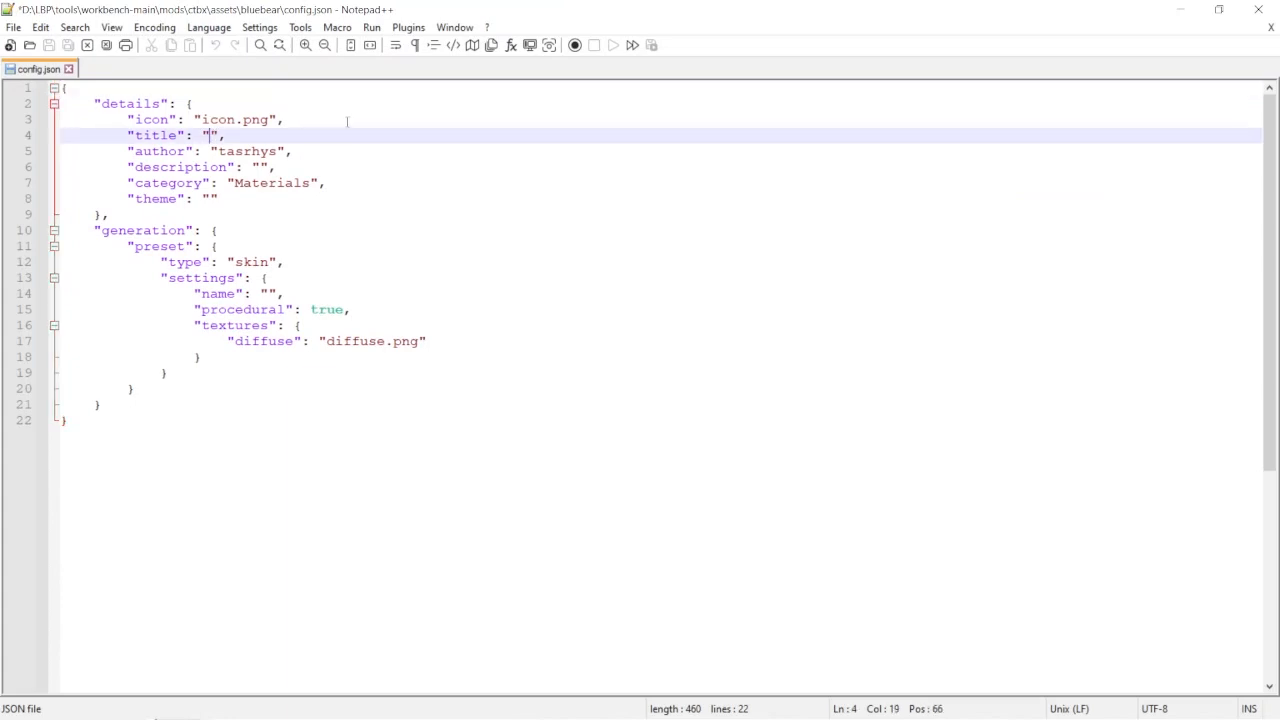
type("Blue Bear Skin")
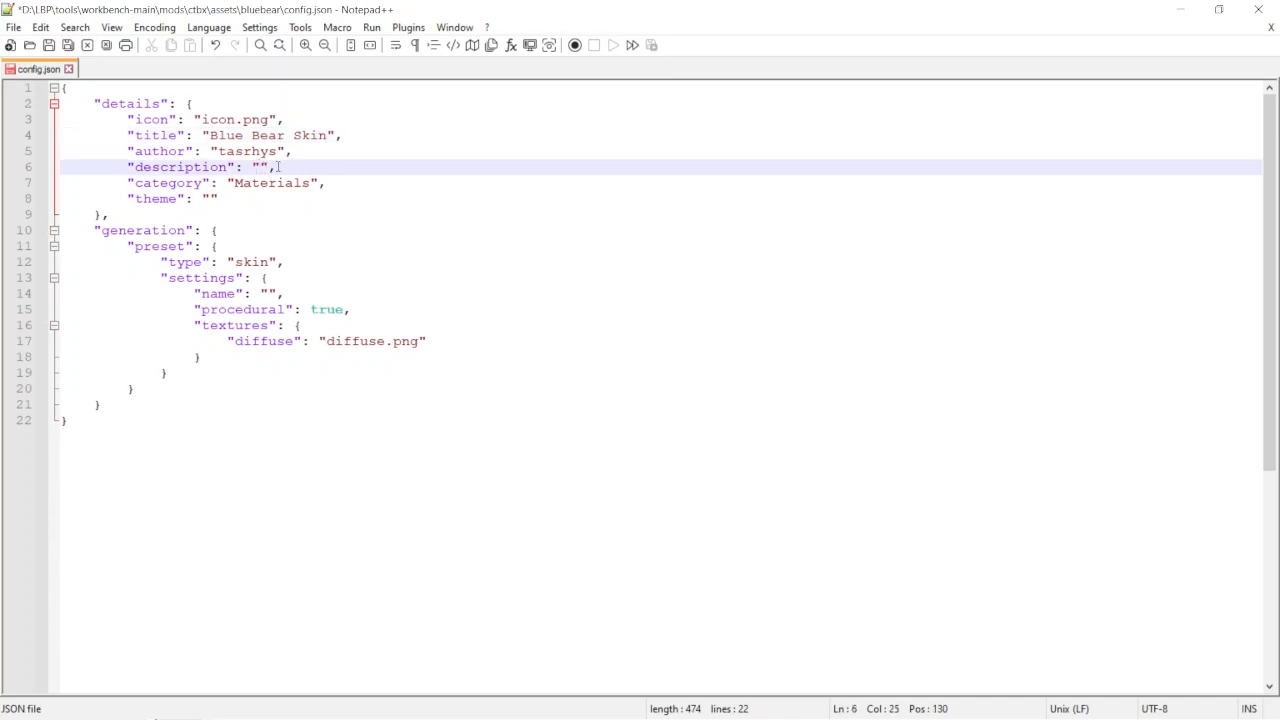
type("From Animal")
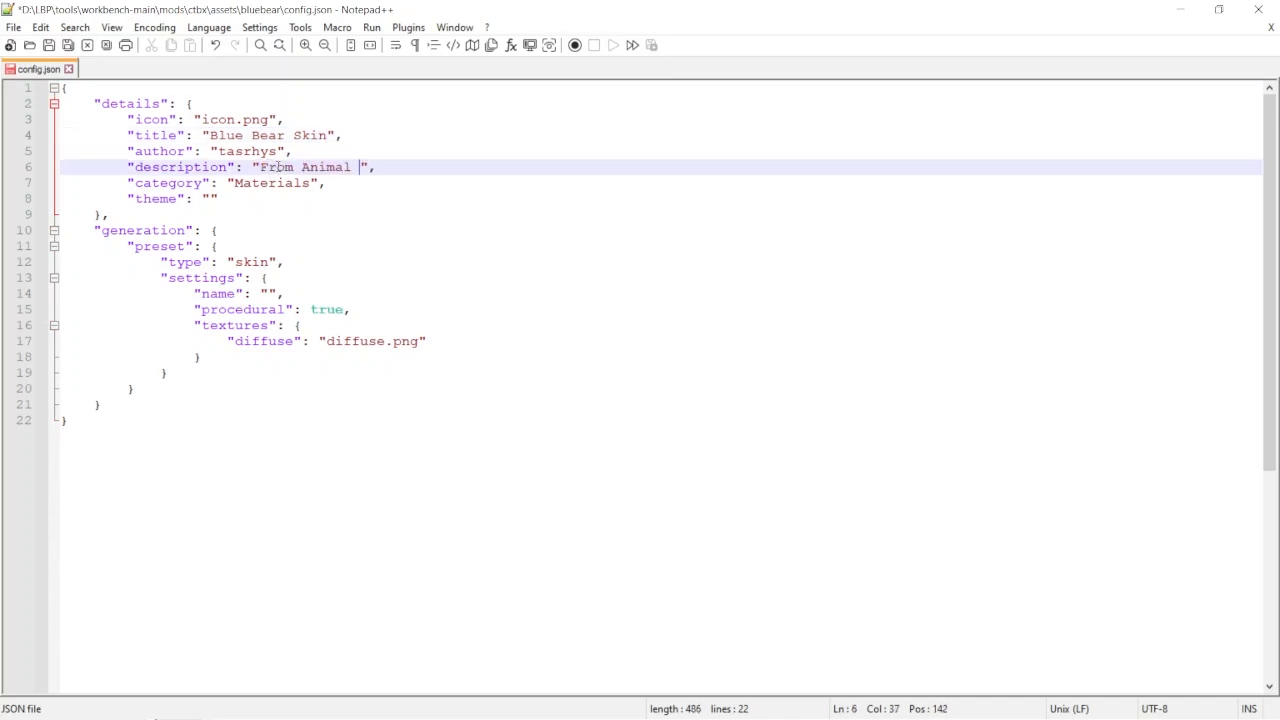
type("Crossing.")
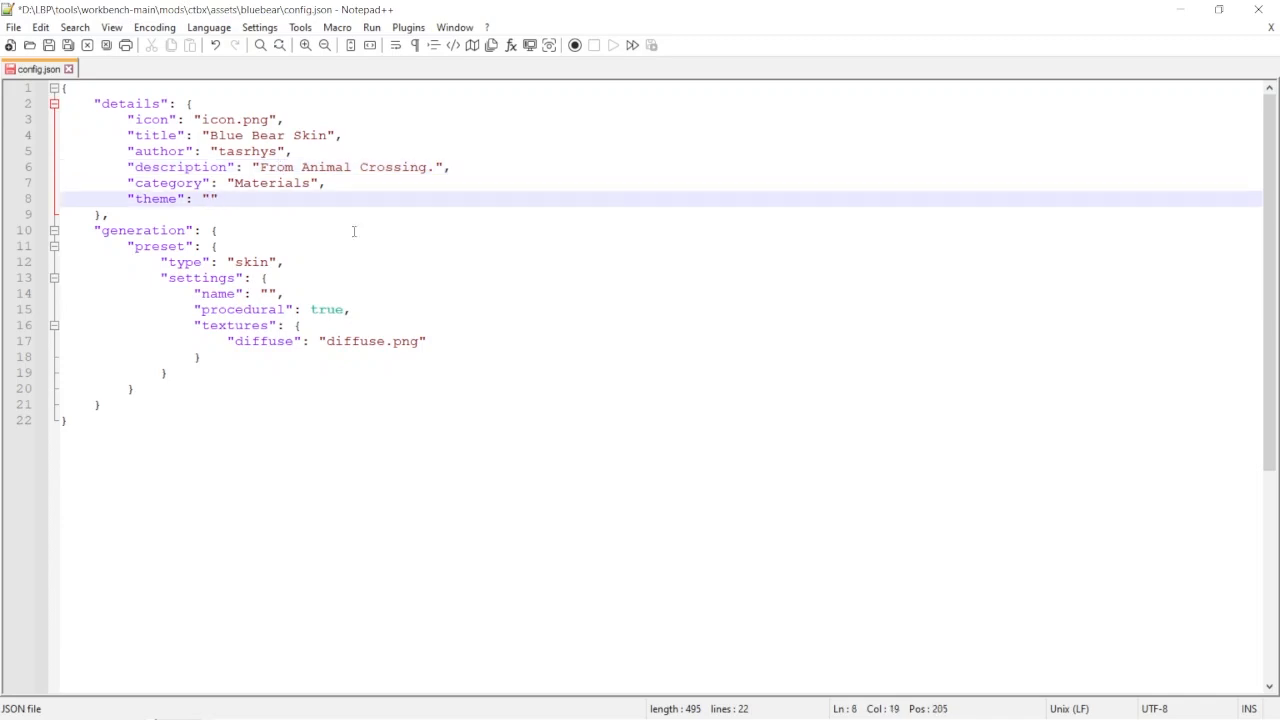
type("Animal Crossing")
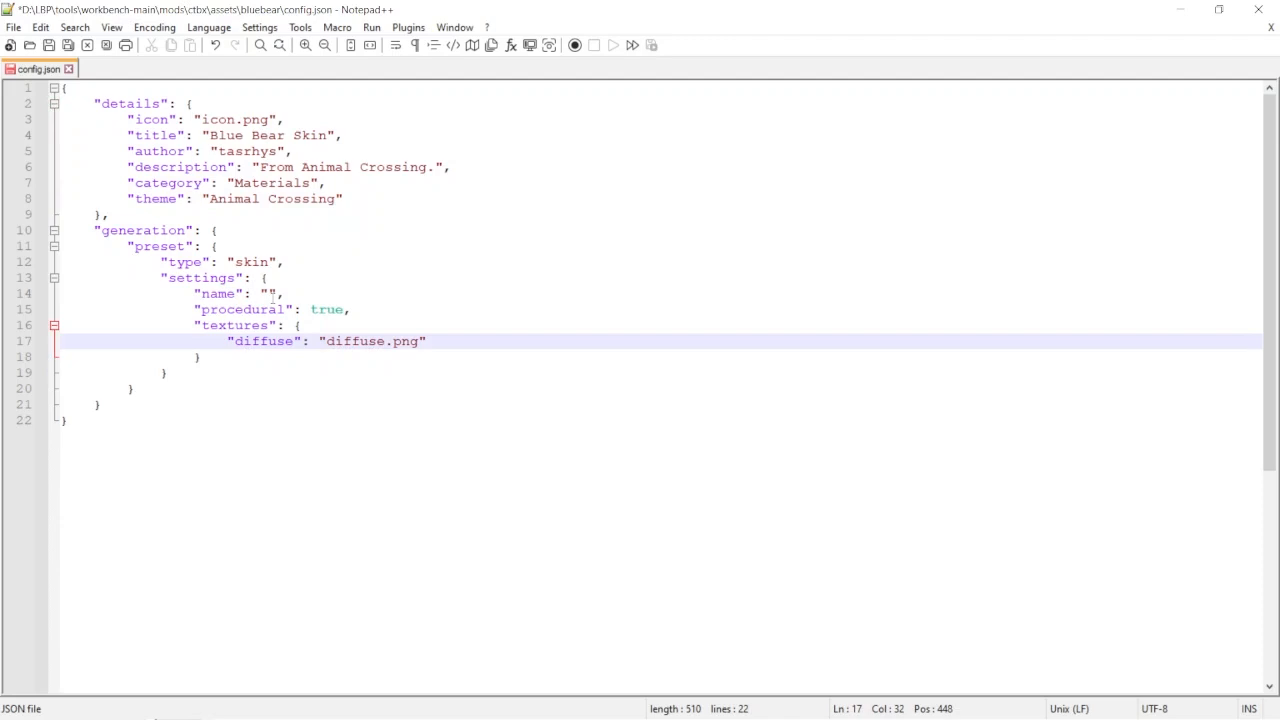
type("Blue")
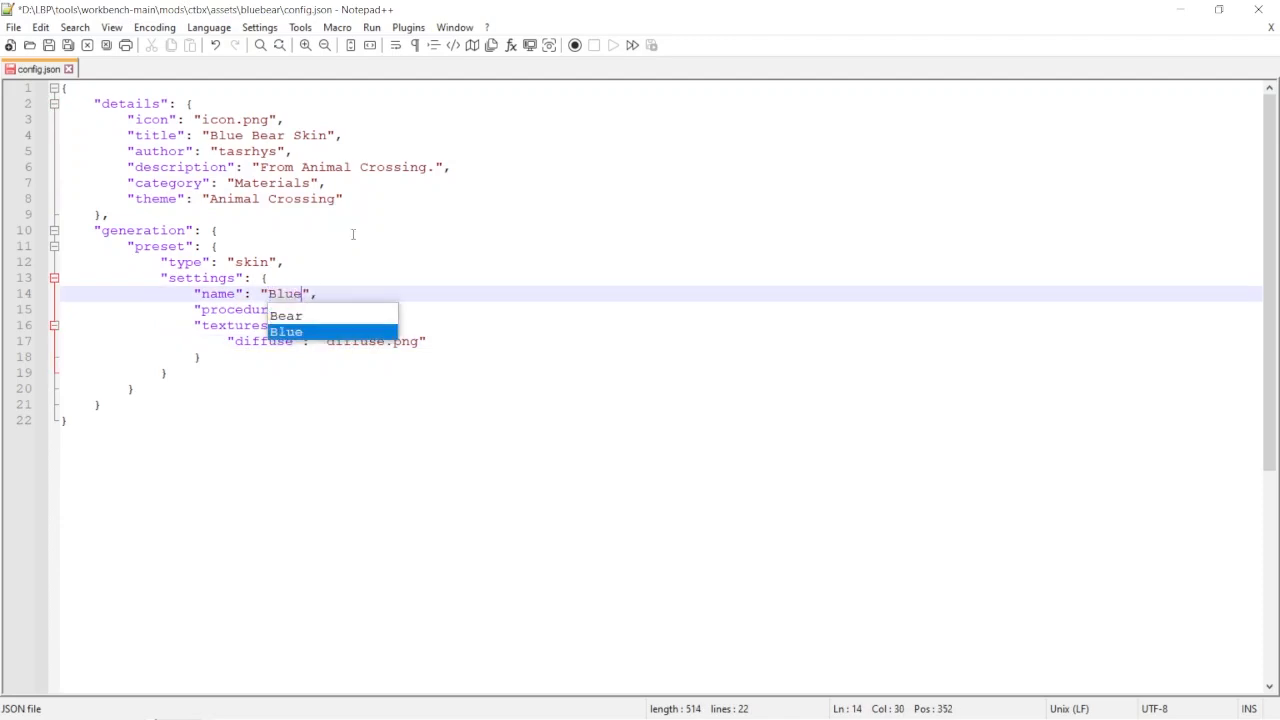
type("Bear Skin")
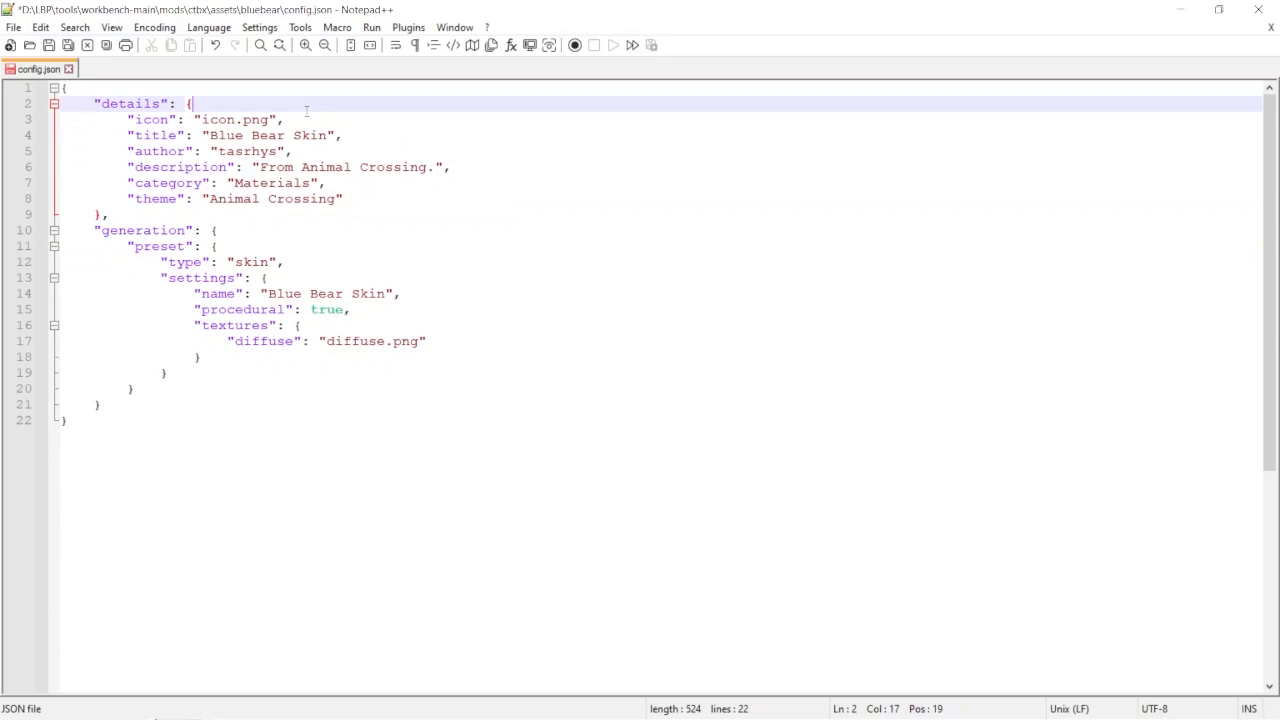
- Paste the bear's teal head, cream muzzle and blue hair onto the skeleton icon, flatten it and feather the edges
left_click(216, 120)
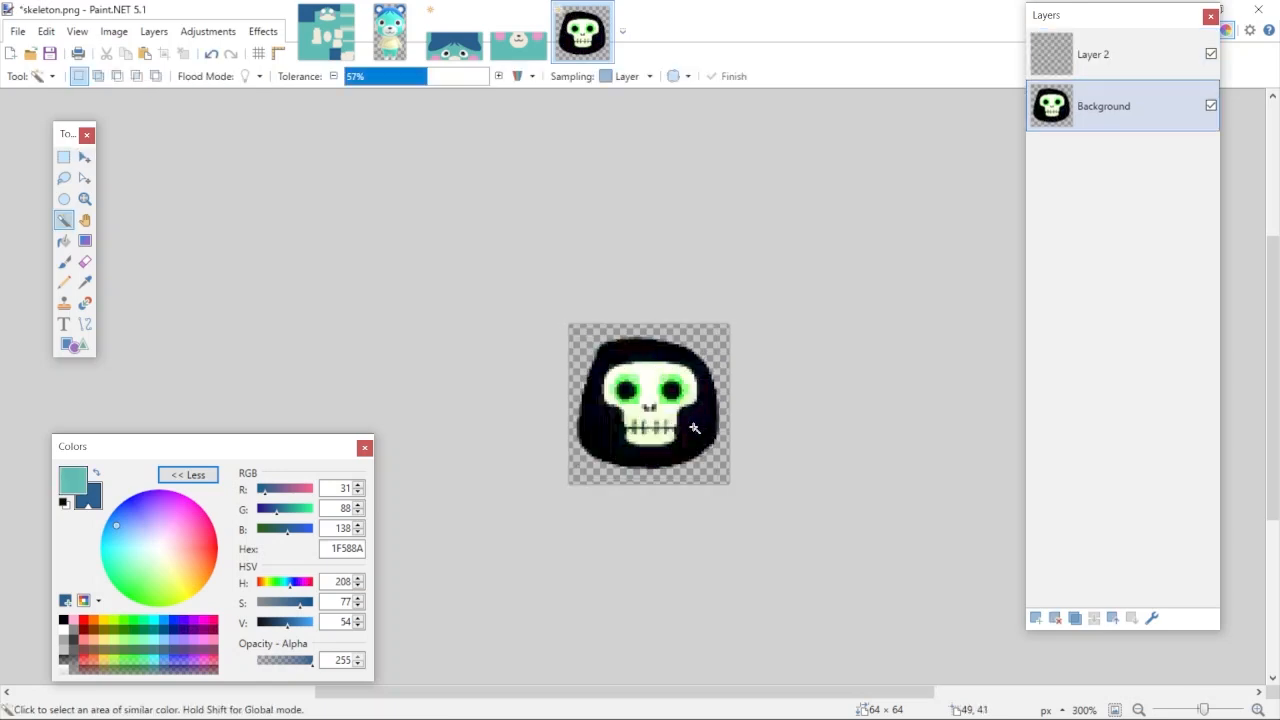
left_click(692, 428)
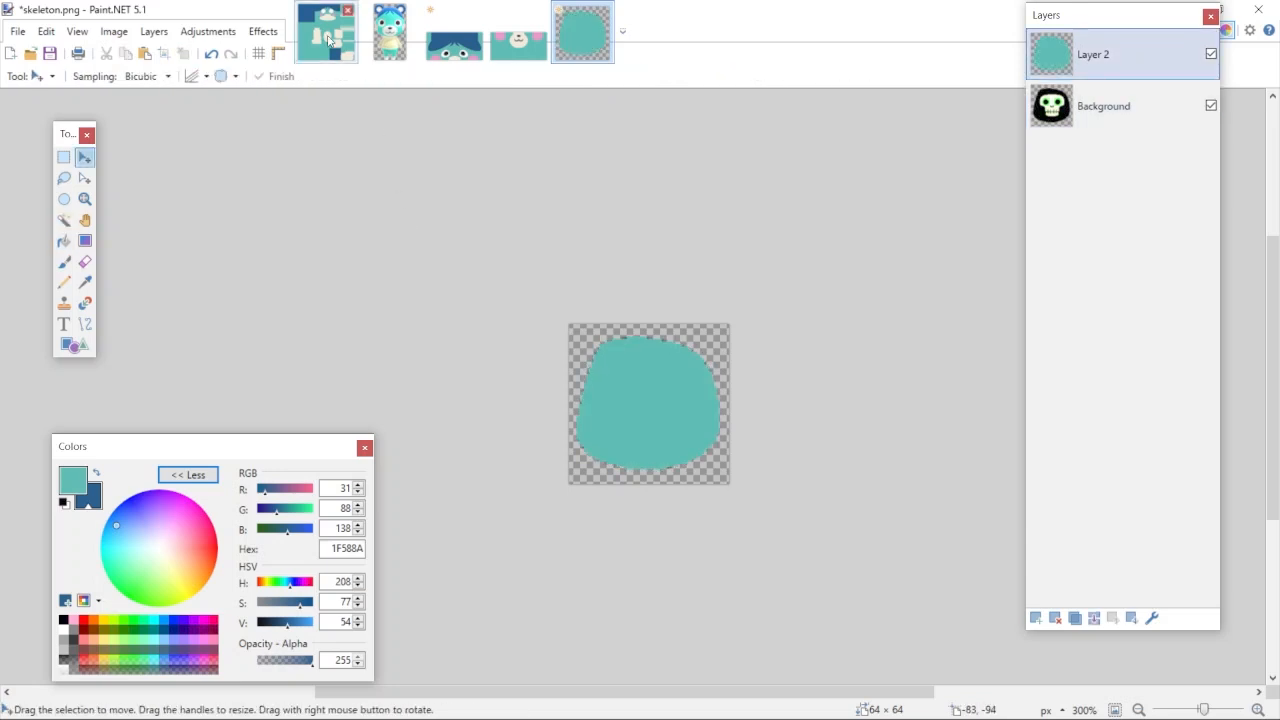
left_click(324, 32)
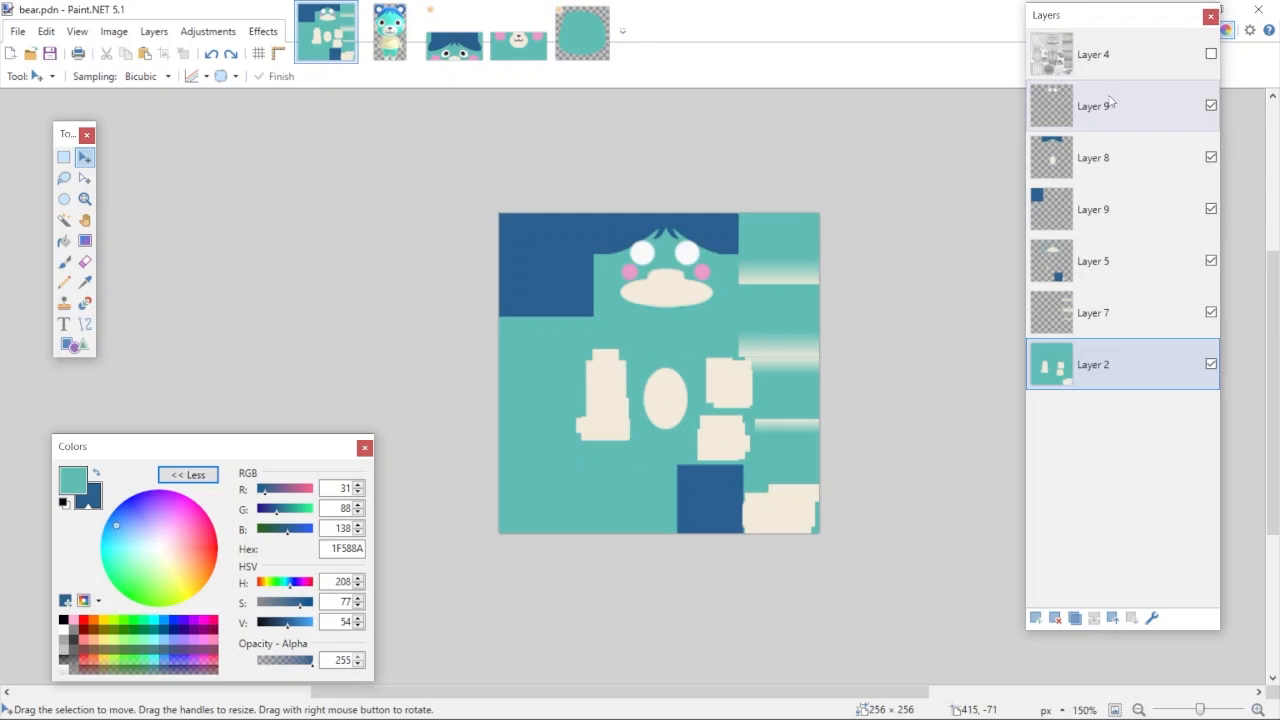
left_click(582, 32)
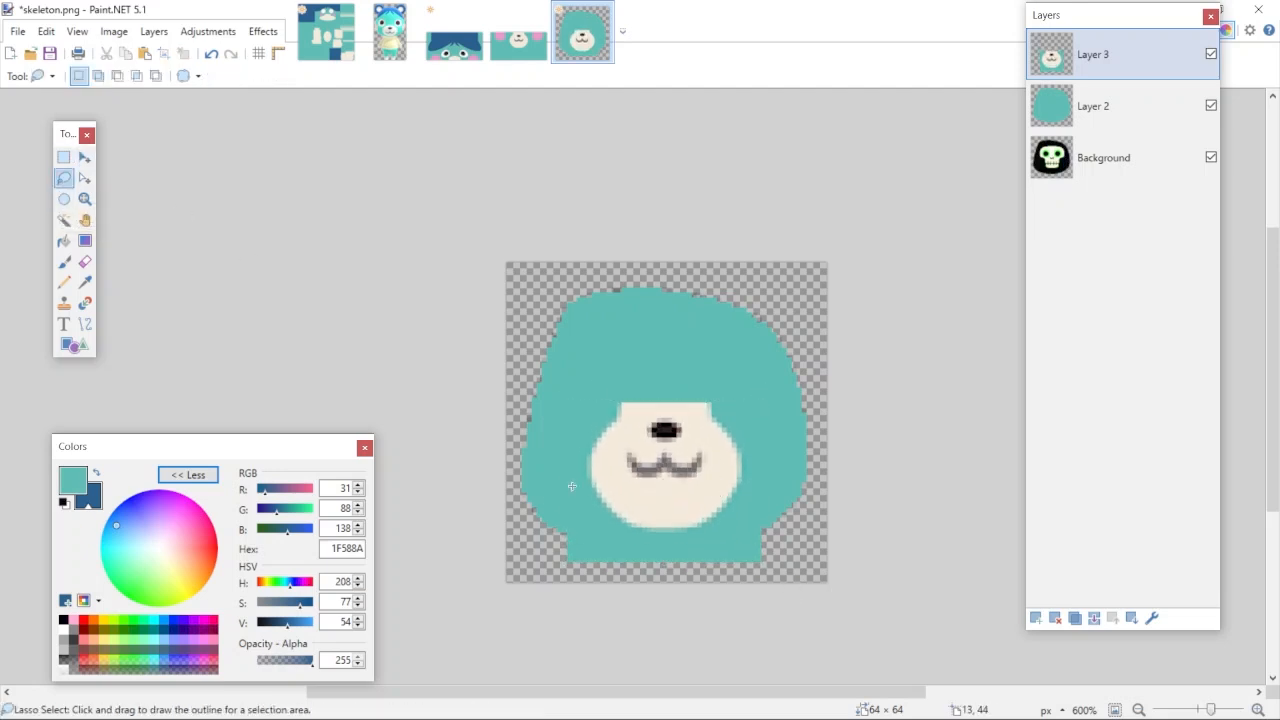
left_click(1036, 618)
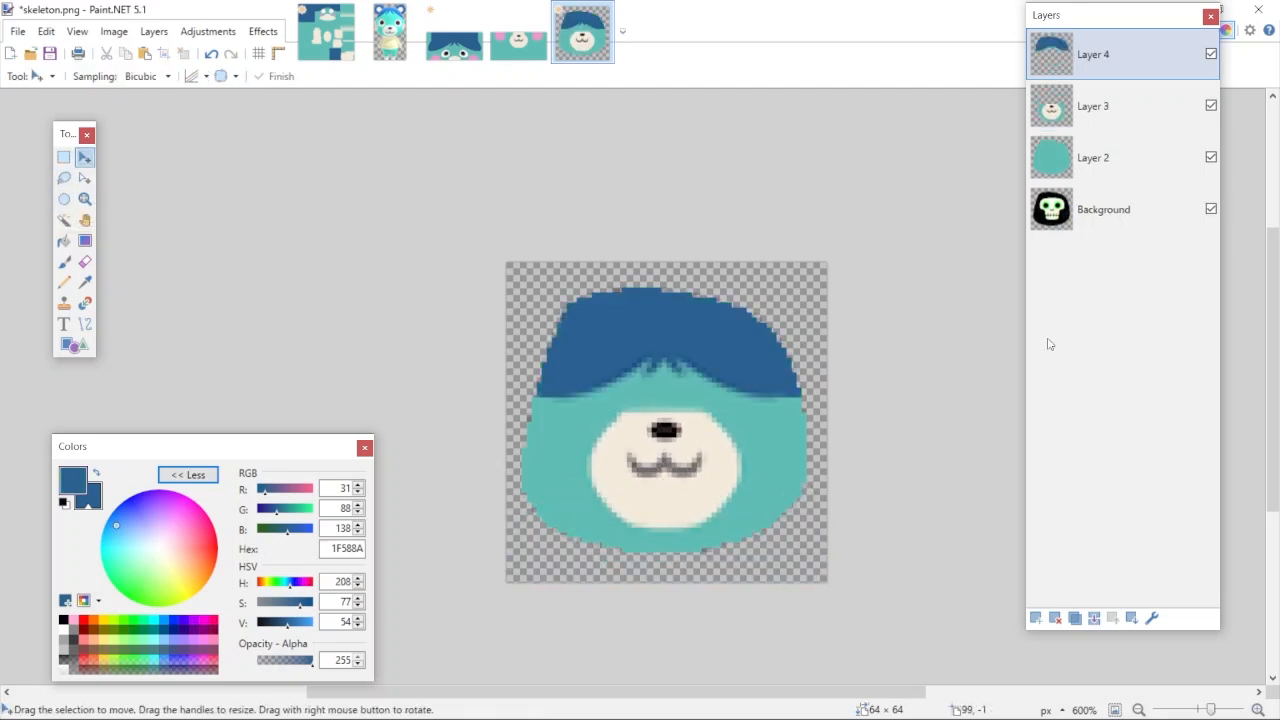
left_click(1104, 210)
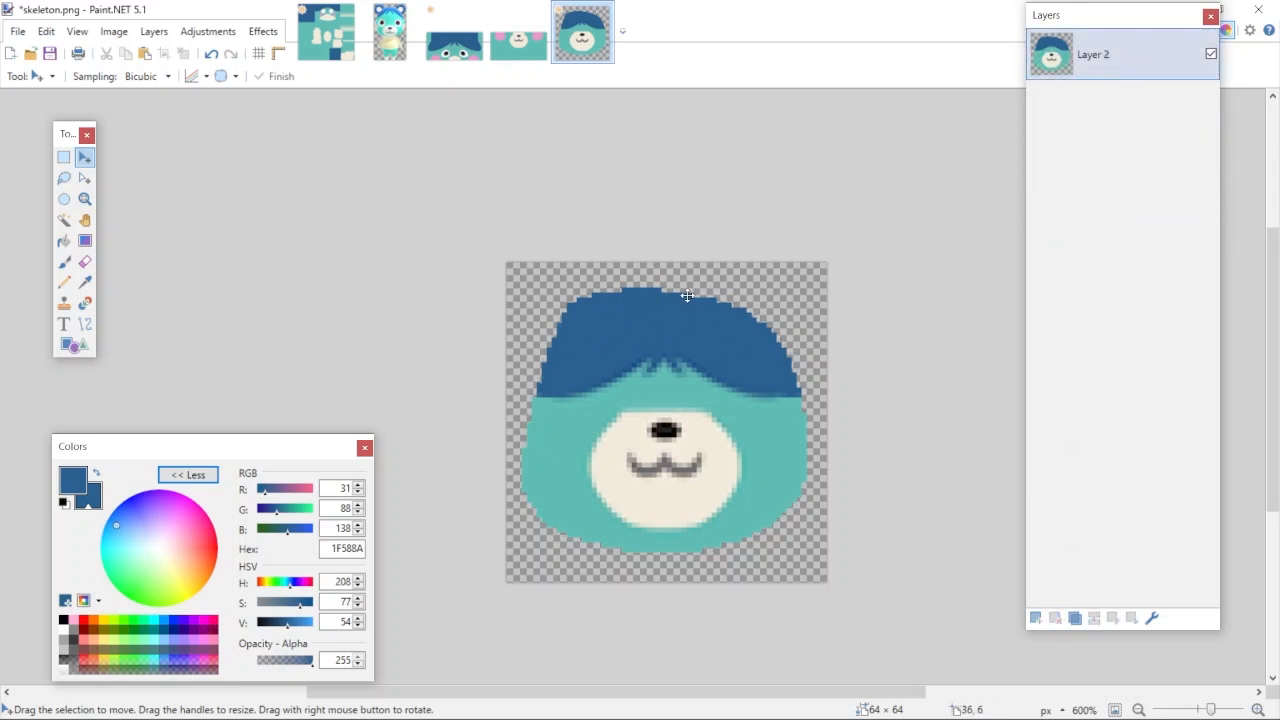
left_click(262, 32)
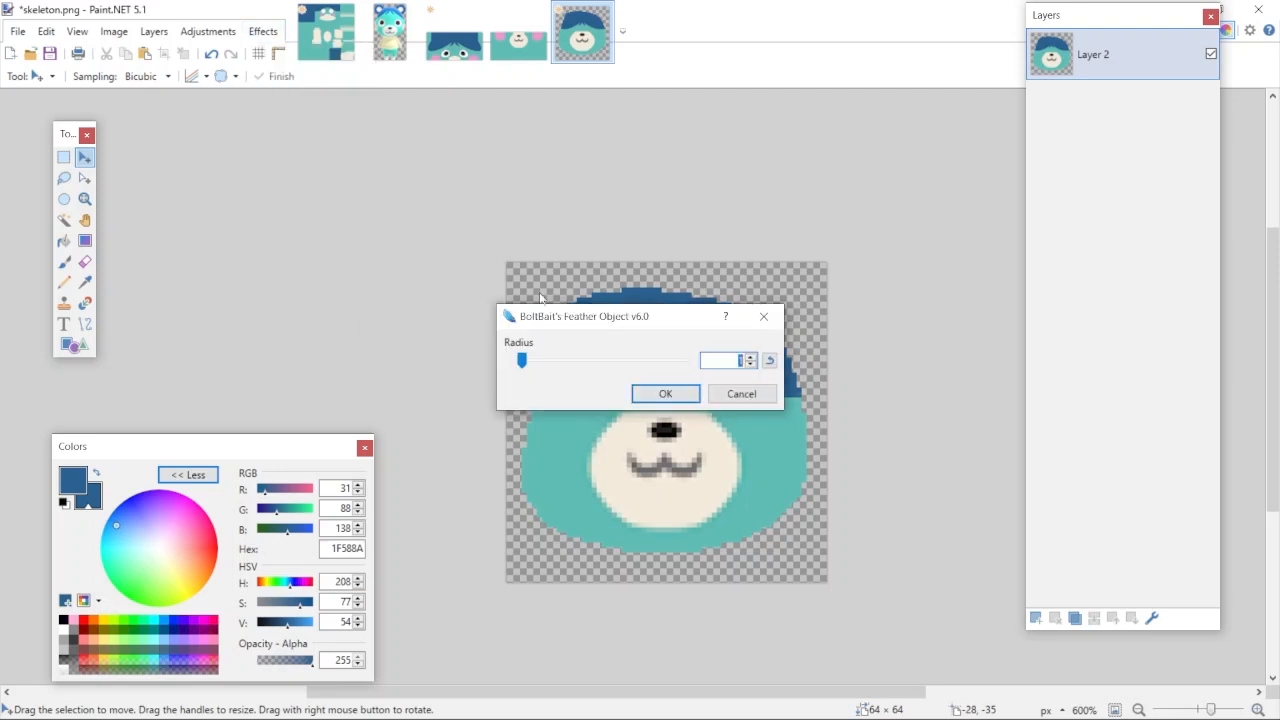
left_click(664, 392)
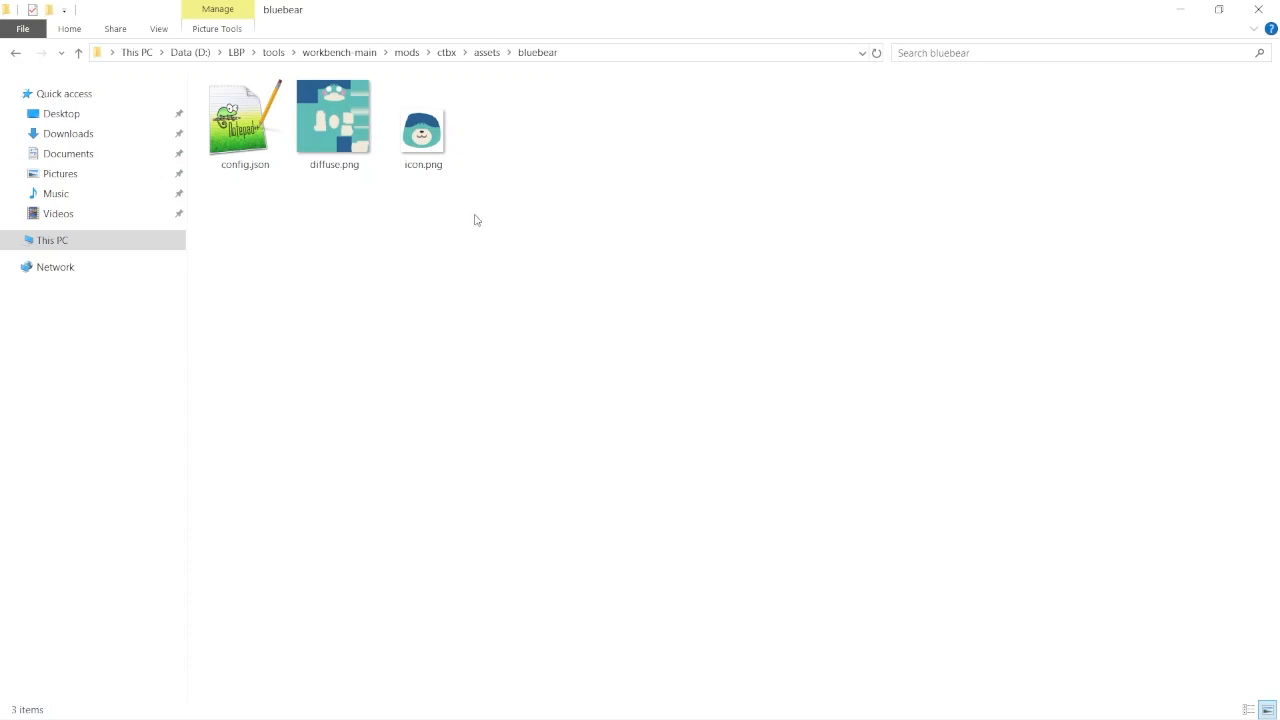
mouse_move(460, 248)
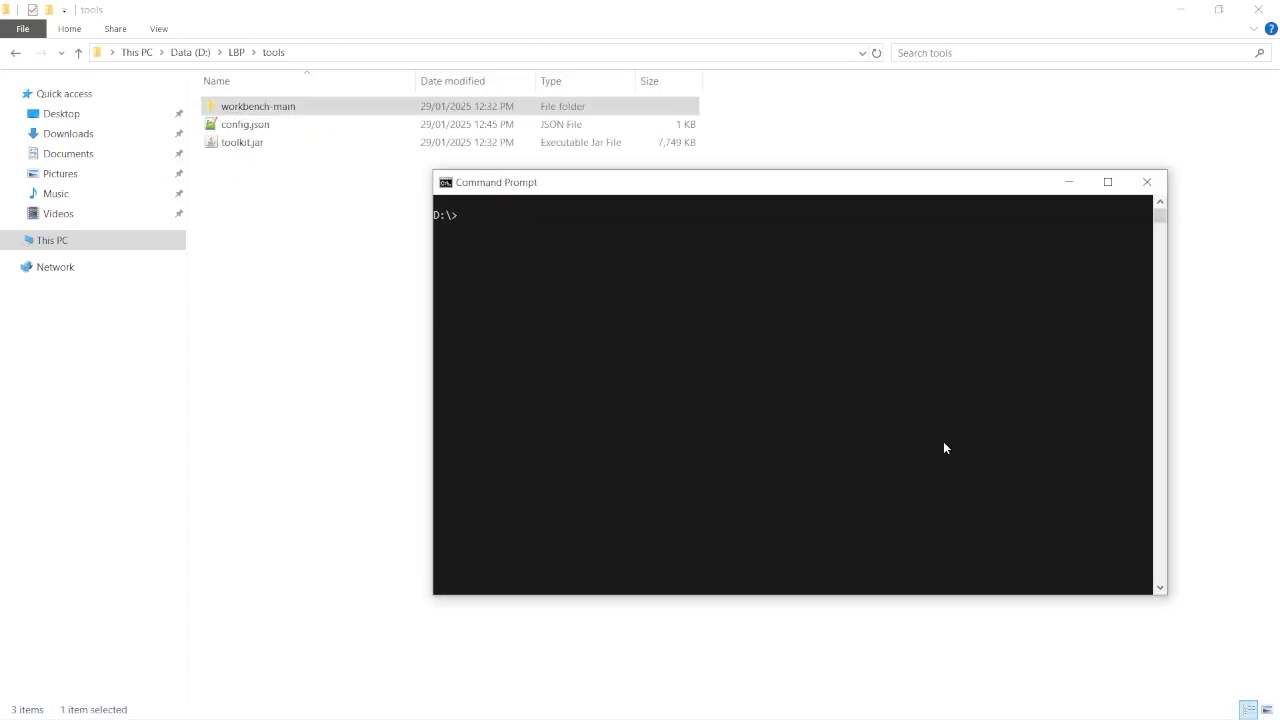
- Change directory to D:\LBP\tools\workbench-main and run npm install
type("cd")
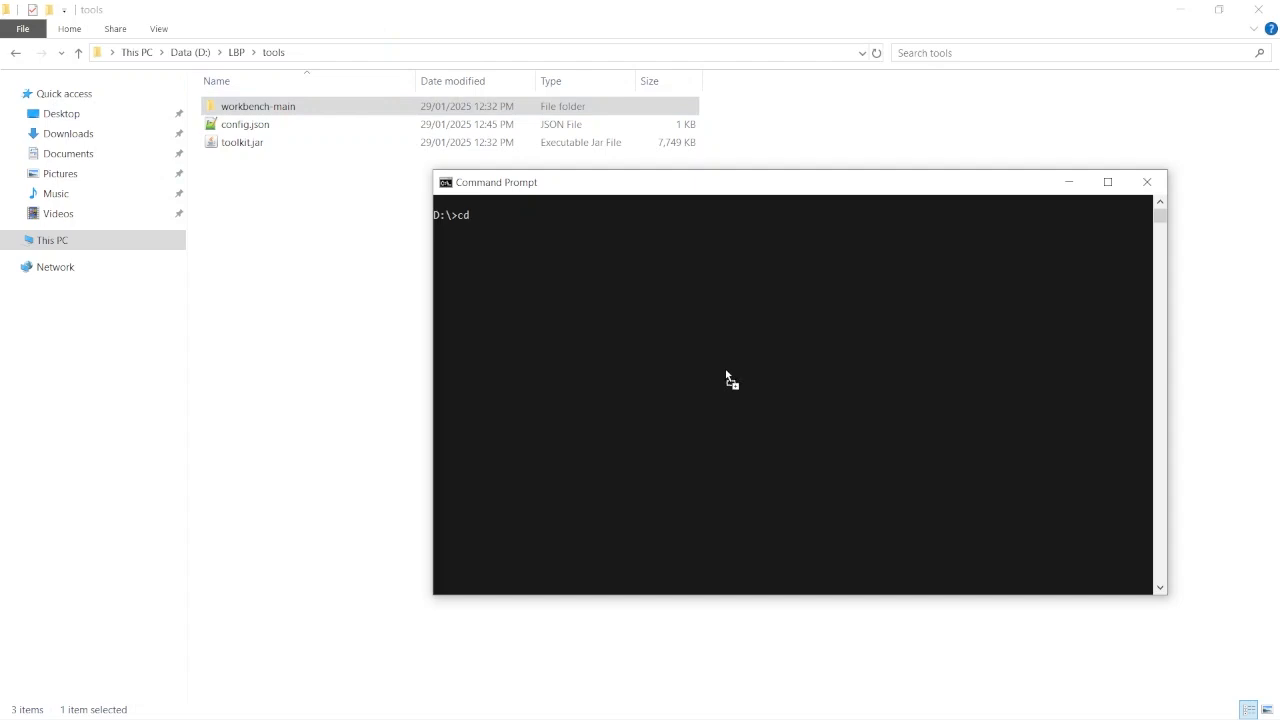
type("D:\\LBP\\tools\\workbench-main")
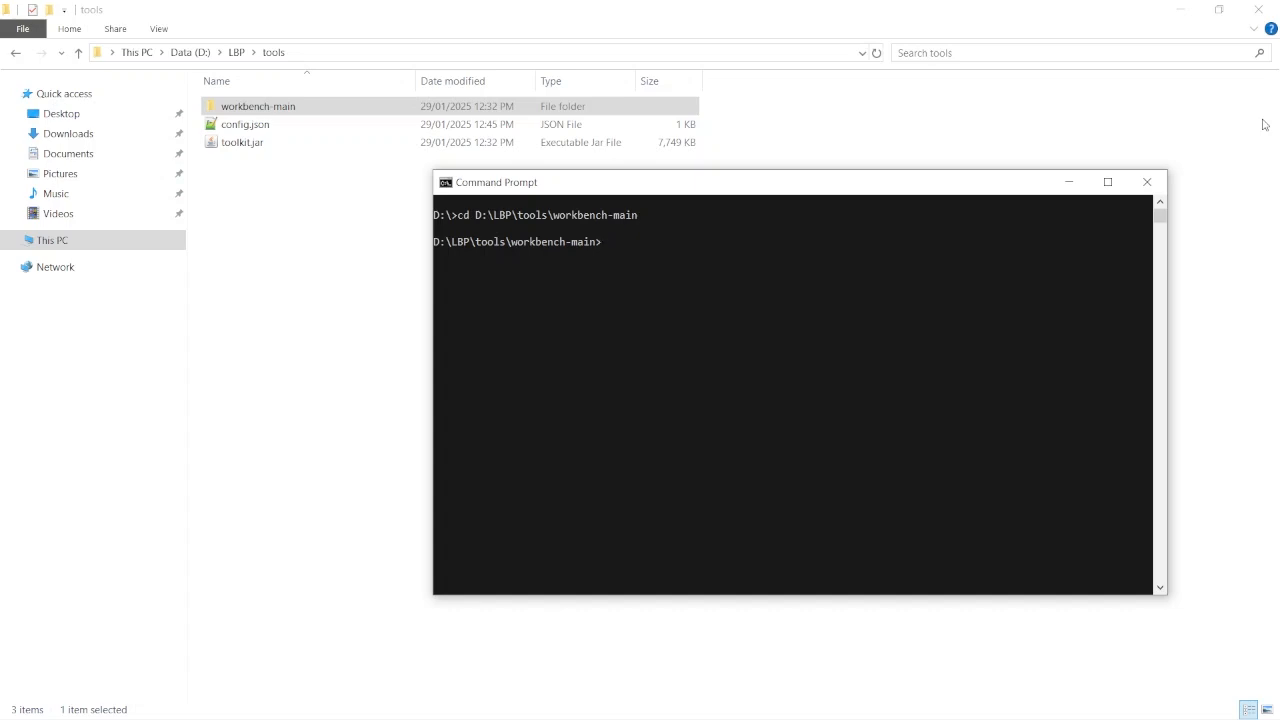
type("npm")
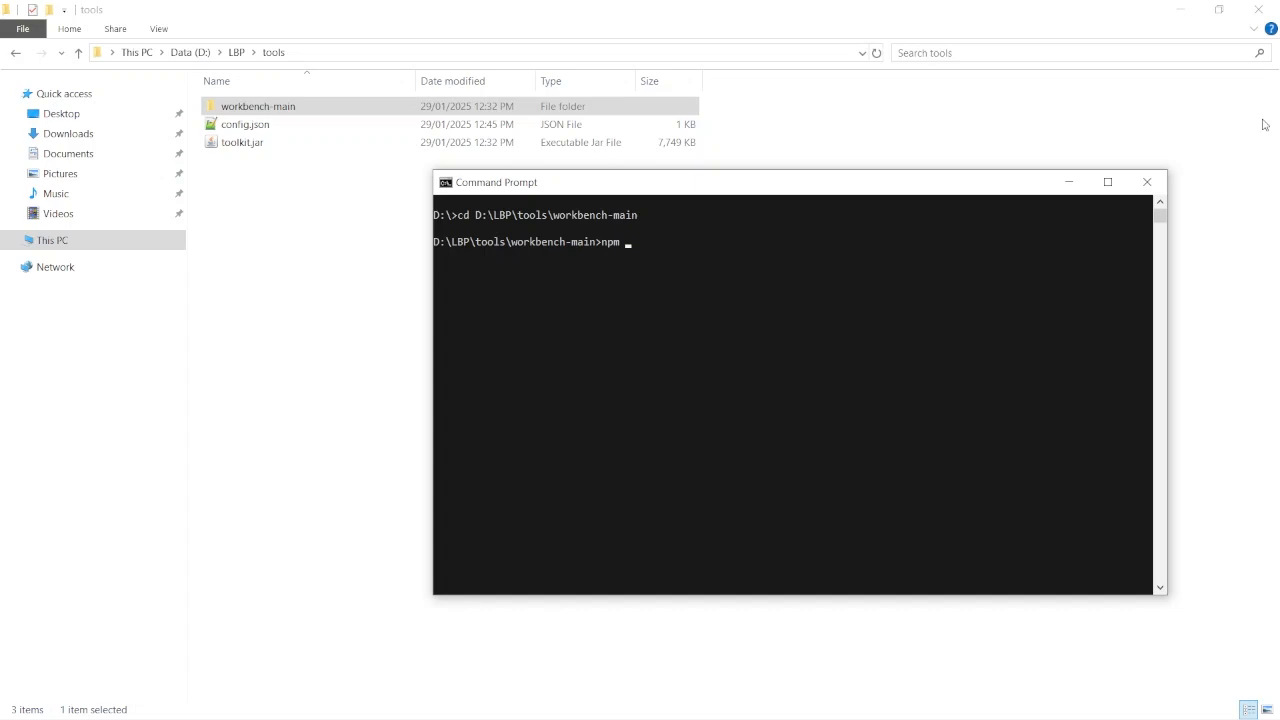
type("install")
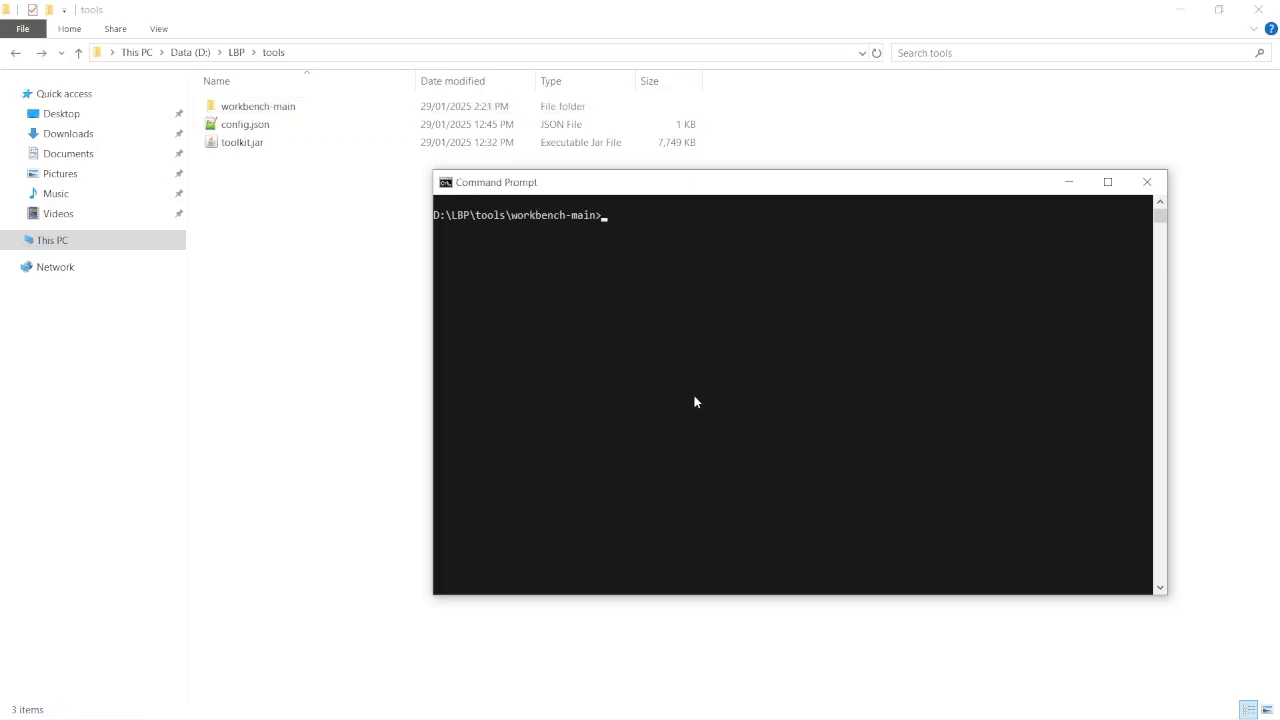
- Enter the node mod.js --build command for the ctbx mod
type("node")
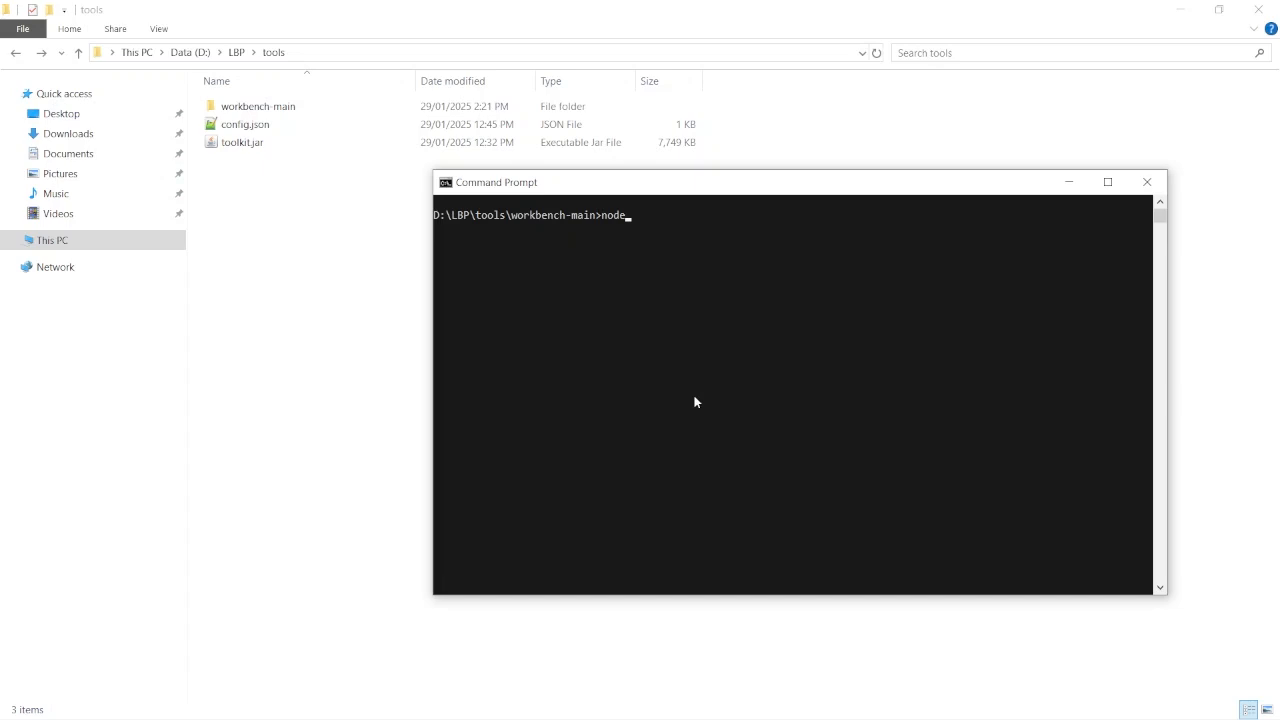
type("mod.js")
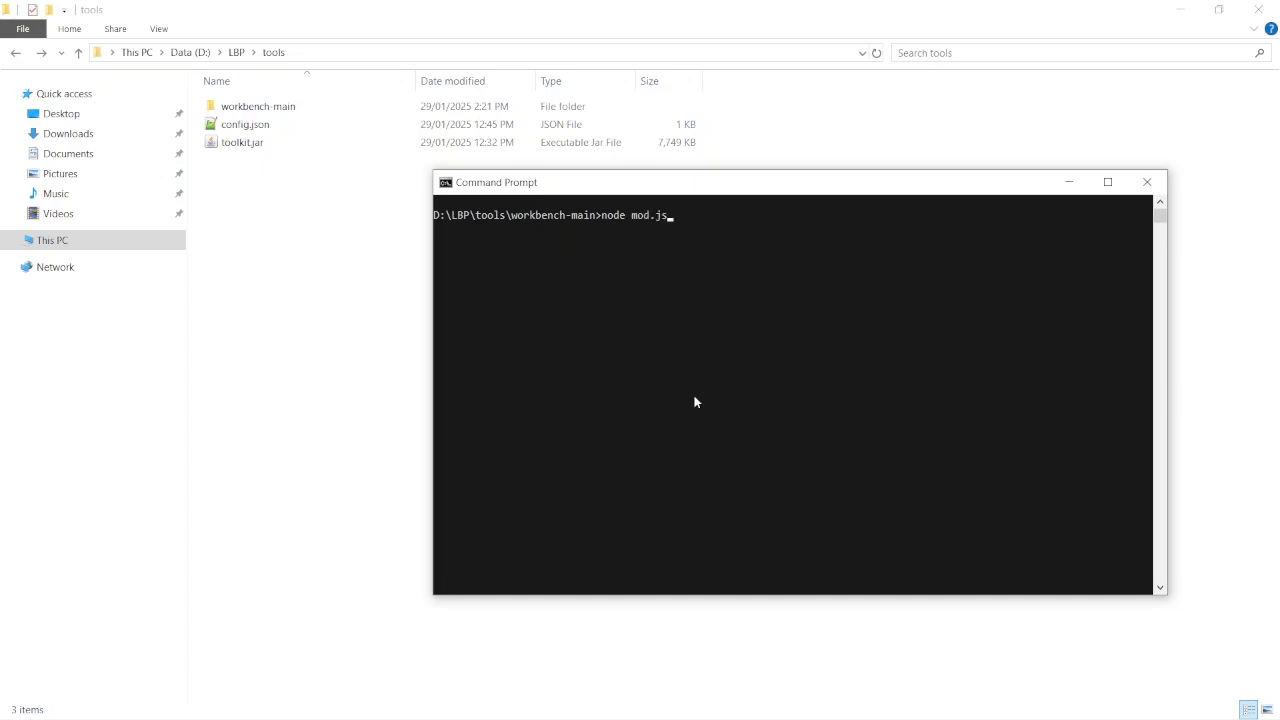
type("--b")
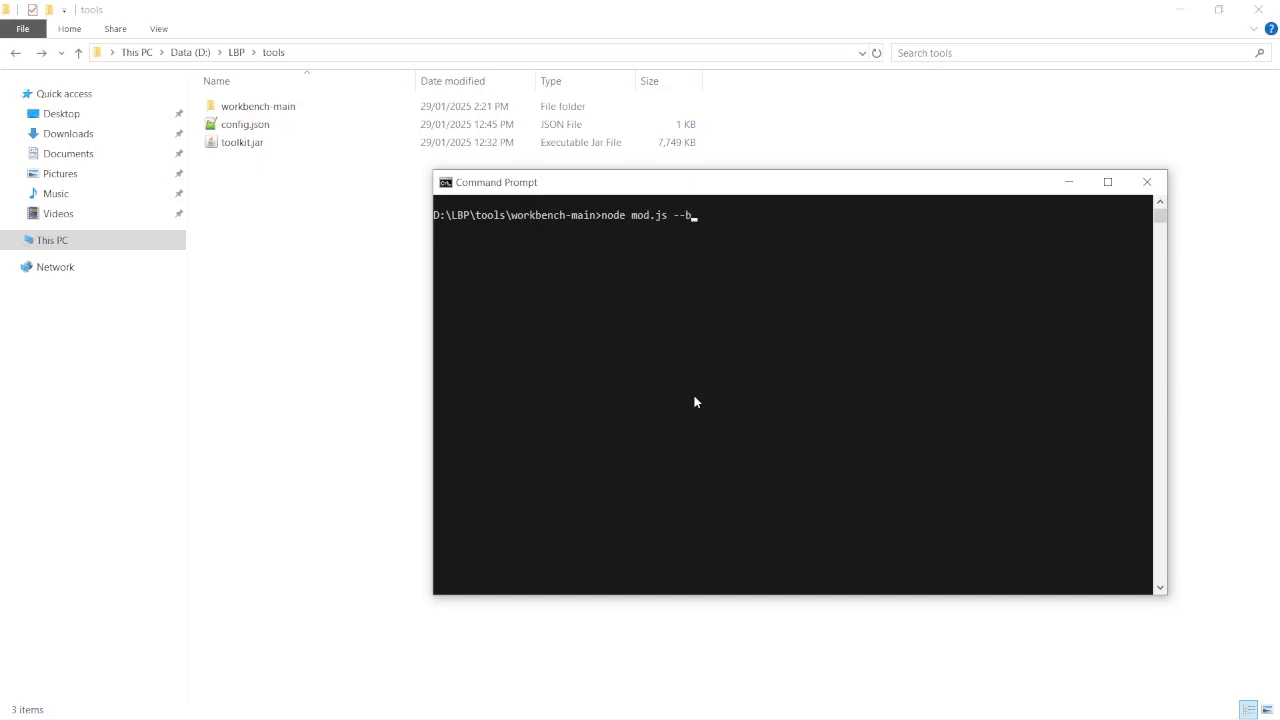
type("uild")
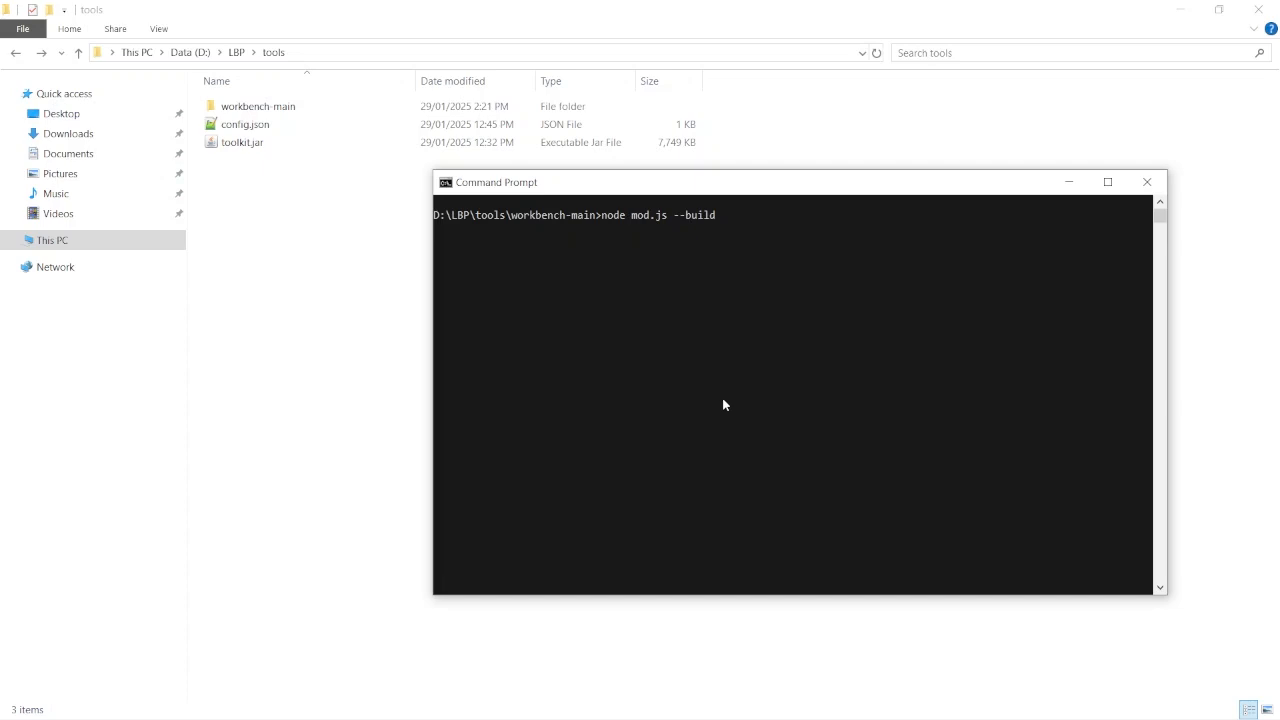
type("c")
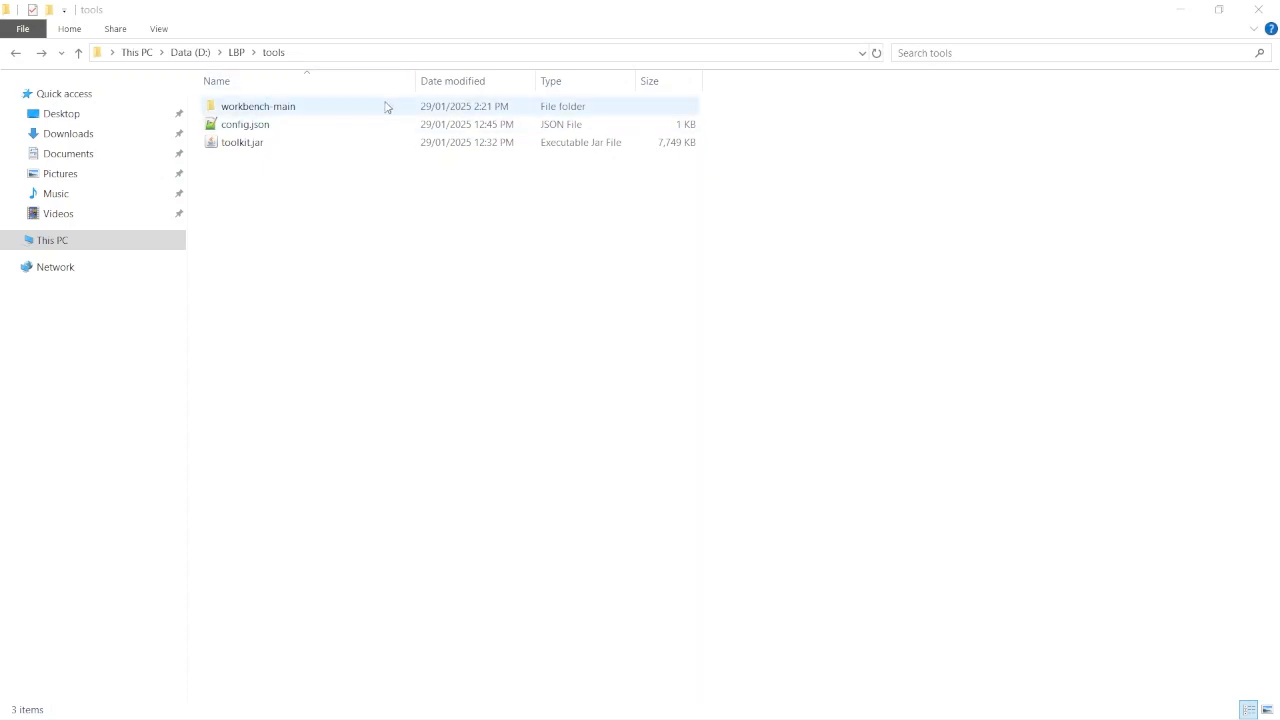
- Run node mod.js --build ctbx lbp1 to produce the build folder with dist and lbp1 inside ctbx
double_click(258, 106)
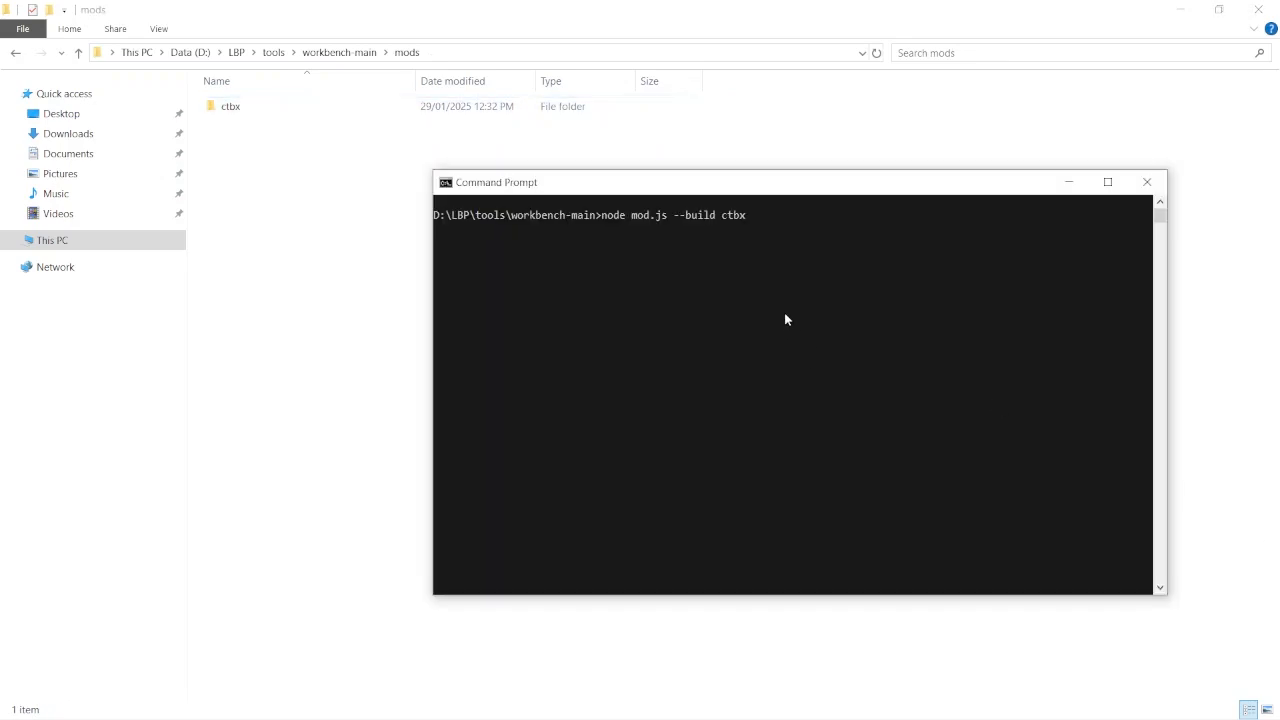
mouse_move(798, 238)
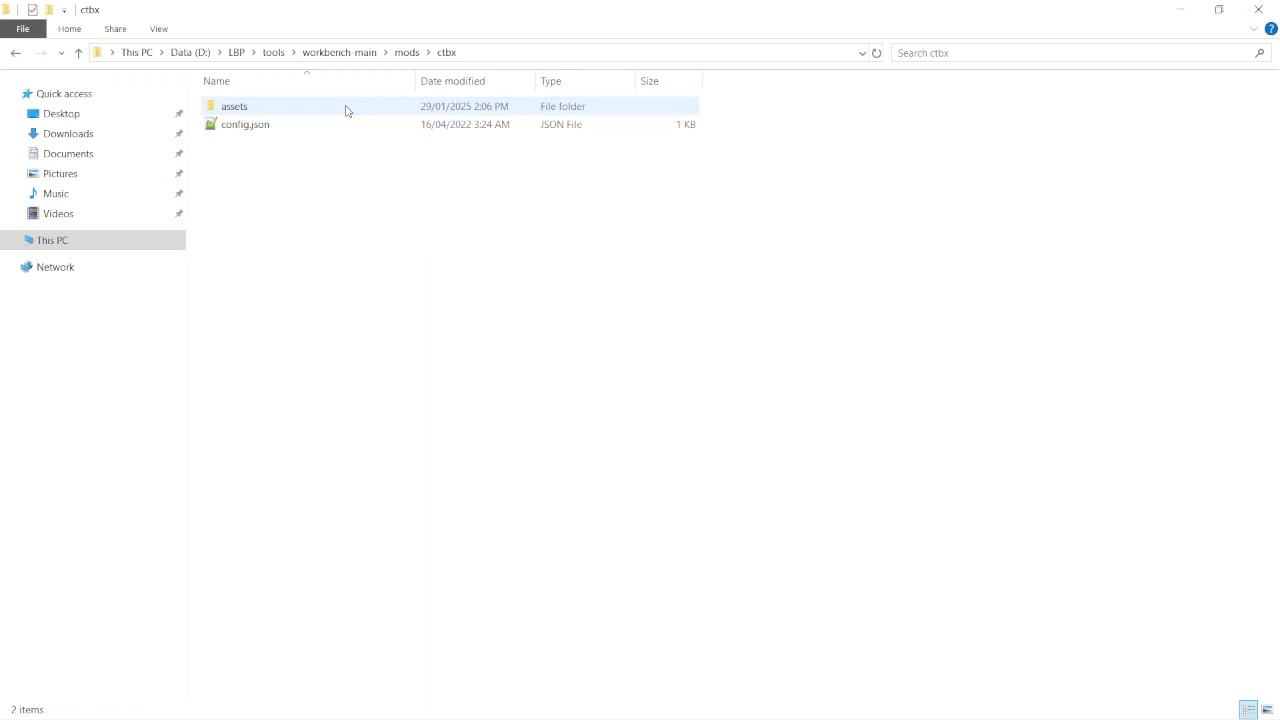
double_click(234, 106)
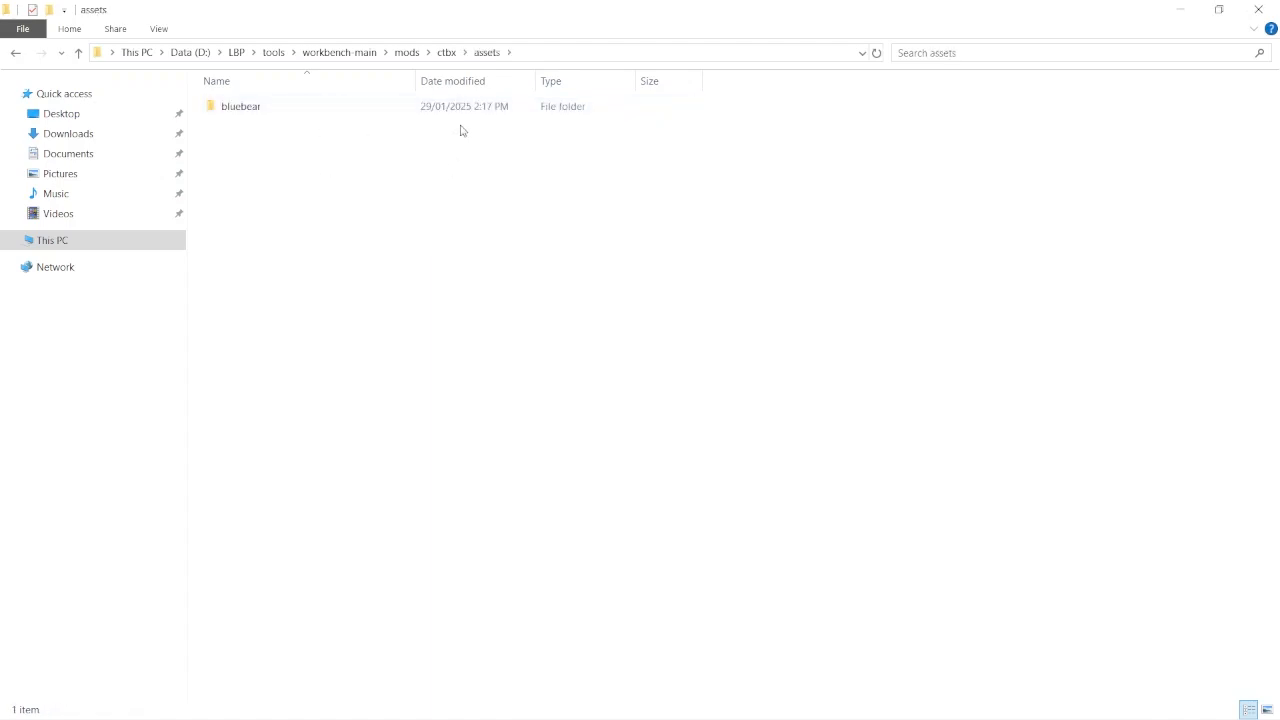
mouse_move(420, 216)
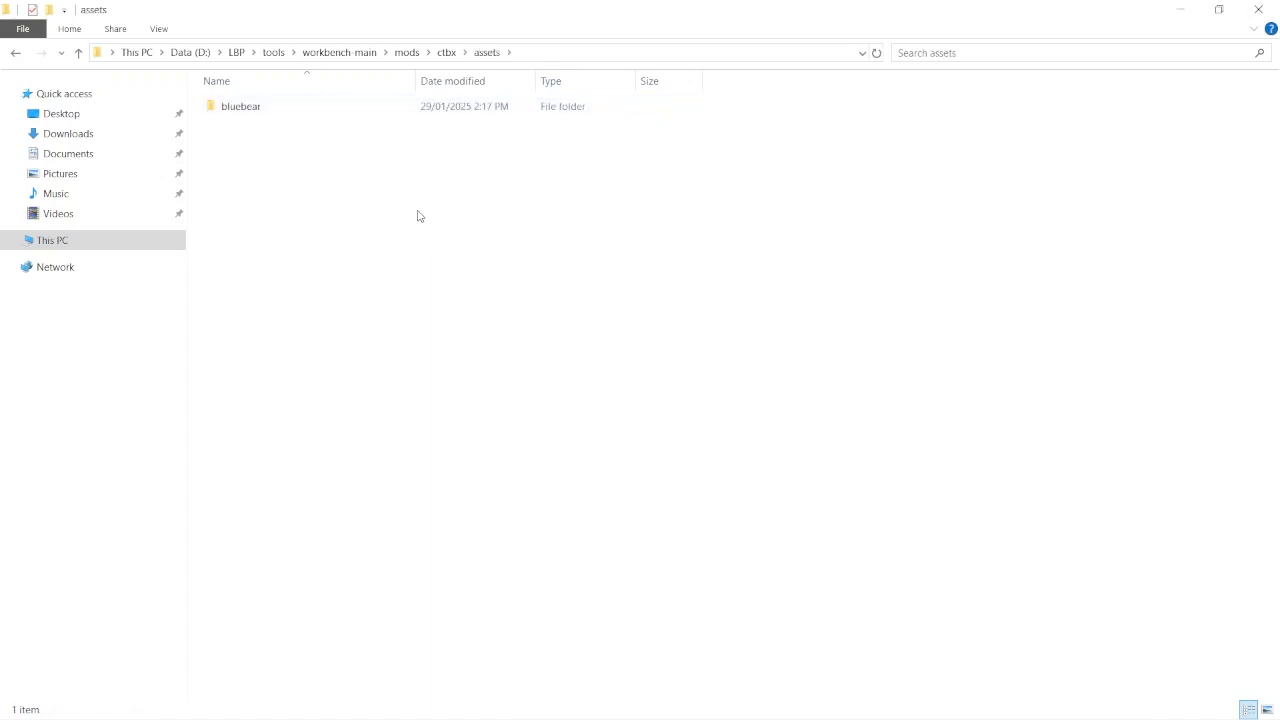
mouse_move(412, 148)
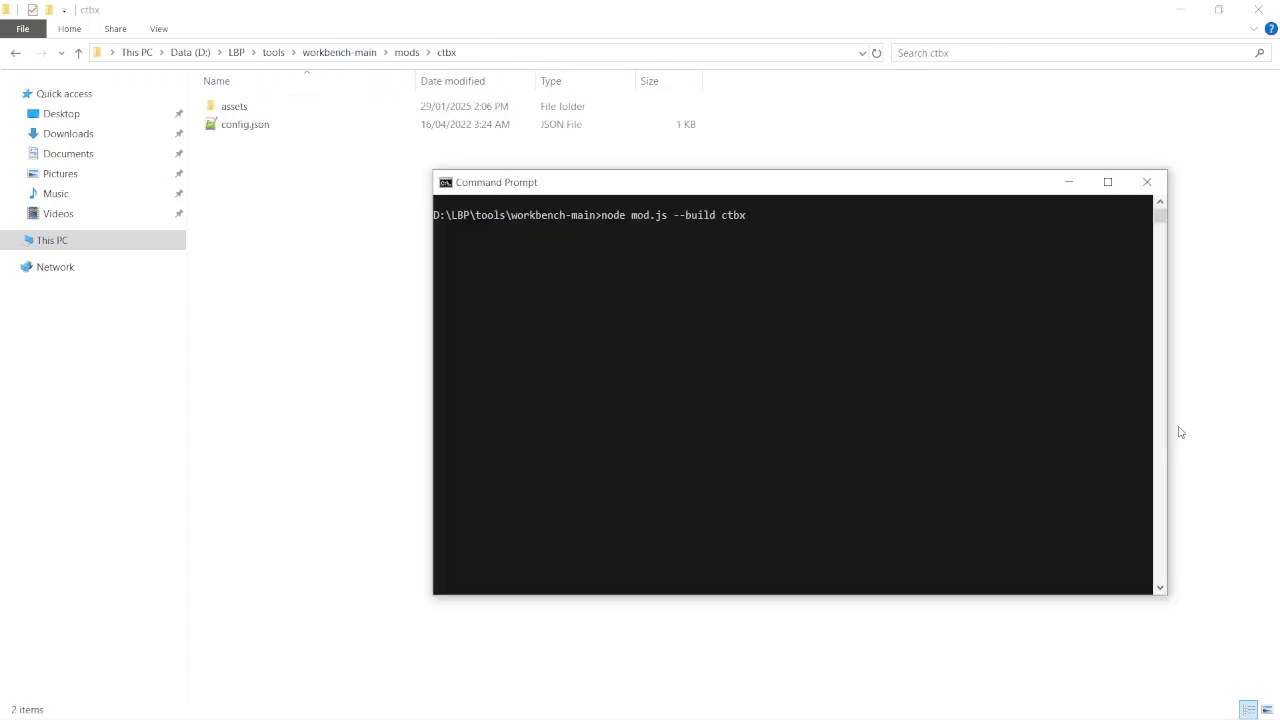
type("1")
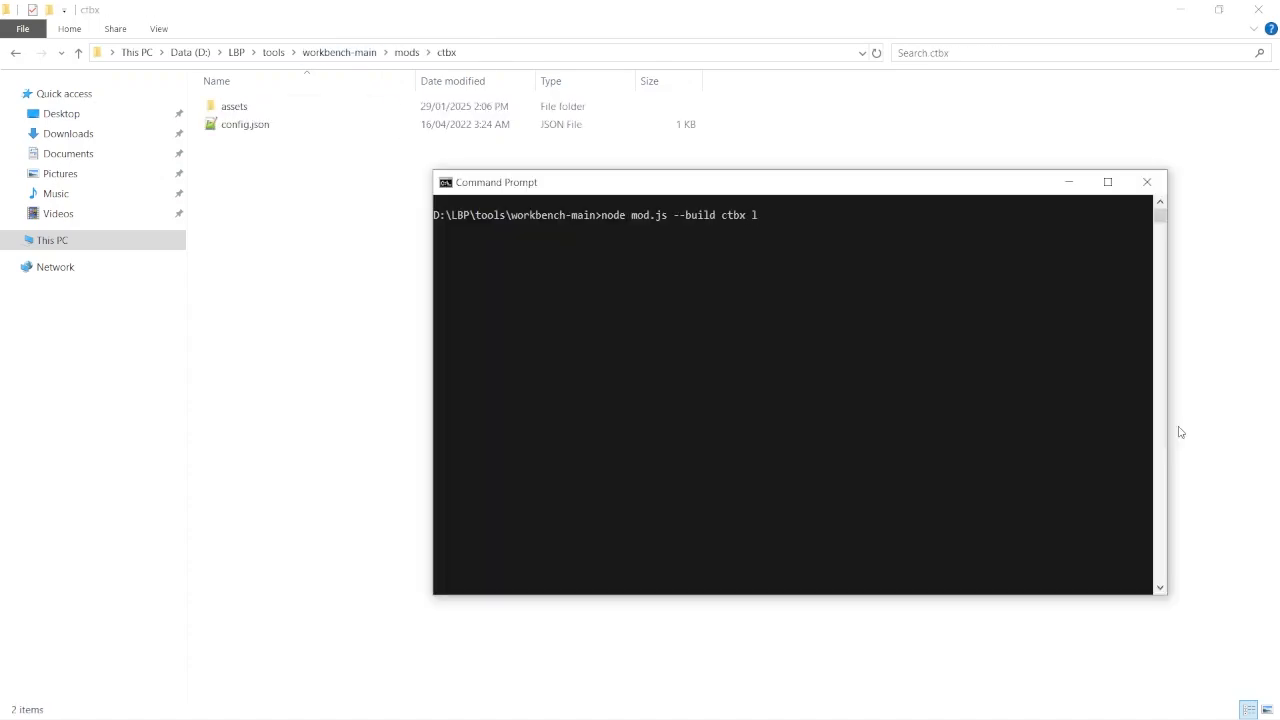
type("bp1")
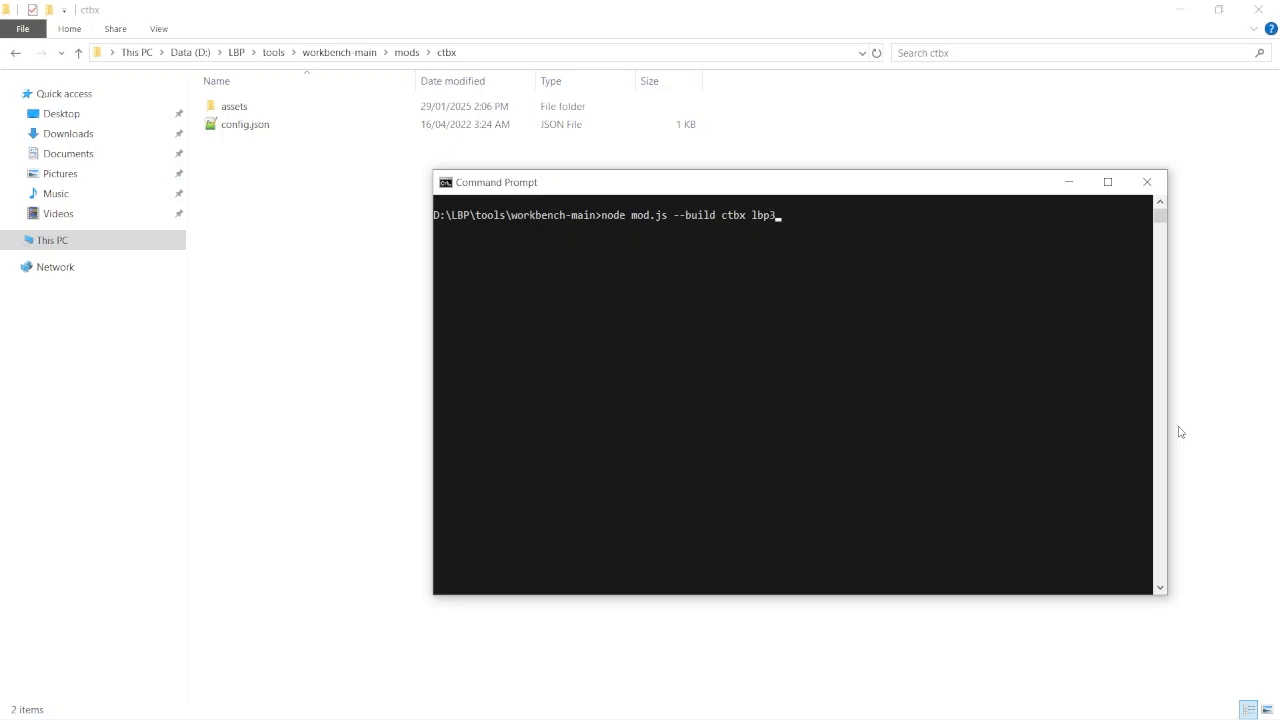
type("ps4")
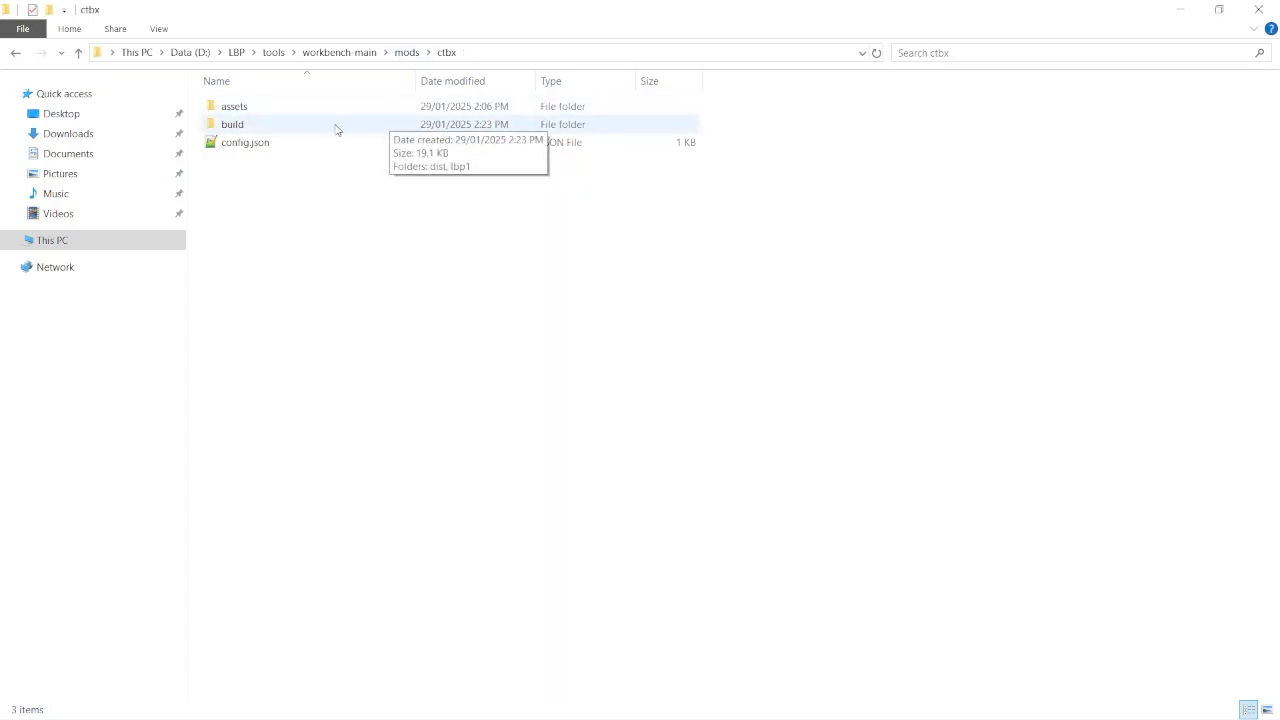
- Locate the built lbp1 mod file inside build > dist for copying to D:\LBP as bluebear.mod
double_click(232, 124)
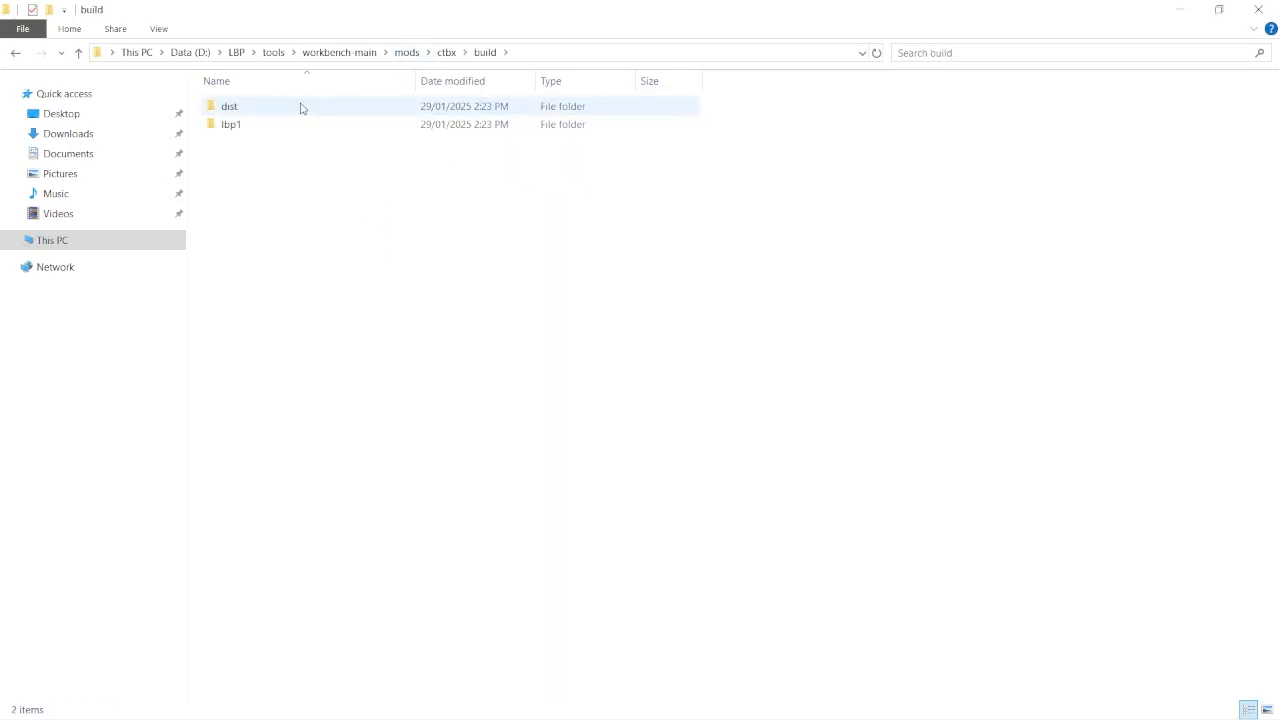
double_click(228, 106)
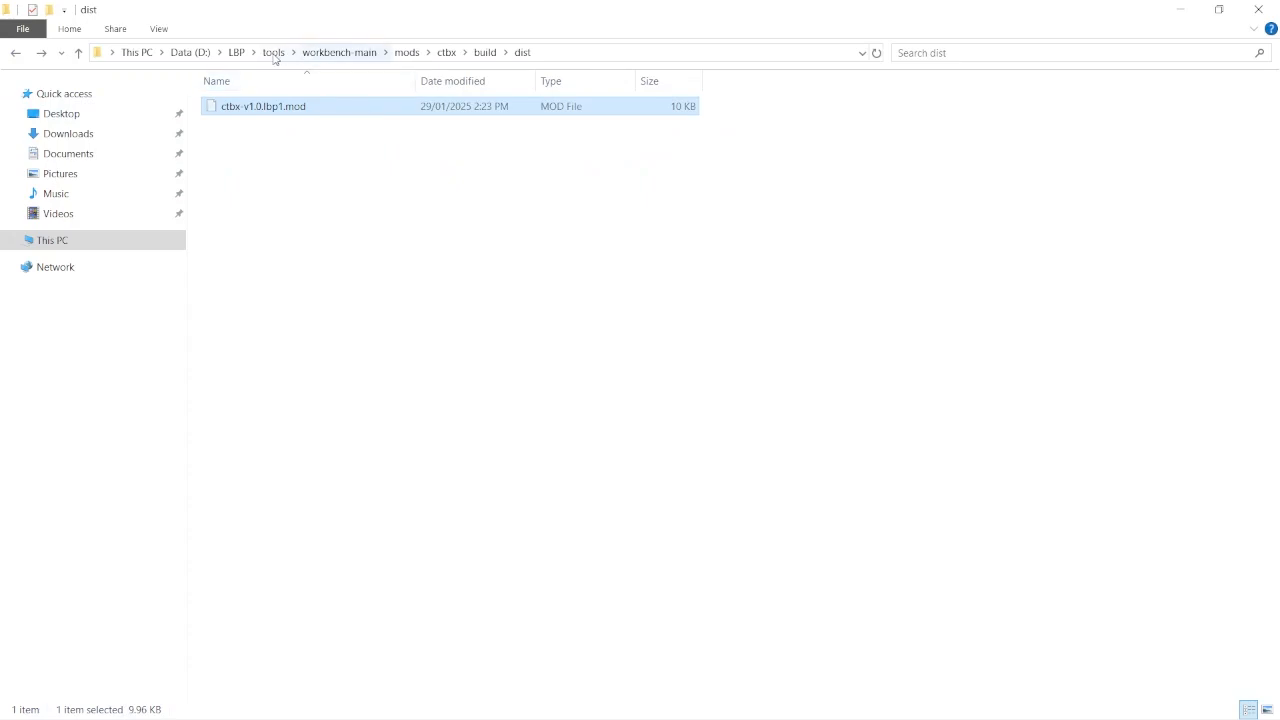
left_click(236, 52)
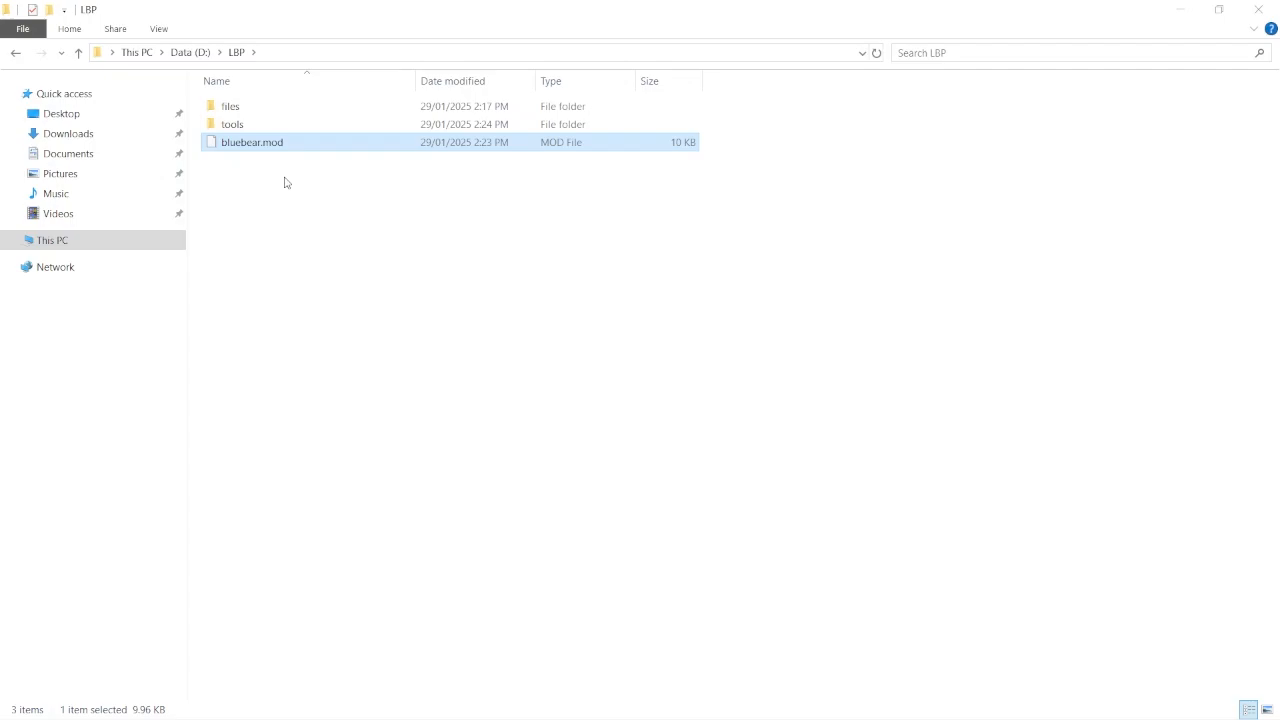
- Search 'cam', reveal custom_base_carnival1.gmat and preview its white_cotton_1_diffuse.tex and carnival1.tex dependencies
double_click(252, 142)
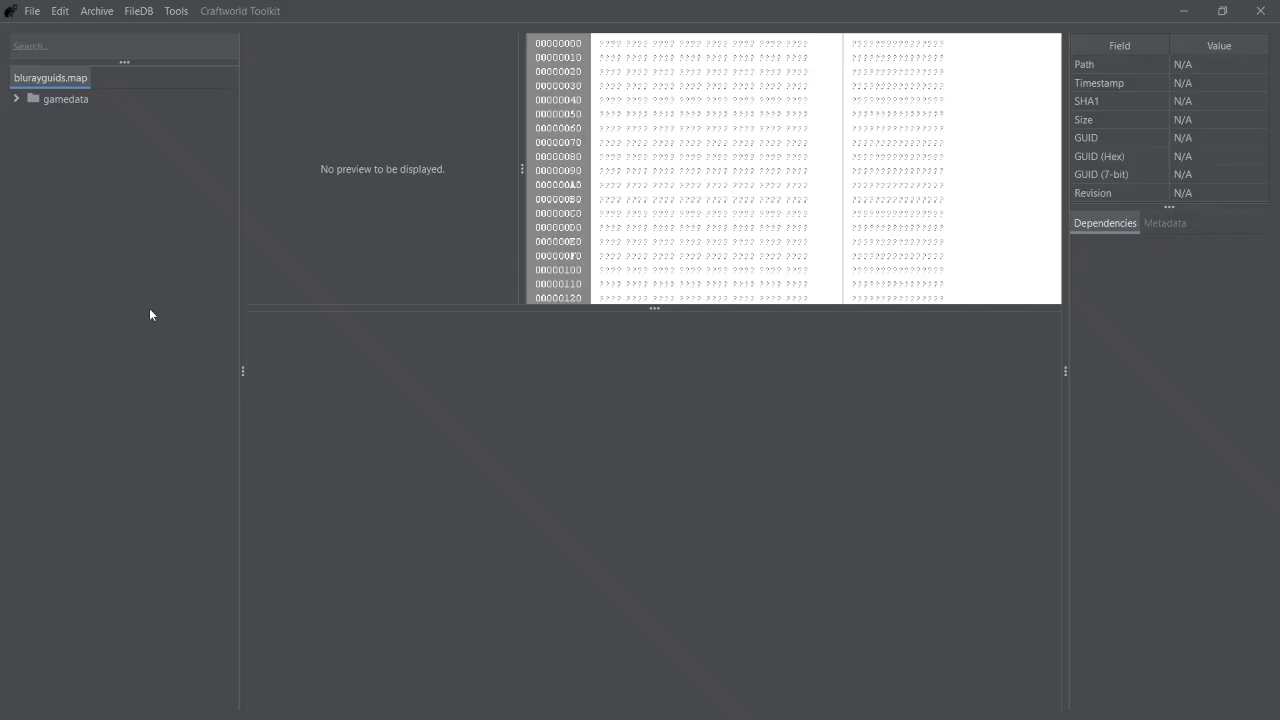
mouse_move(158, 228)
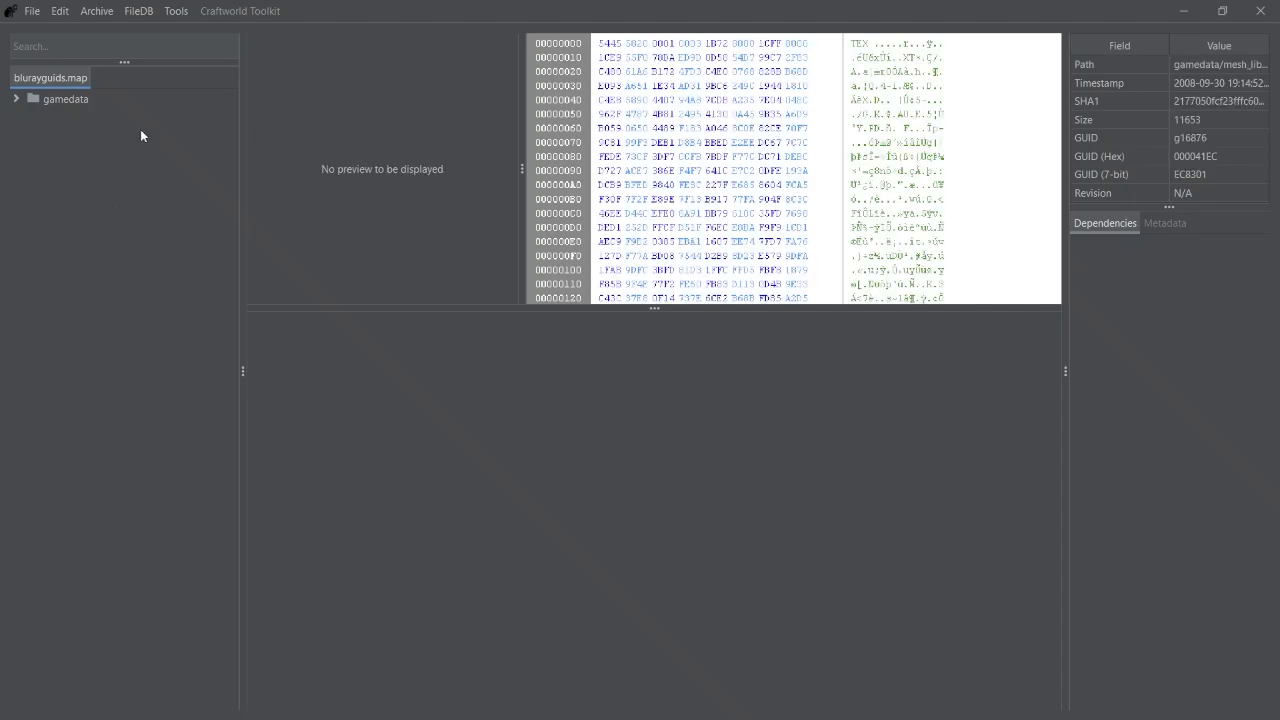
type("cam")
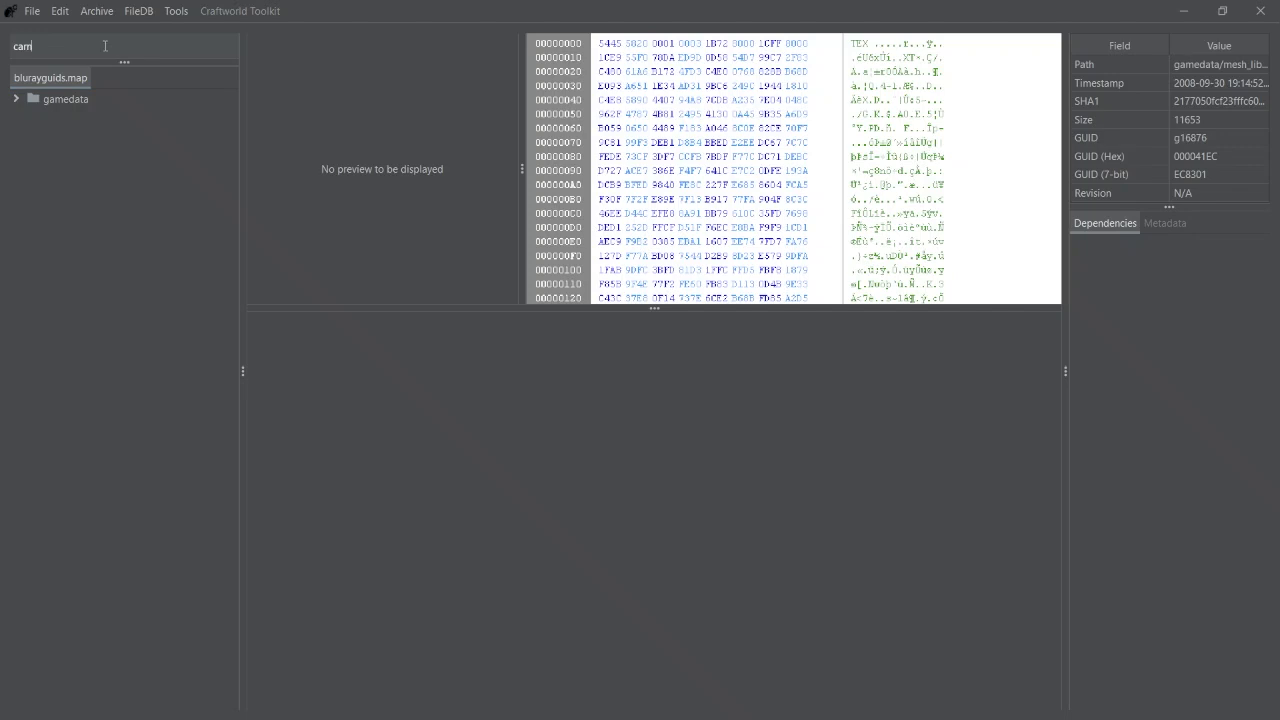
left_click(72, 116)
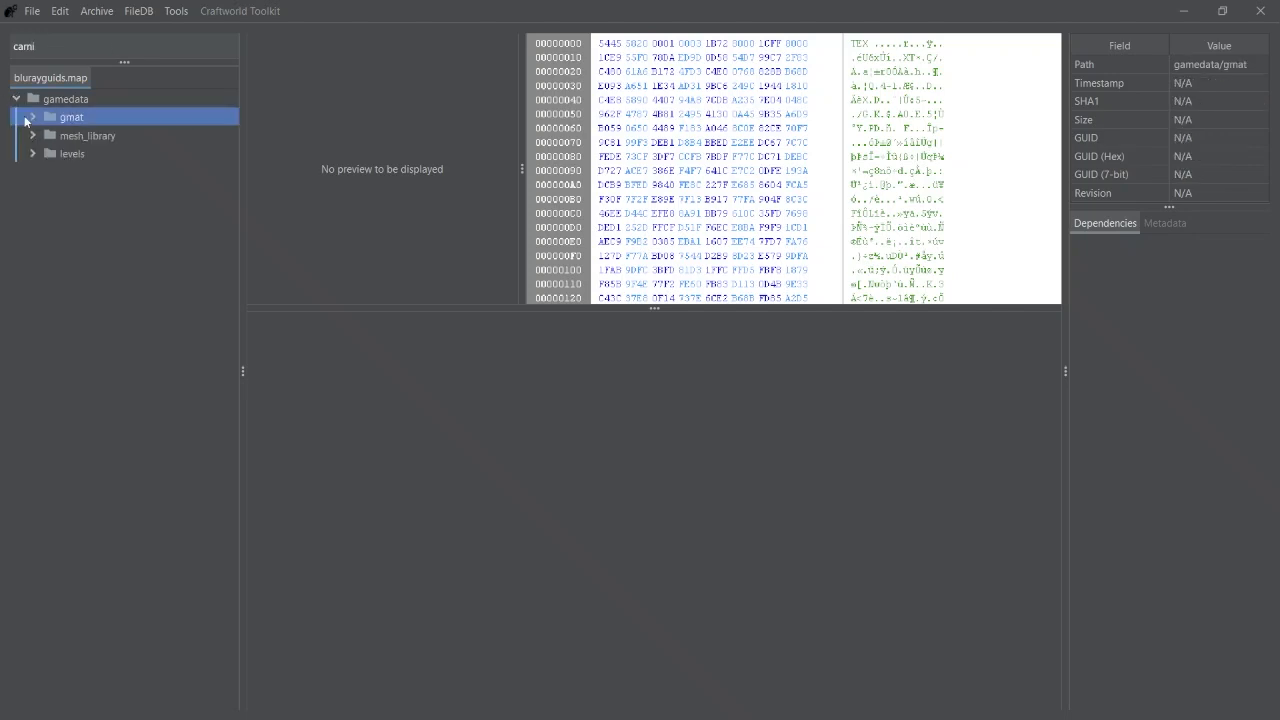
left_click(140, 136)
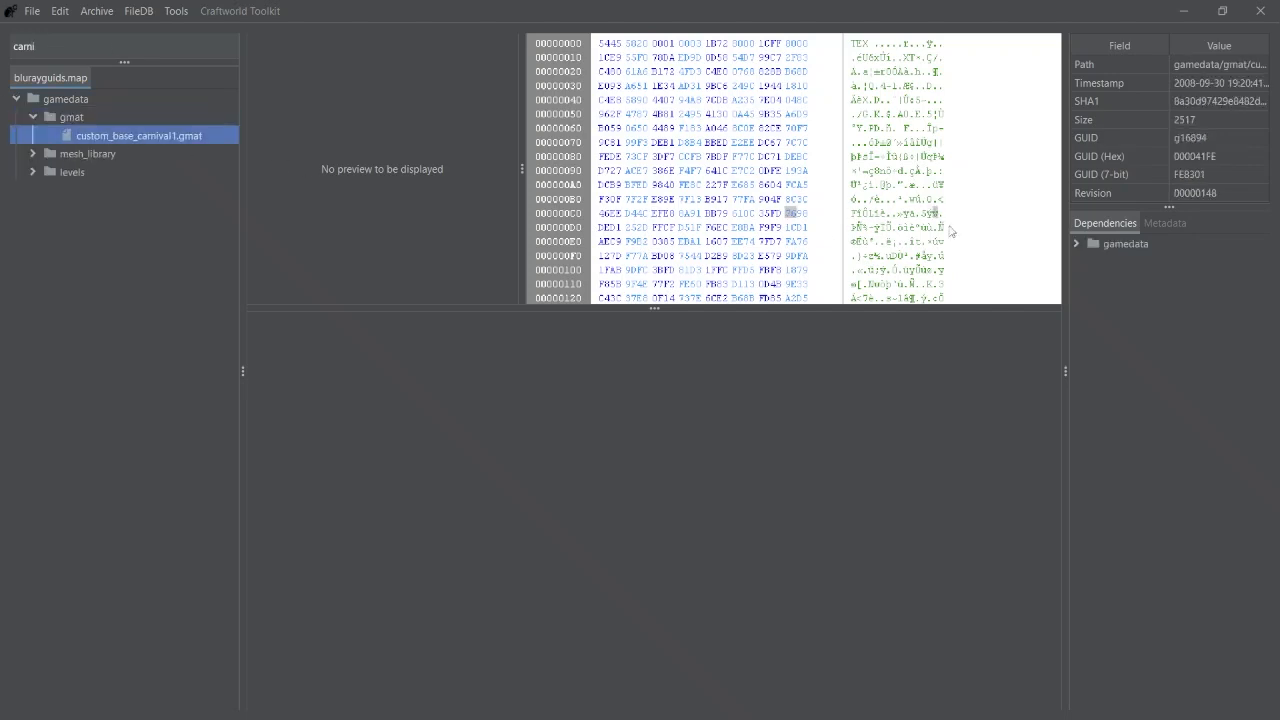
left_click(1210, 300)
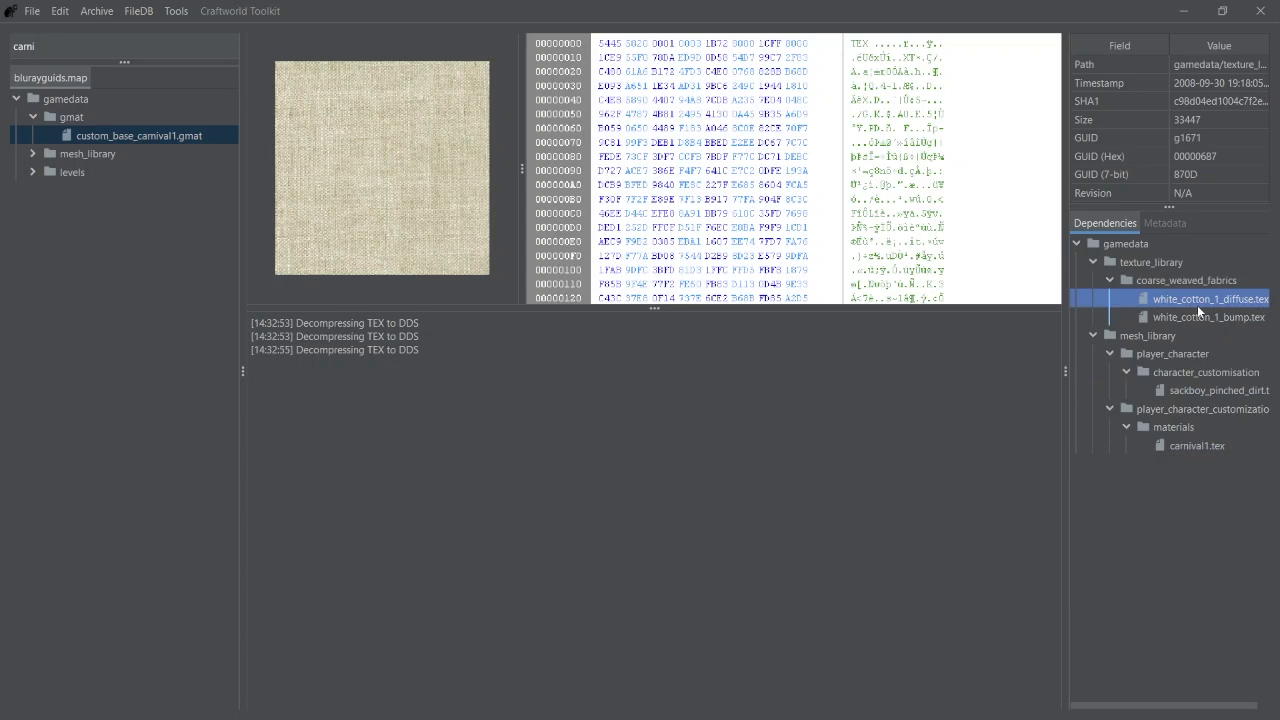
left_click(1196, 444)
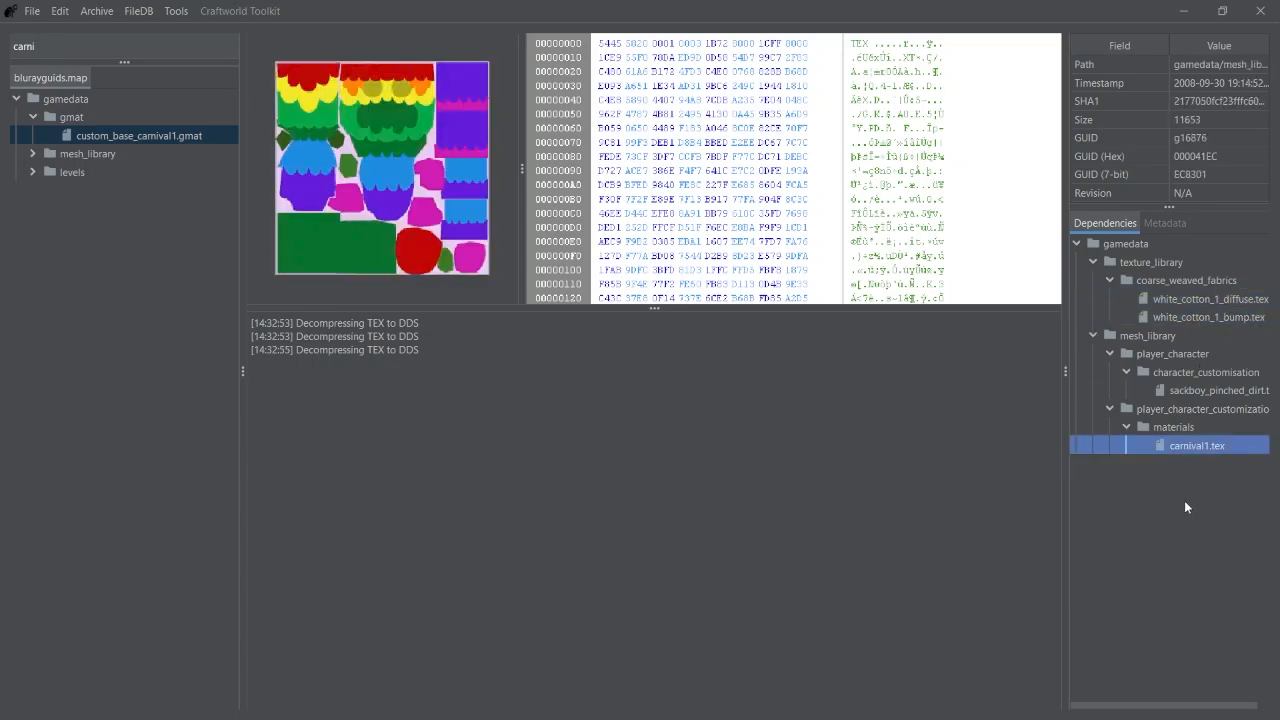
mouse_move(1138, 526)
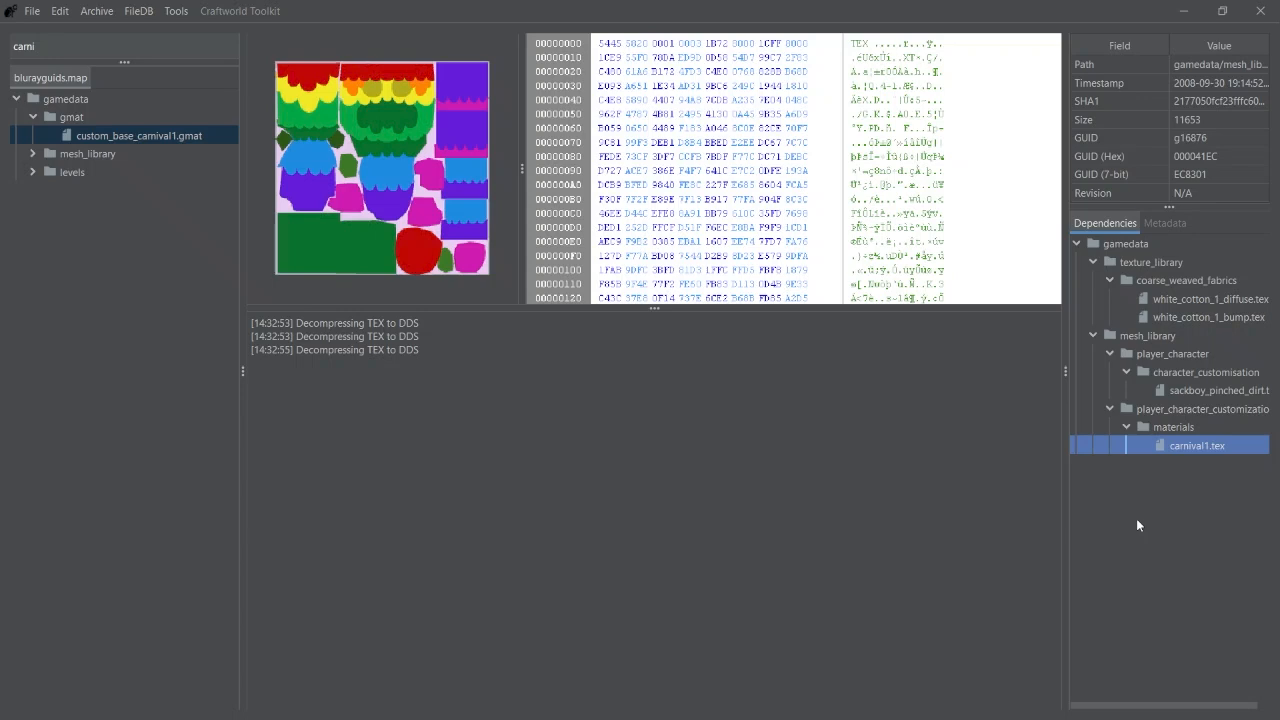
mouse_move(682, 494)
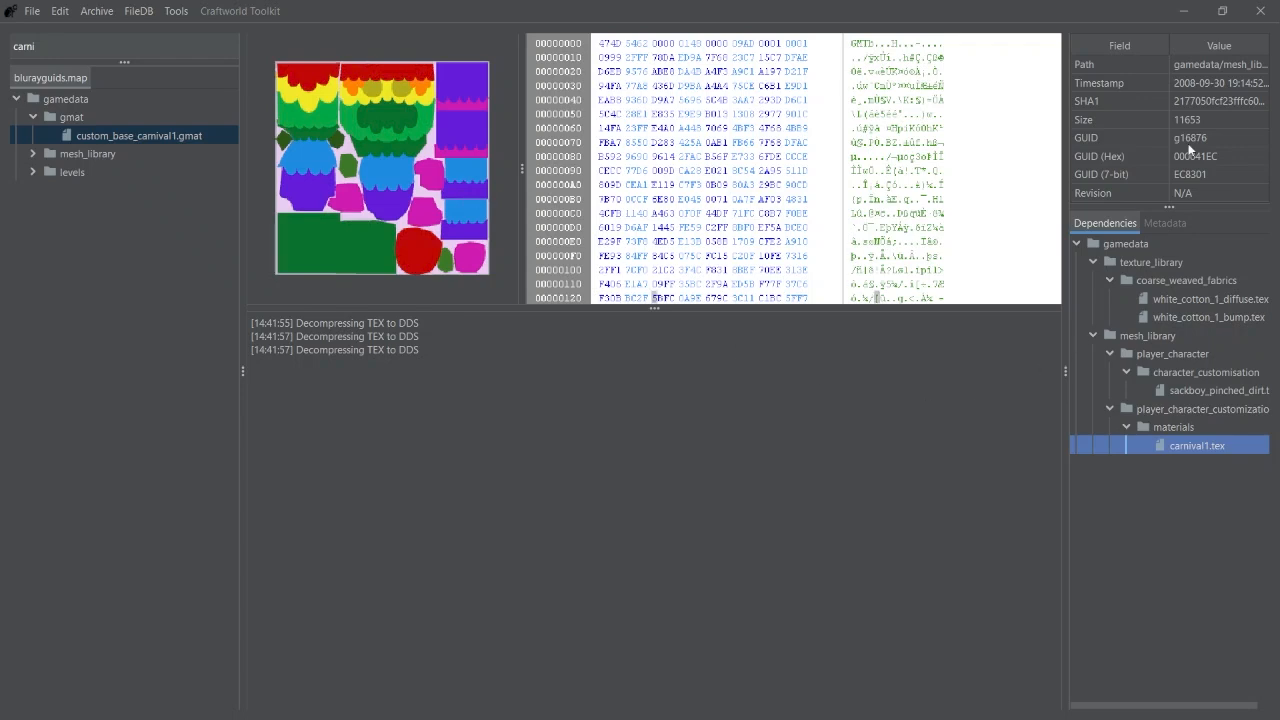
mouse_move(1188, 150)
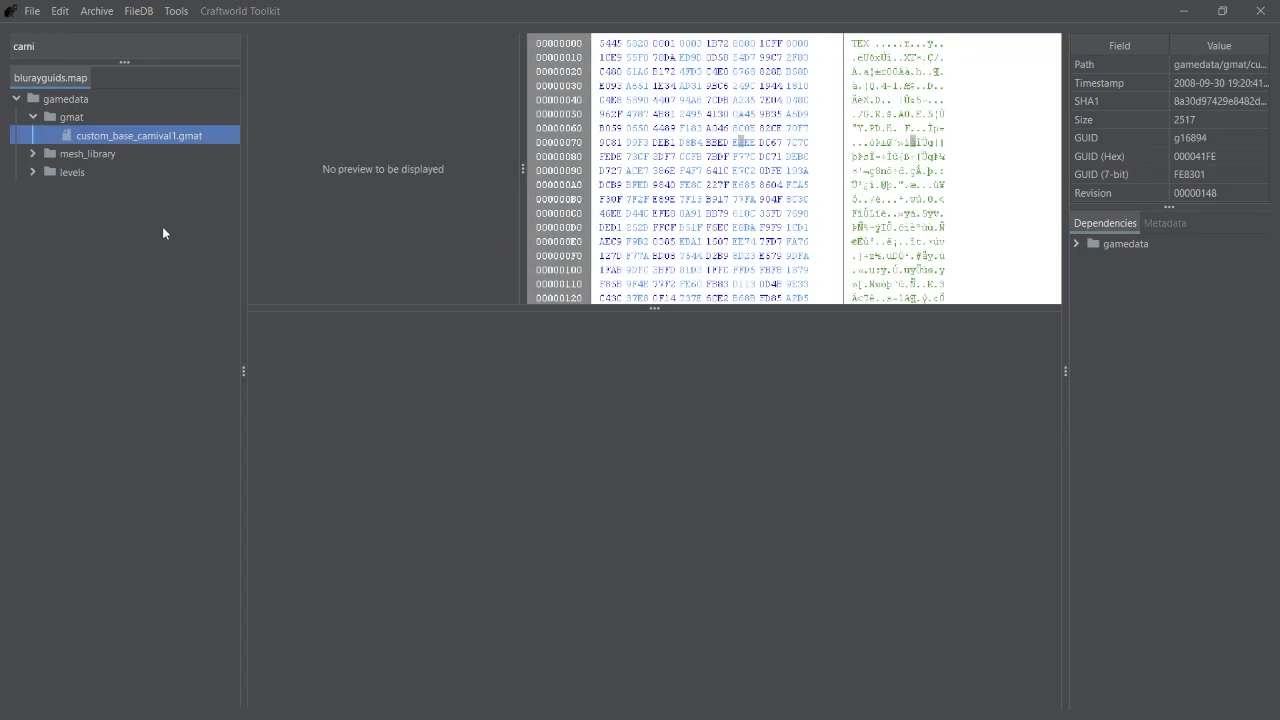
- Export custom_base_carnival1.gmat as a custom mod, saved as custom_base_carnival1.mod in the files folder
right_click(140, 136)
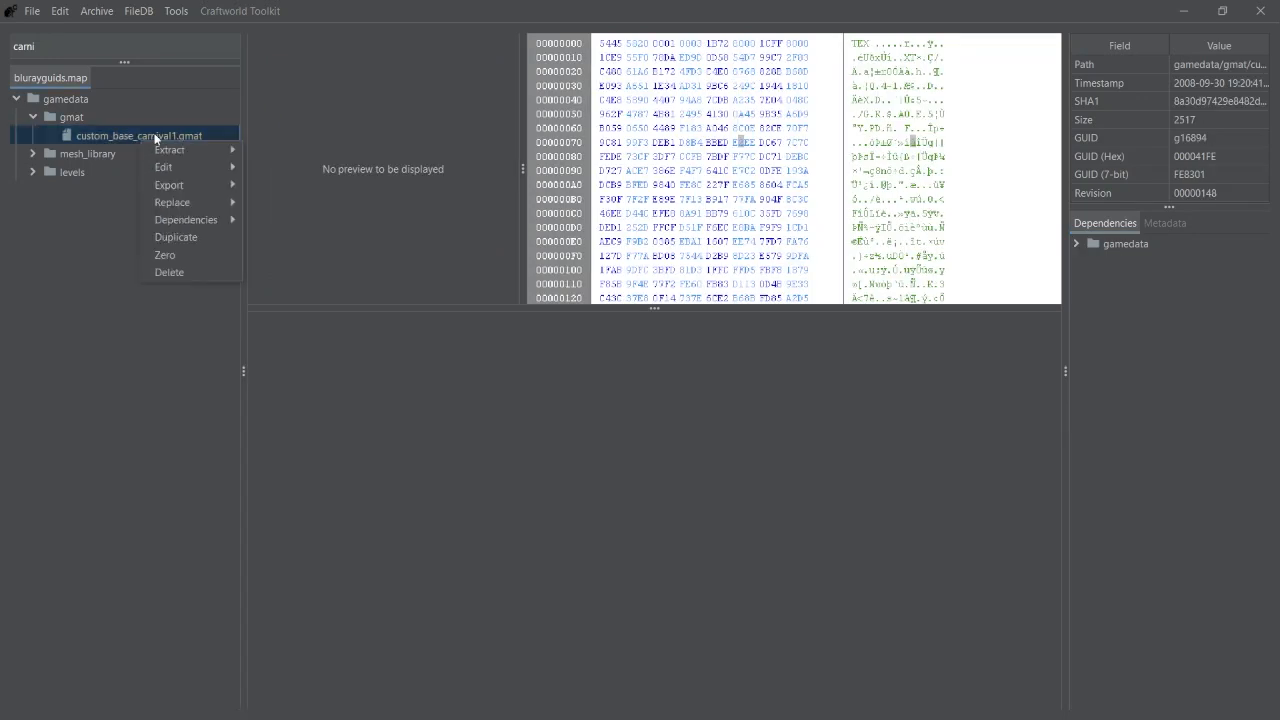
left_click(168, 184)
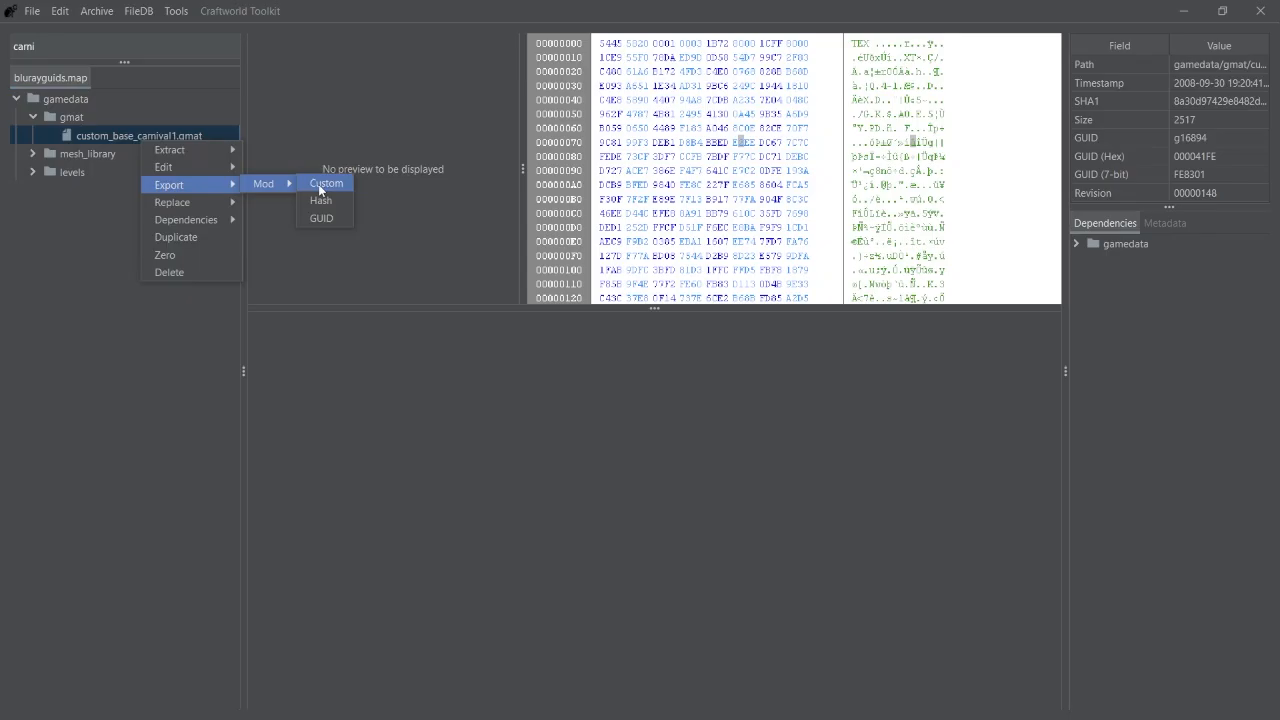
left_click(328, 184)
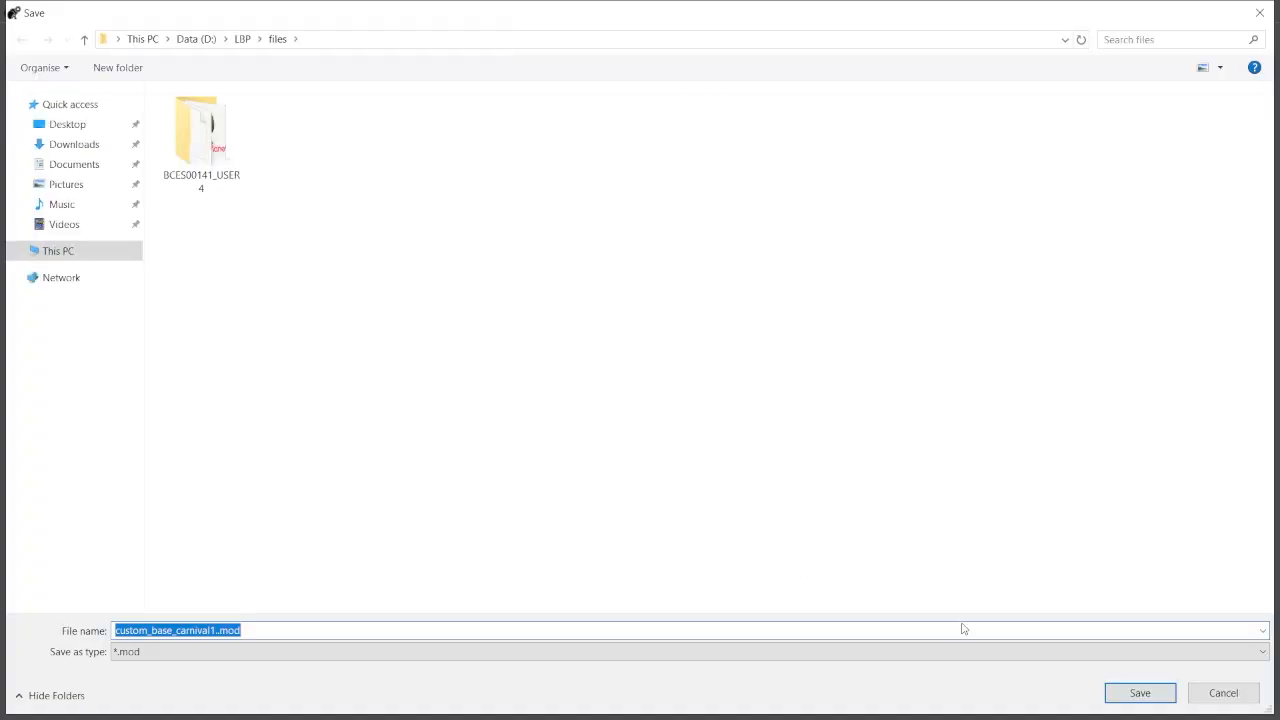
left_click(1140, 692)
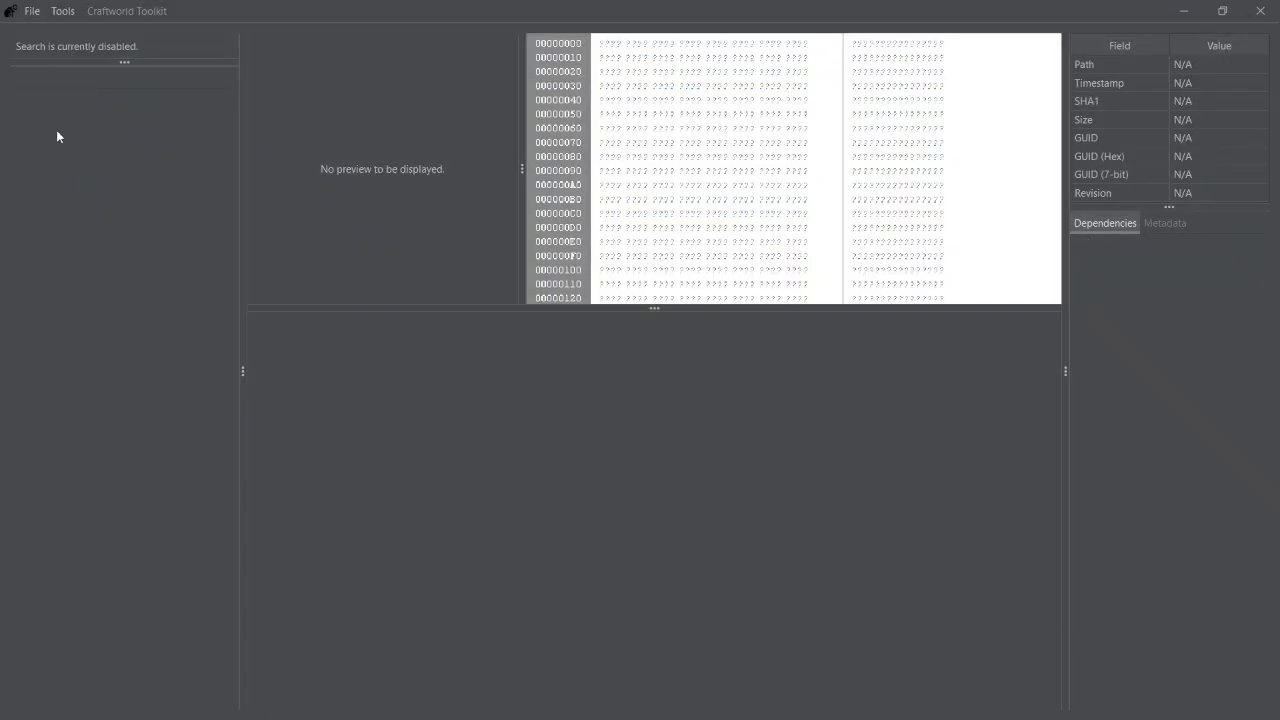
- Install bluebear.mod from D:\LBP into the open profile, adding the Blue Bear Skin plan
left_click(32, 12)
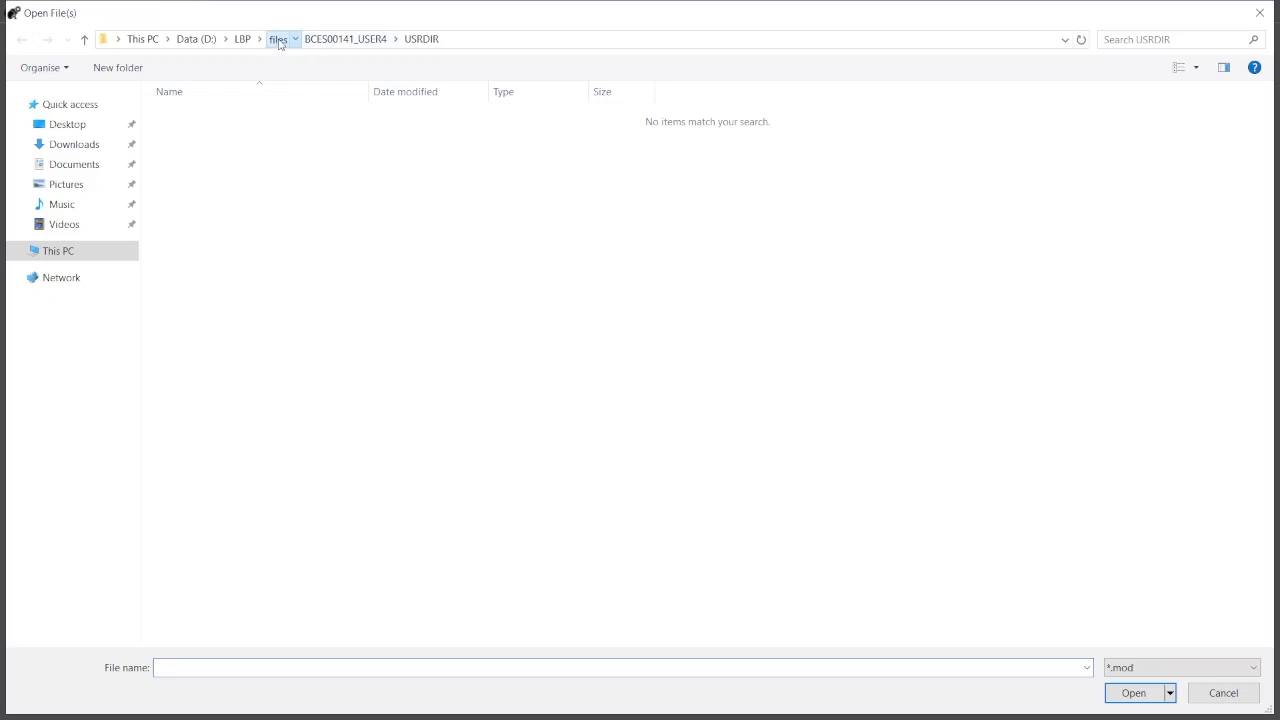
left_click(280, 40)
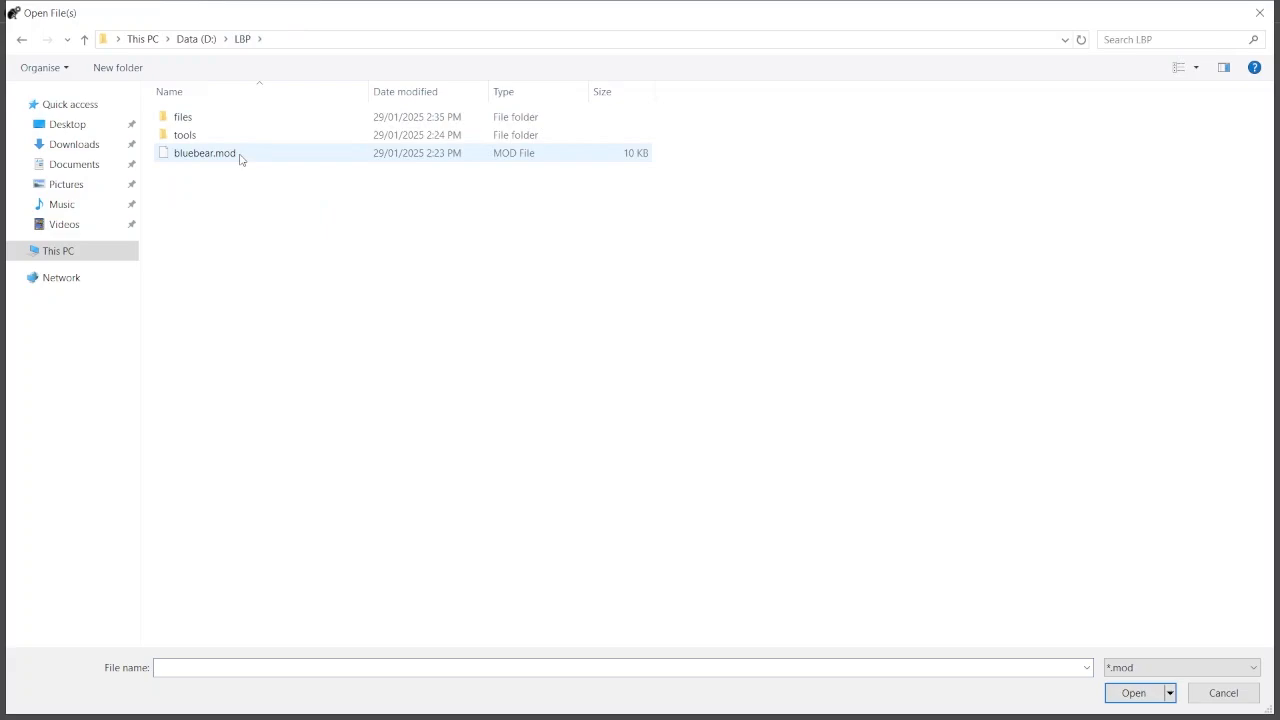
left_click(1132, 692)
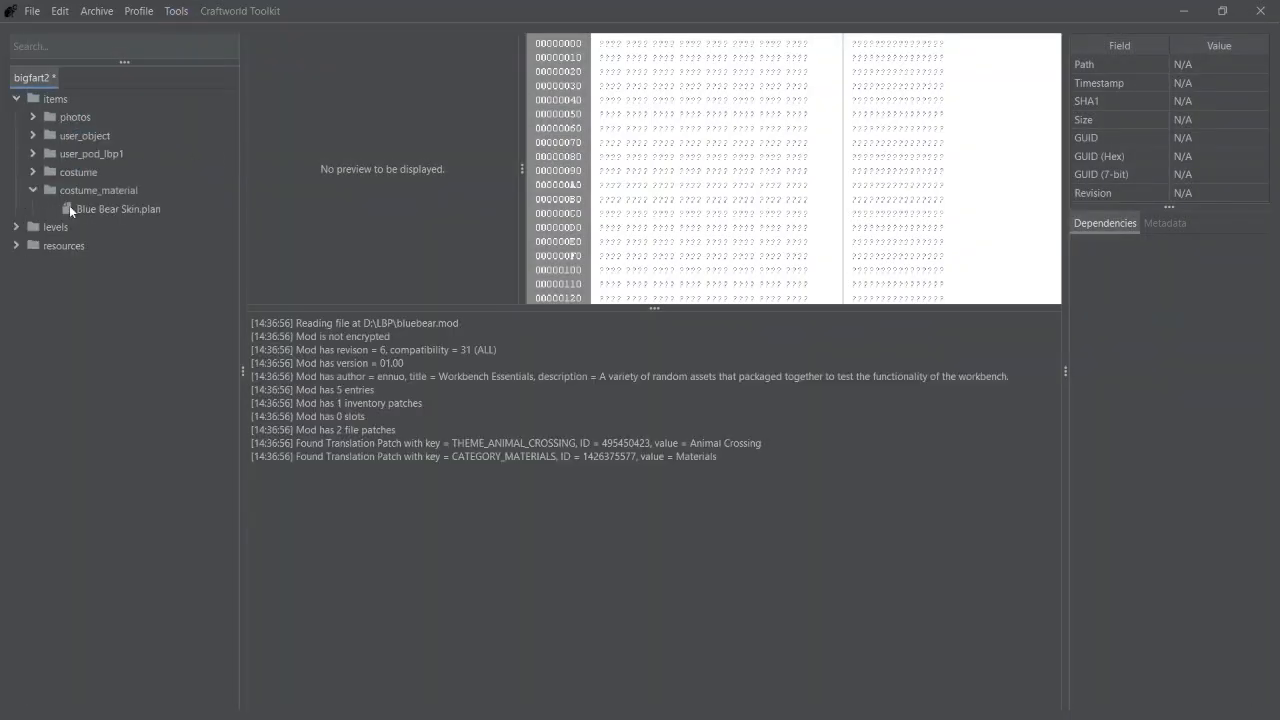
- Inspect the Blue Bear Skin plan, preview texture 1378382.tex and copy its SHA1 hash
left_click(118, 208)
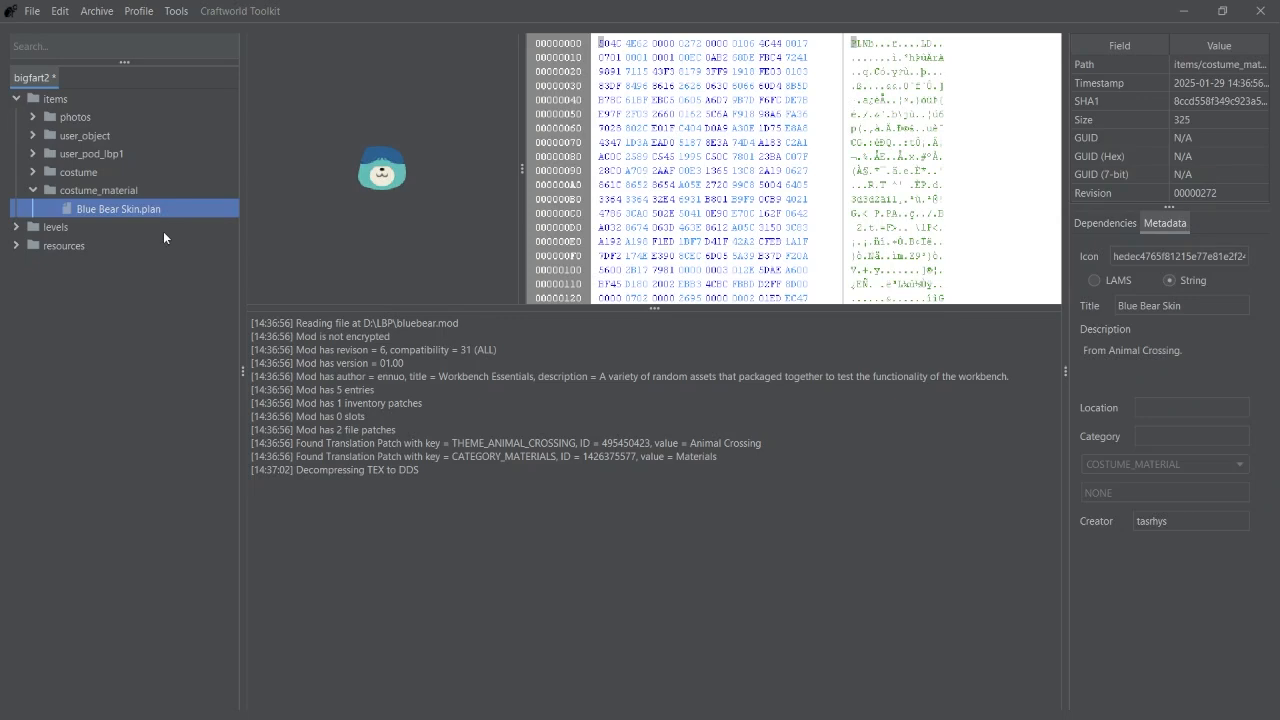
mouse_move(118, 296)
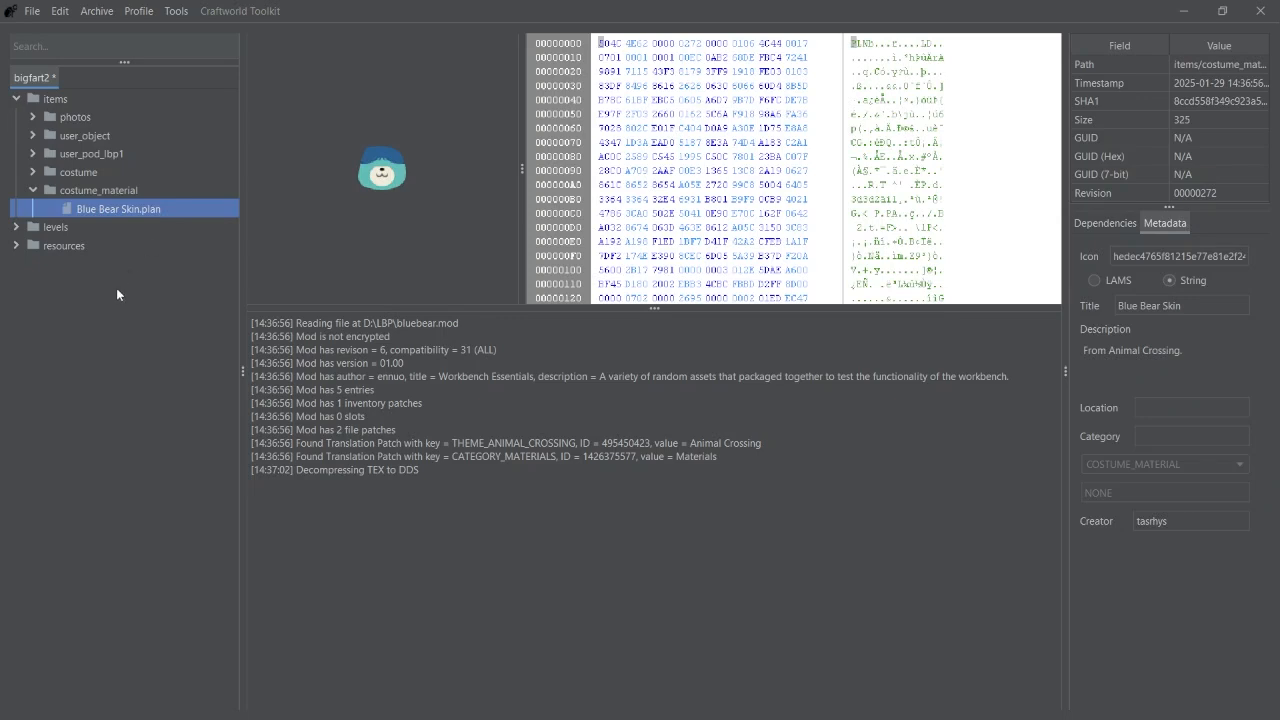
mouse_move(304, 182)
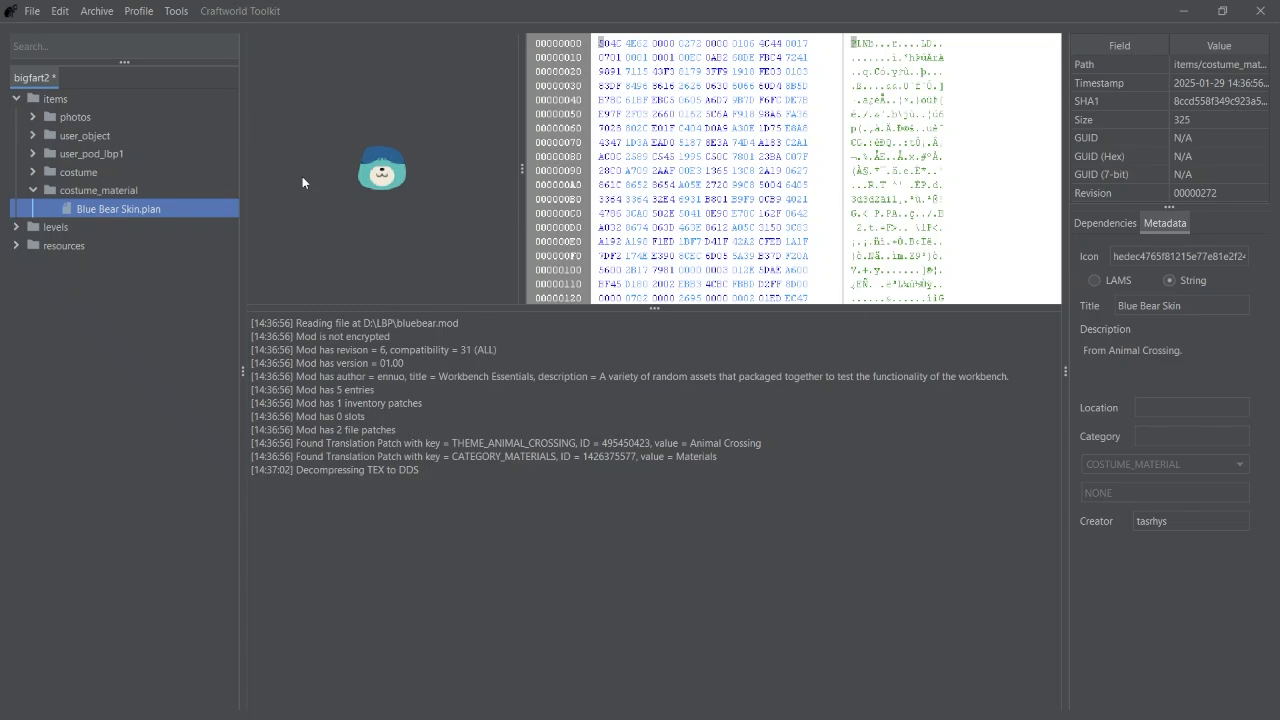
left_click(16, 246)
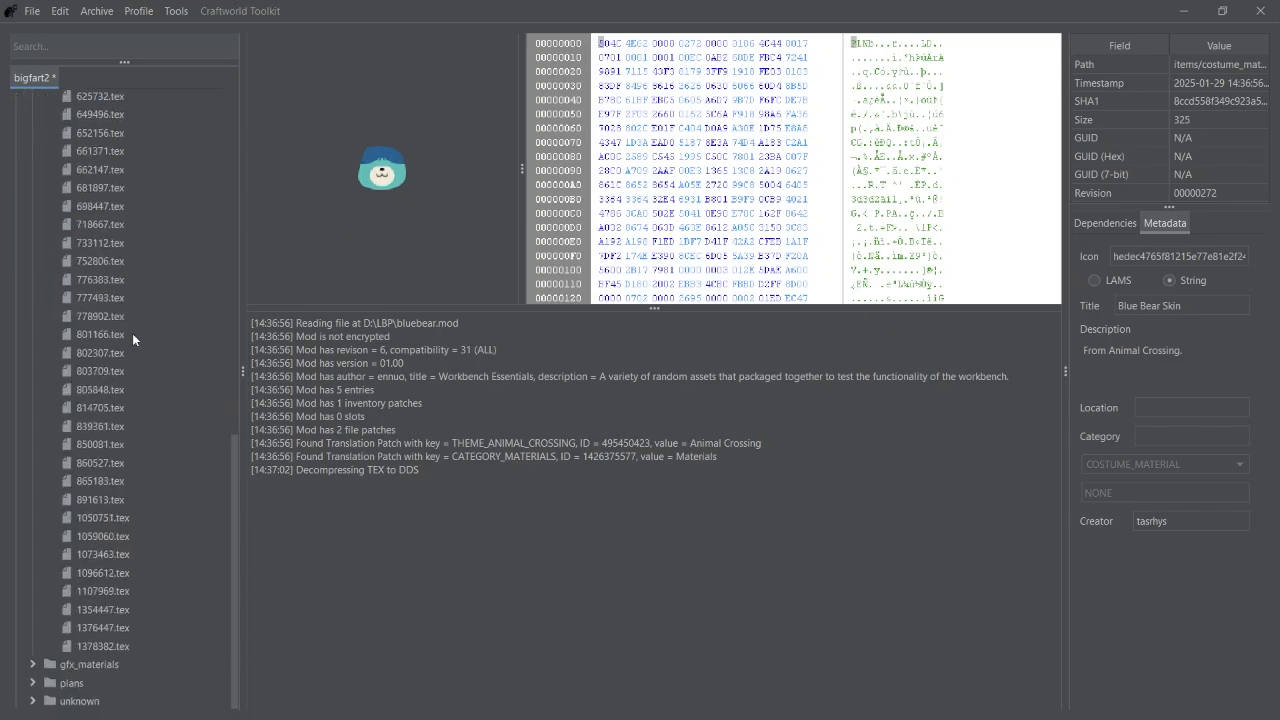
left_click(102, 644)
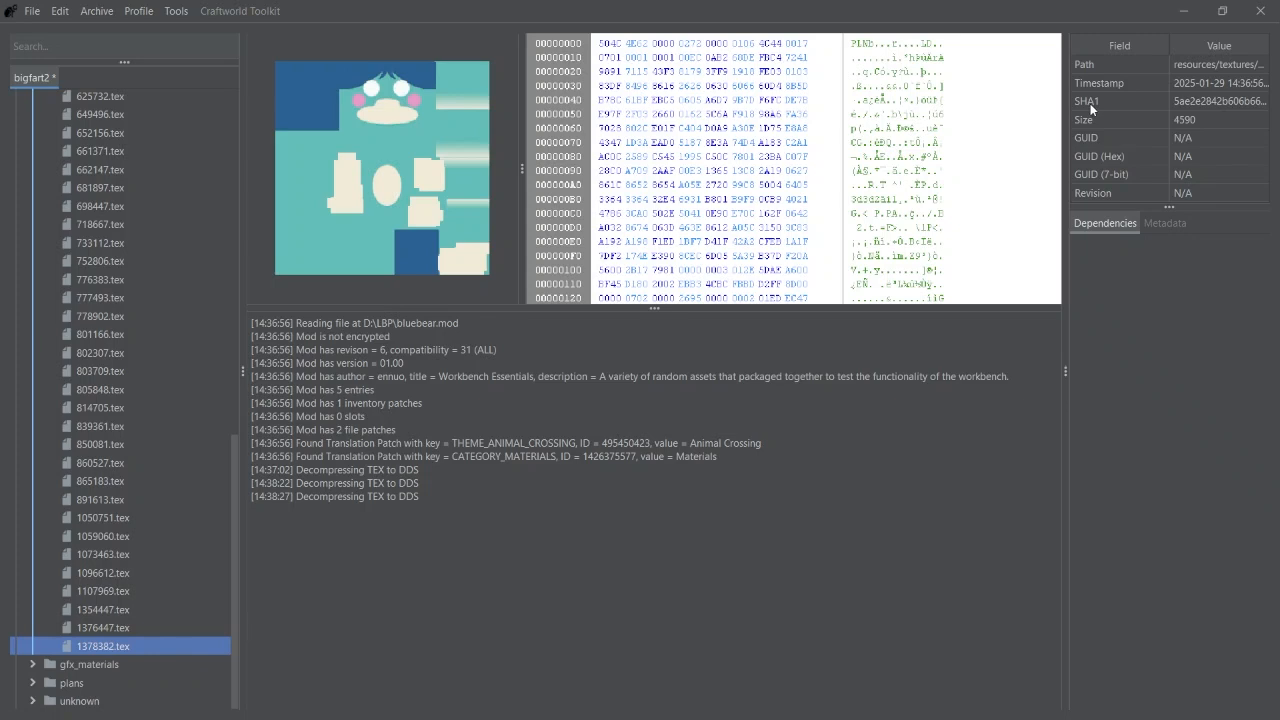
left_click(1218, 100)
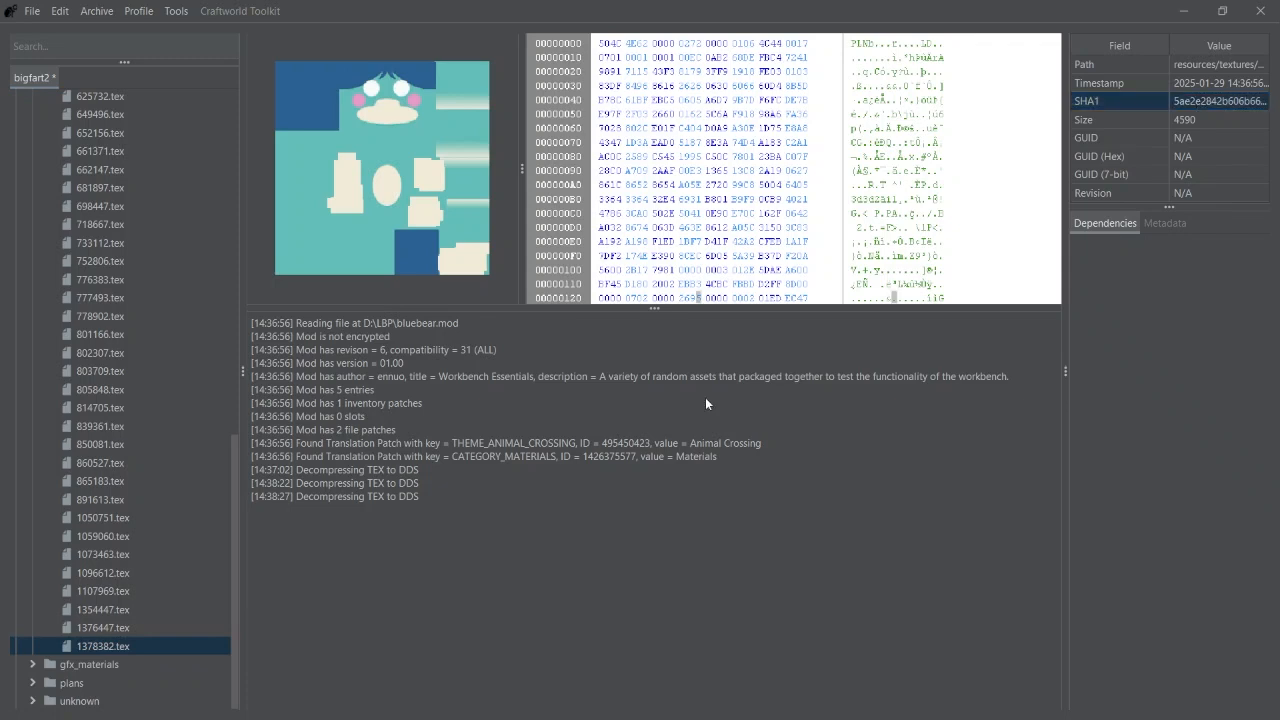
mouse_move(436, 350)
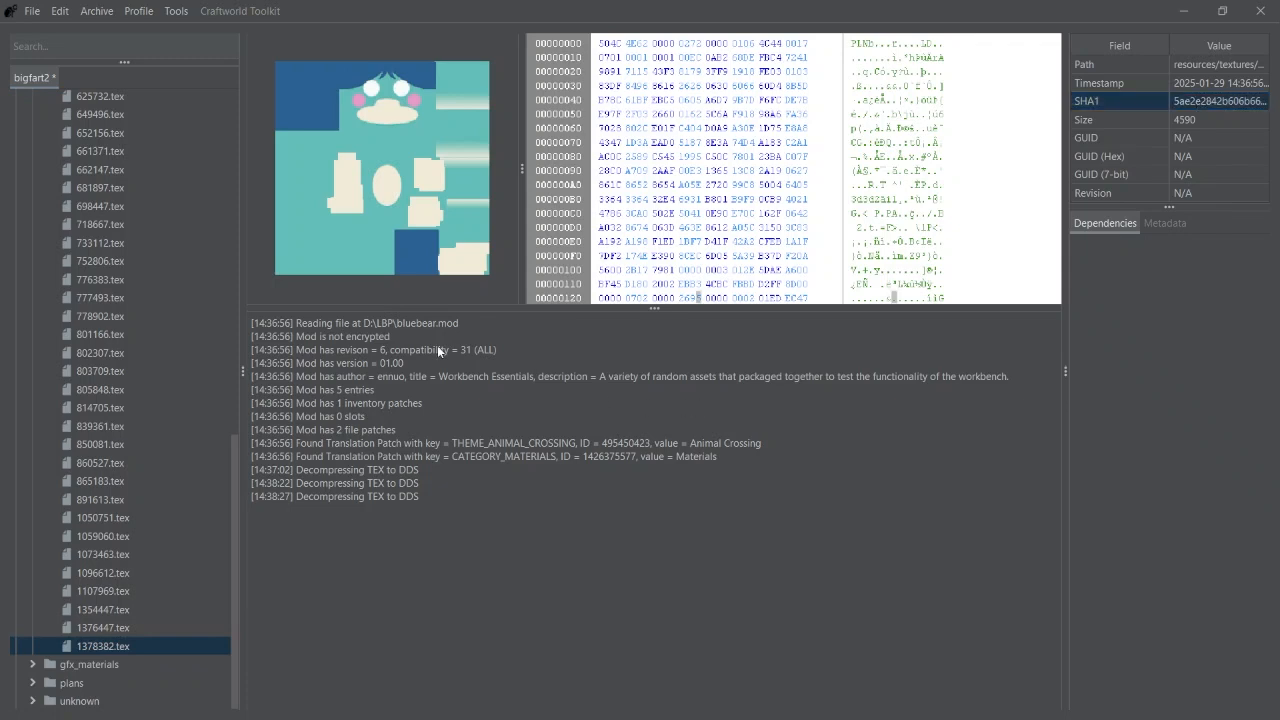
- Install custom_base_carnival1.mod from the files folder via Tools > Install Mod
left_click(176, 12)
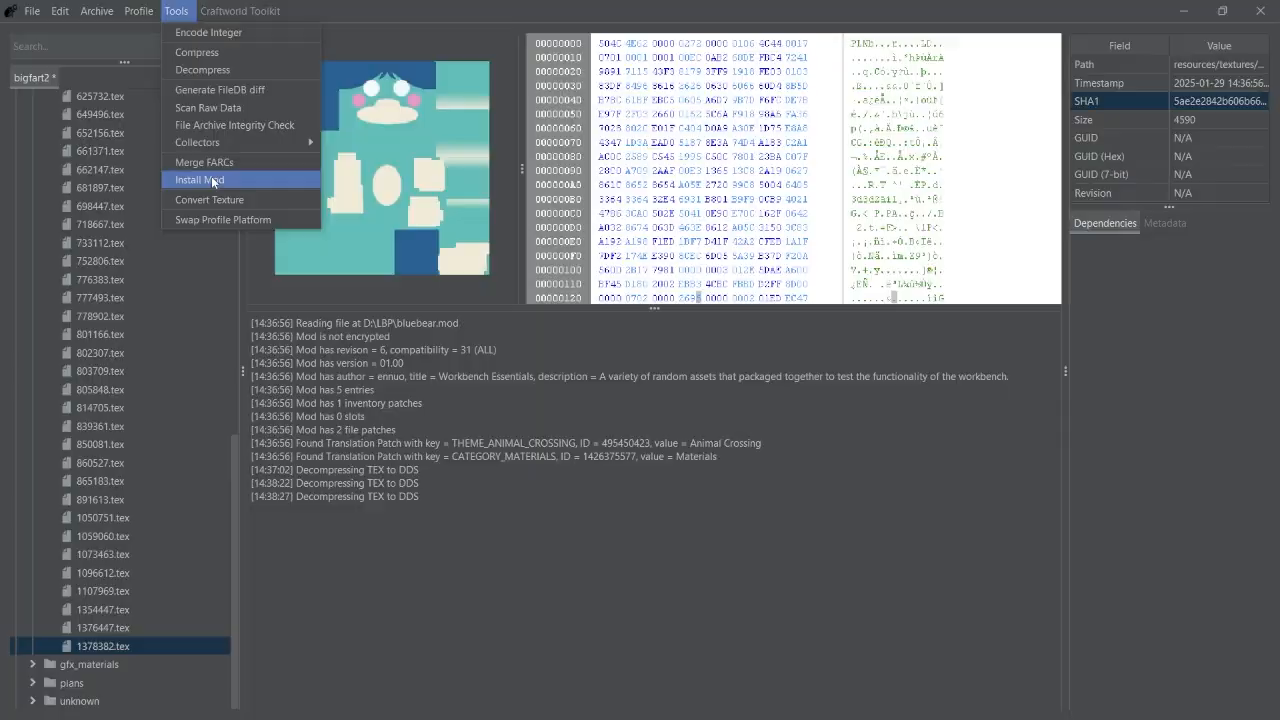
left_click(200, 180)
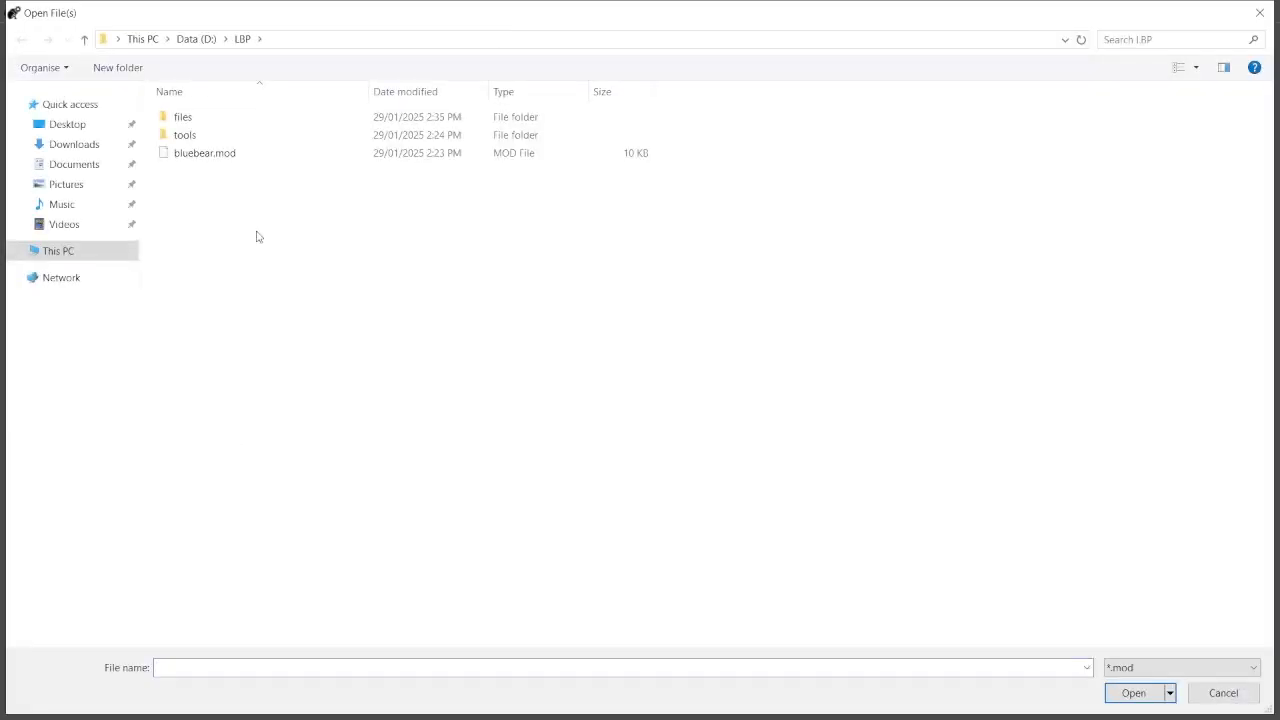
double_click(184, 116)
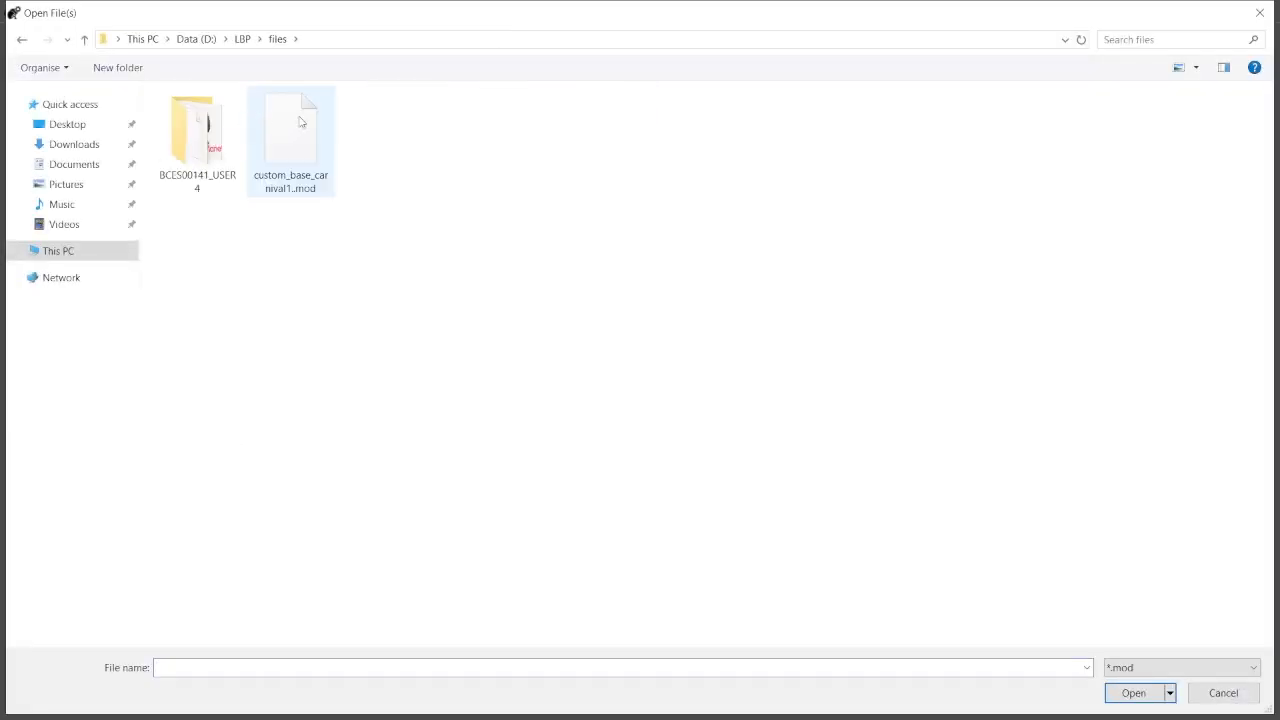
left_click(292, 124)
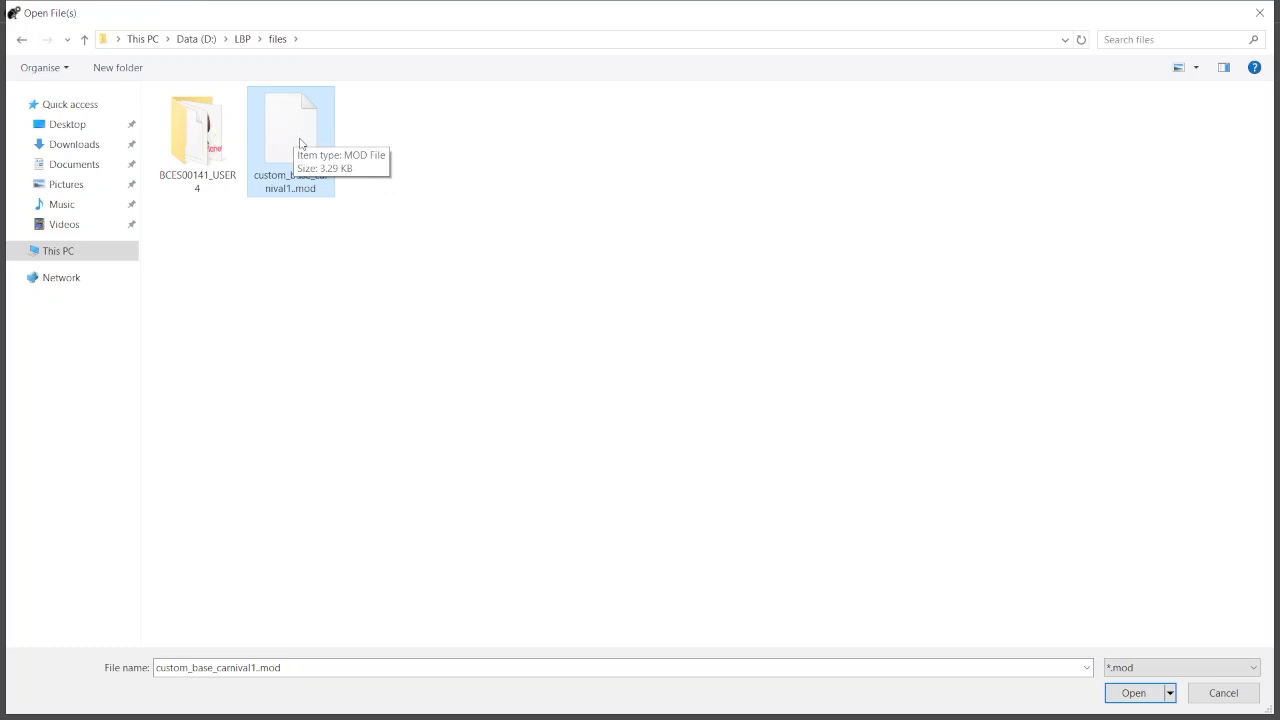
left_click(1132, 692)
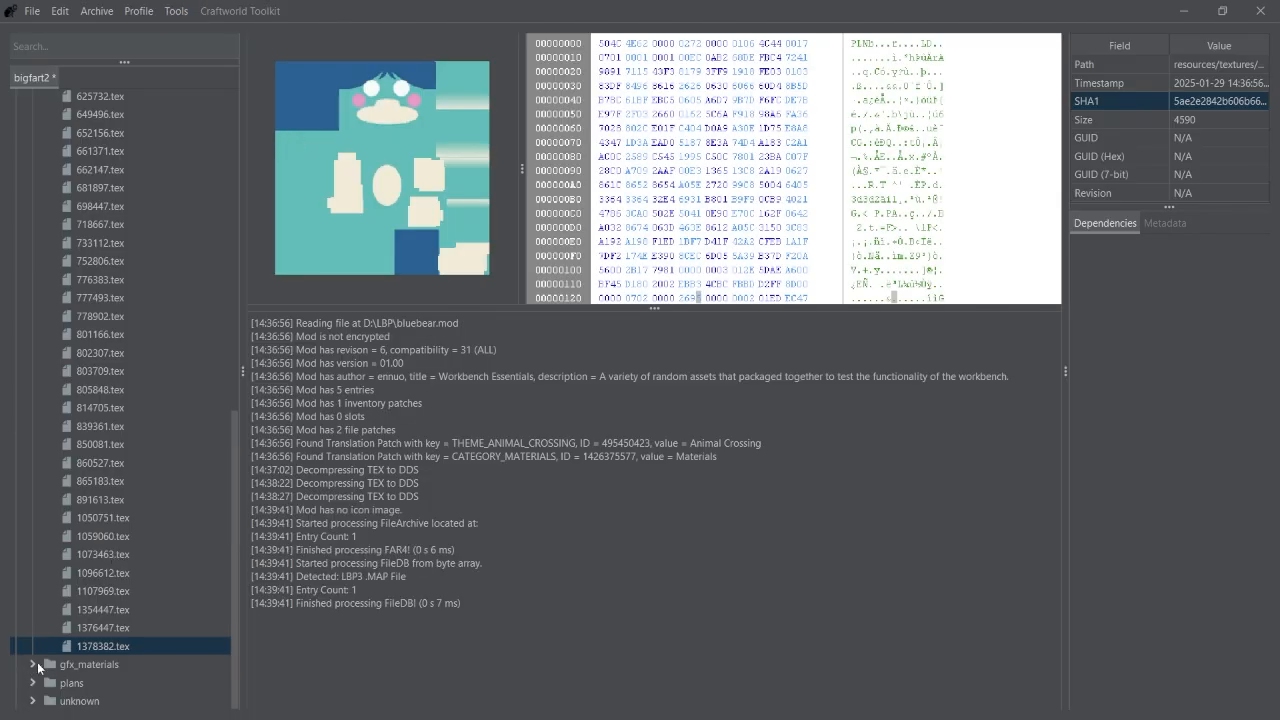
- In Dependinator, swap material 1385840.gmt's g16876 texture for 1378382.tex and save
left_click(104, 664)
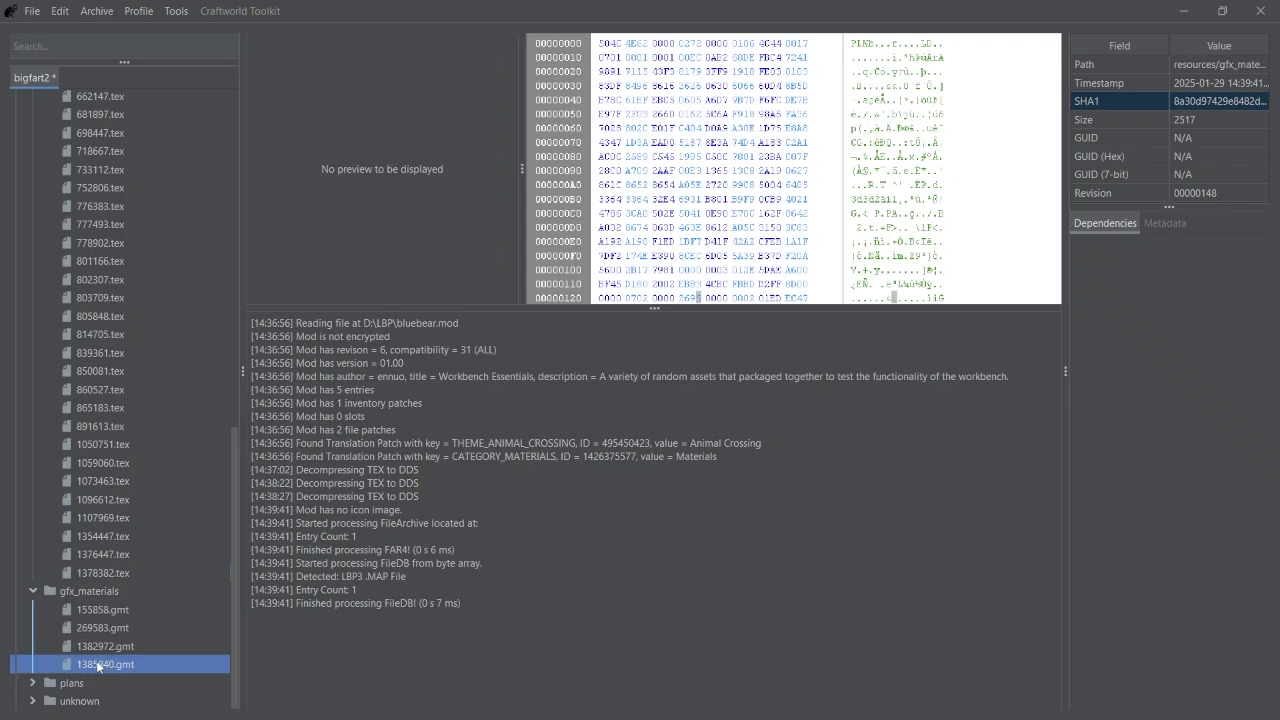
right_click(96, 664)
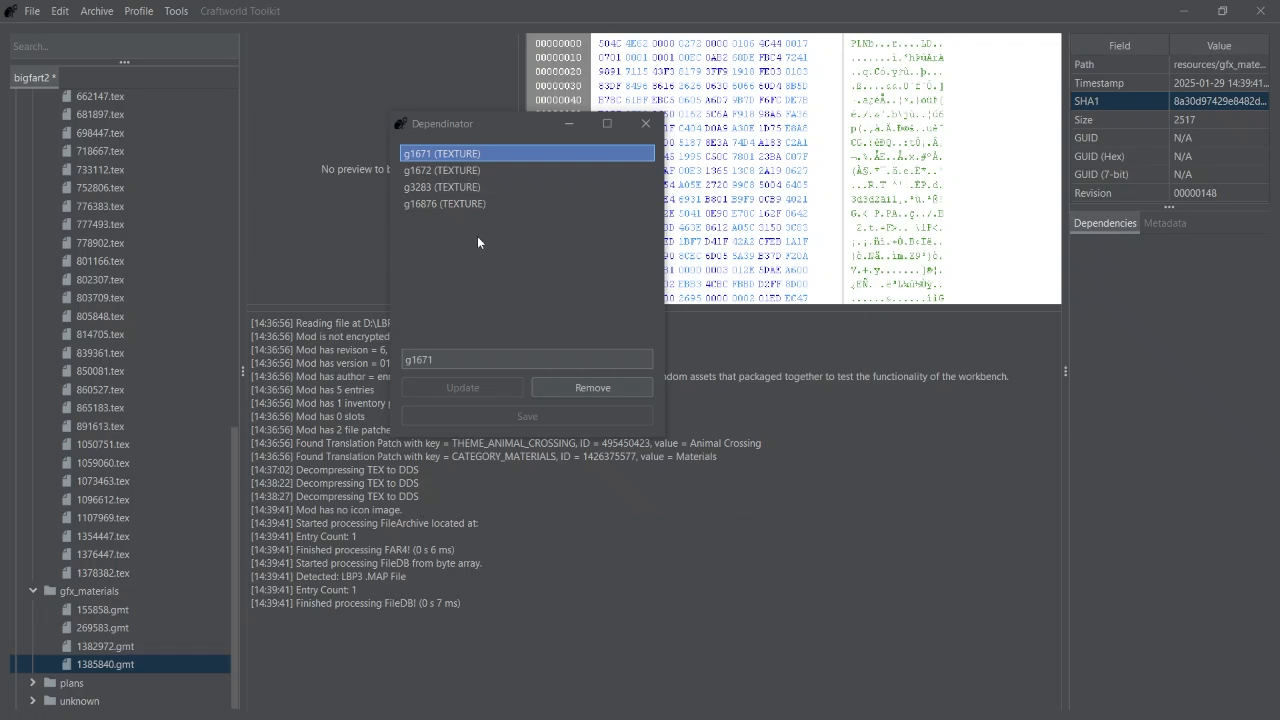
mouse_move(468, 236)
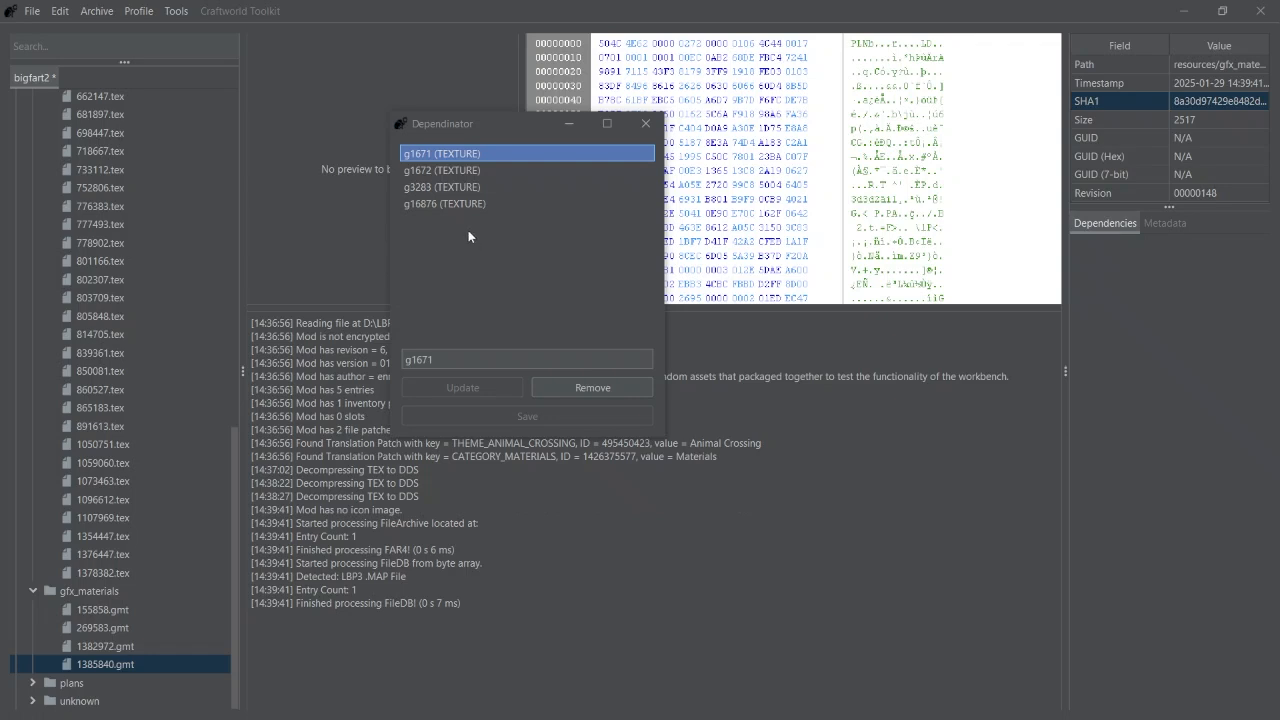
mouse_move(460, 246)
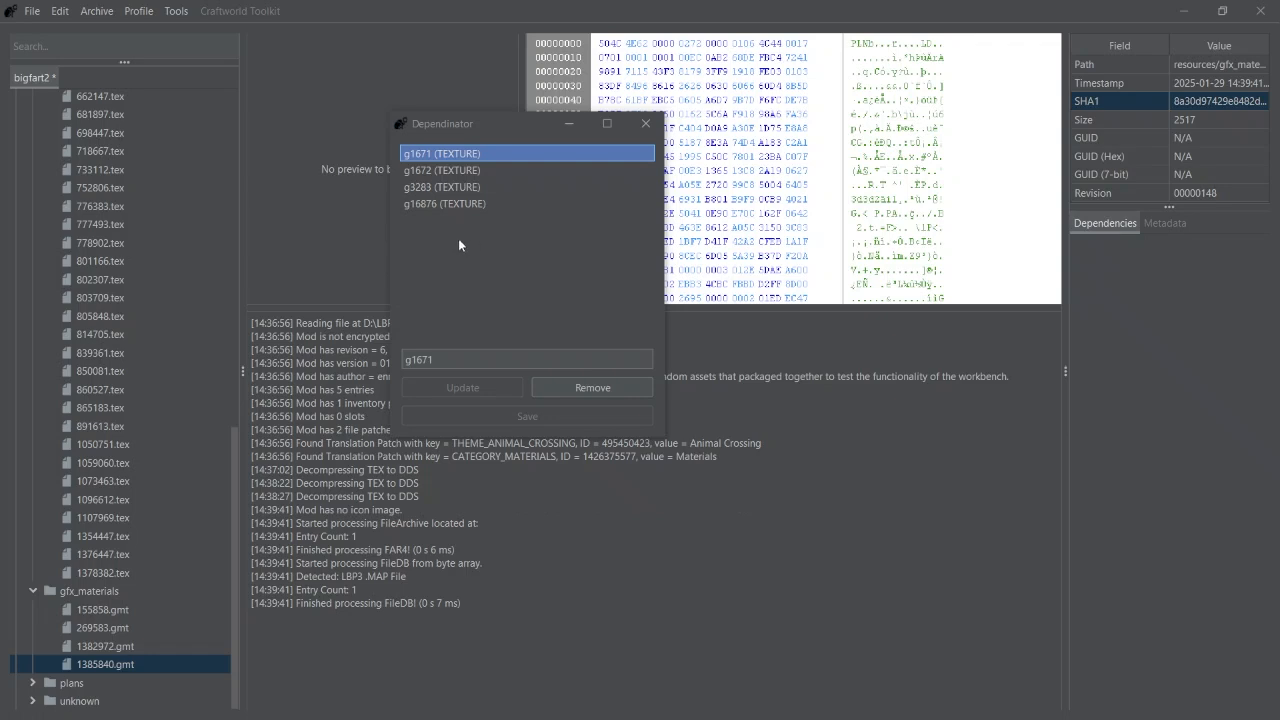
left_click(444, 204)
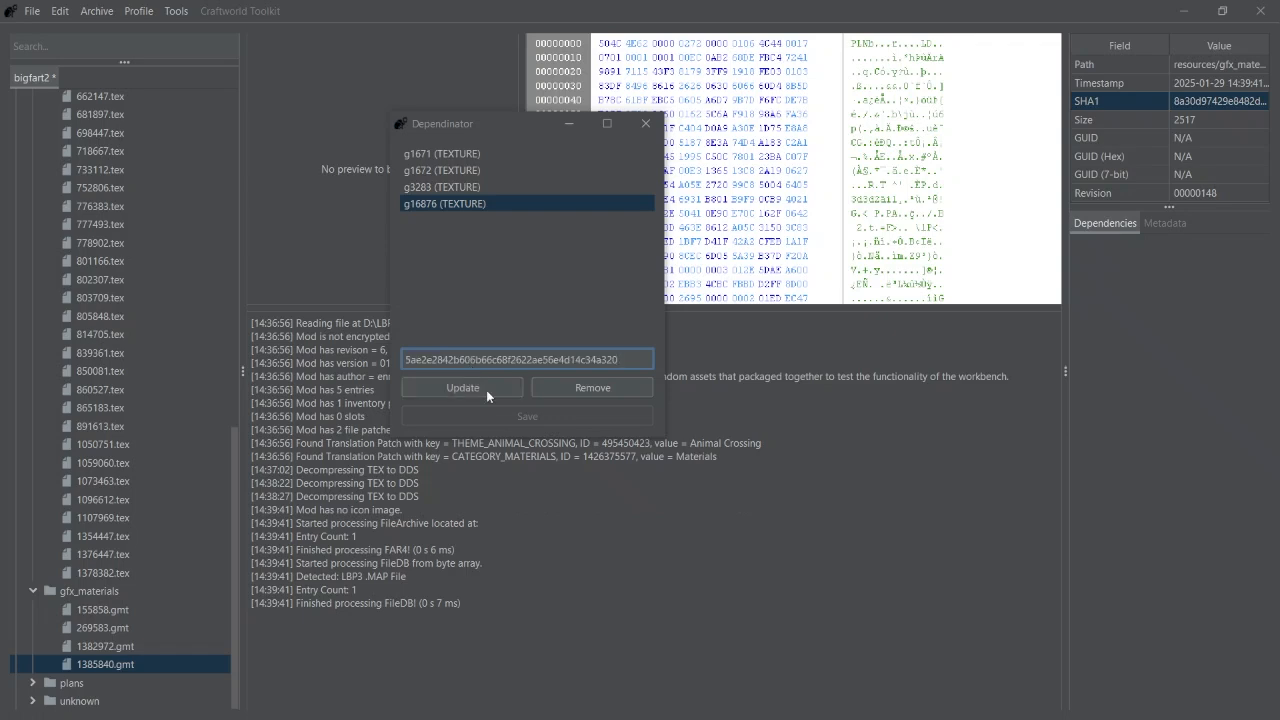
left_click(460, 388)
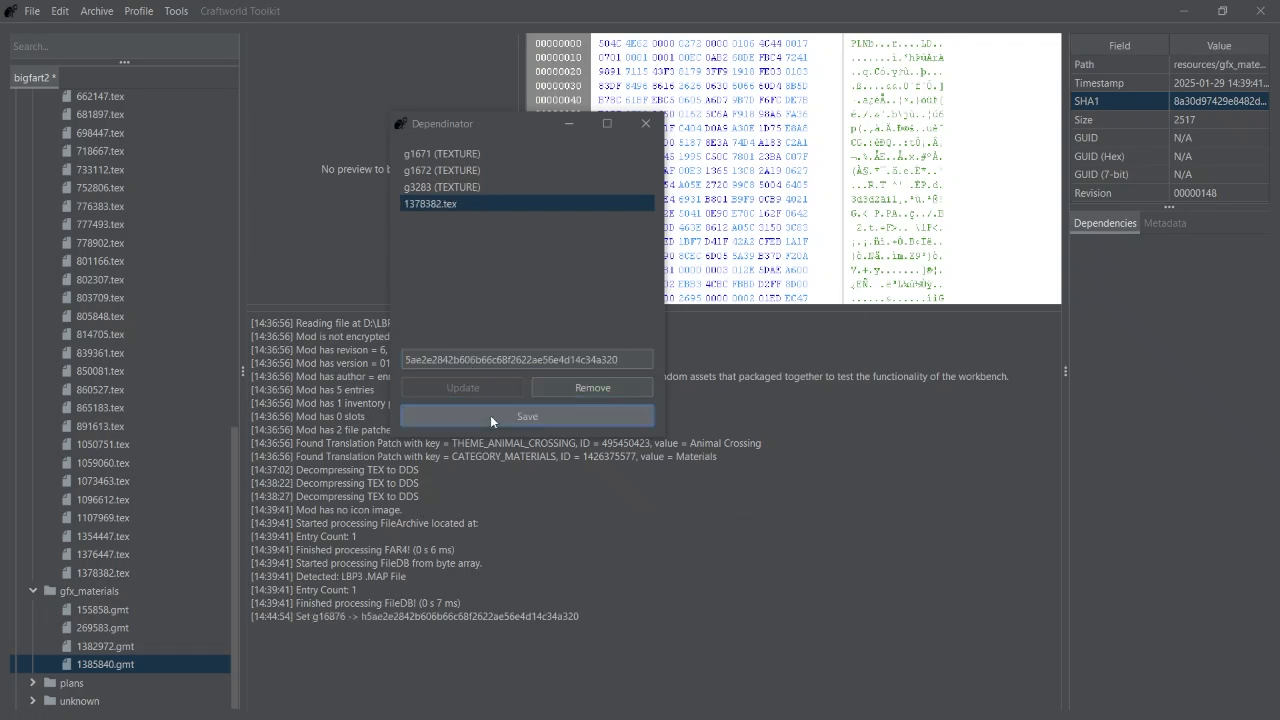
left_click(526, 416)
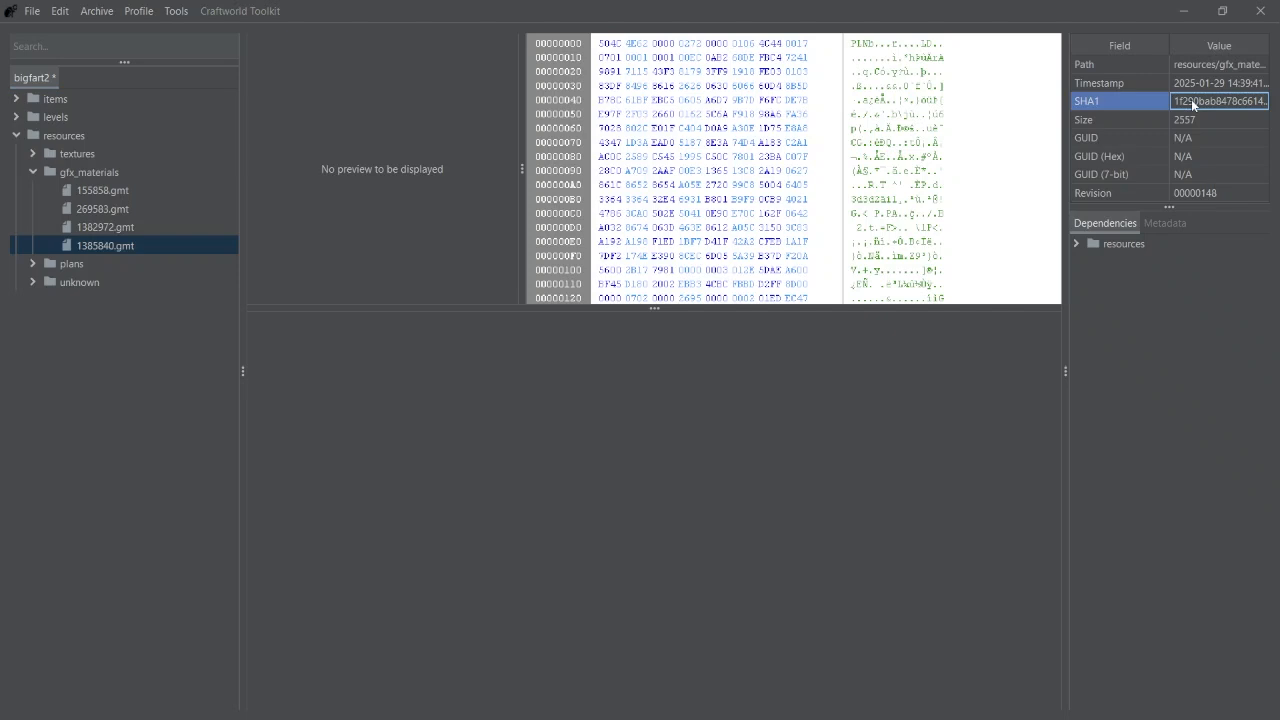
- In Dependinator, repoint Blue Bear Skin.plan from 1382972.gmt to 1385840.gmt and save
left_click(16, 98)
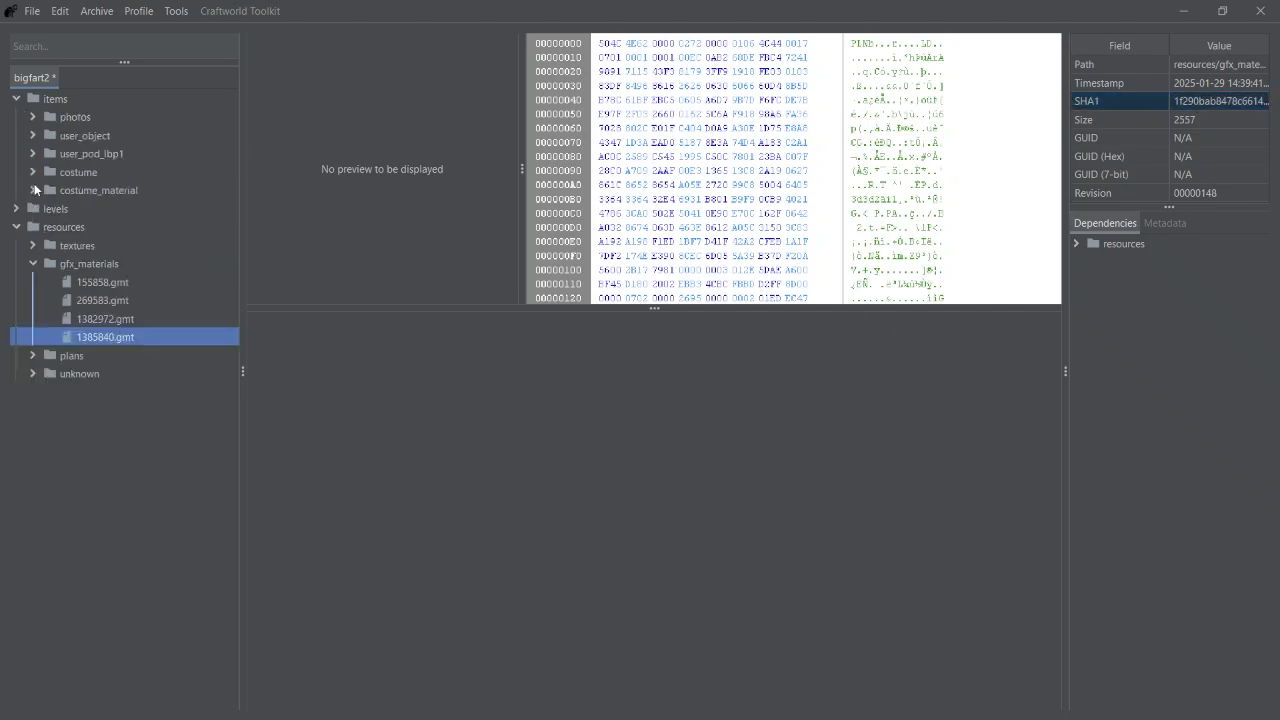
left_click(116, 208)
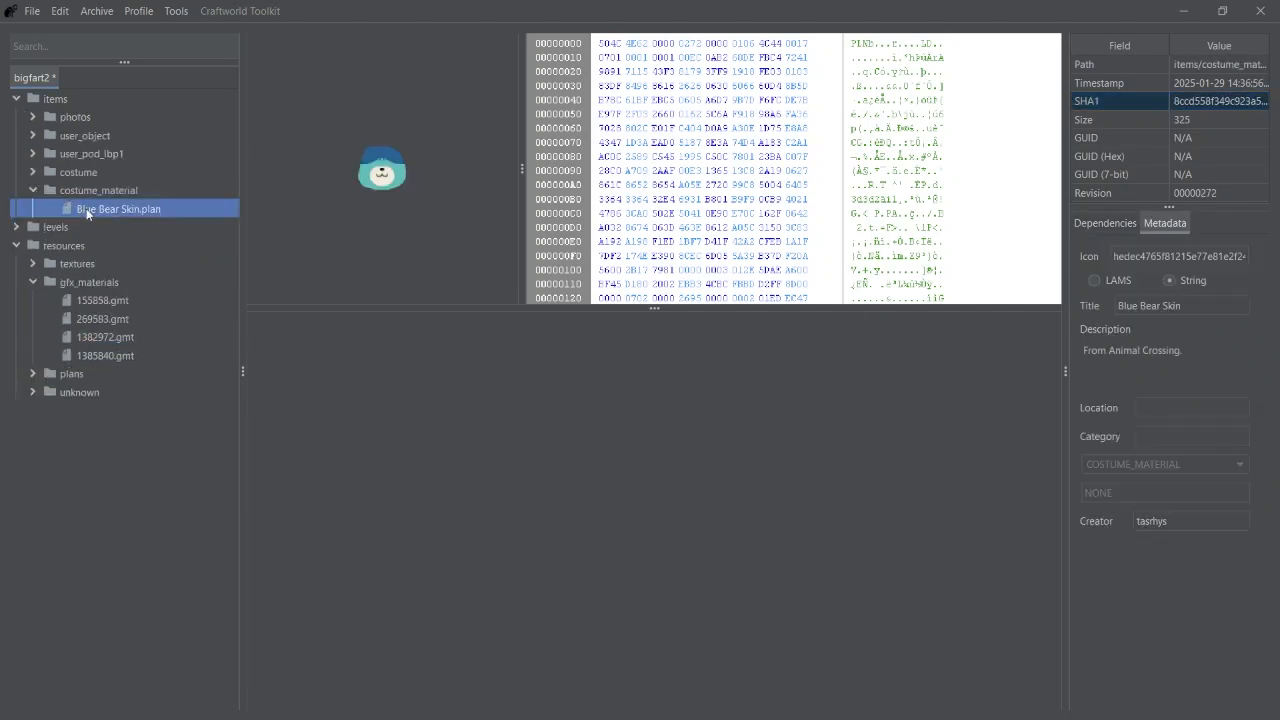
right_click(116, 208)
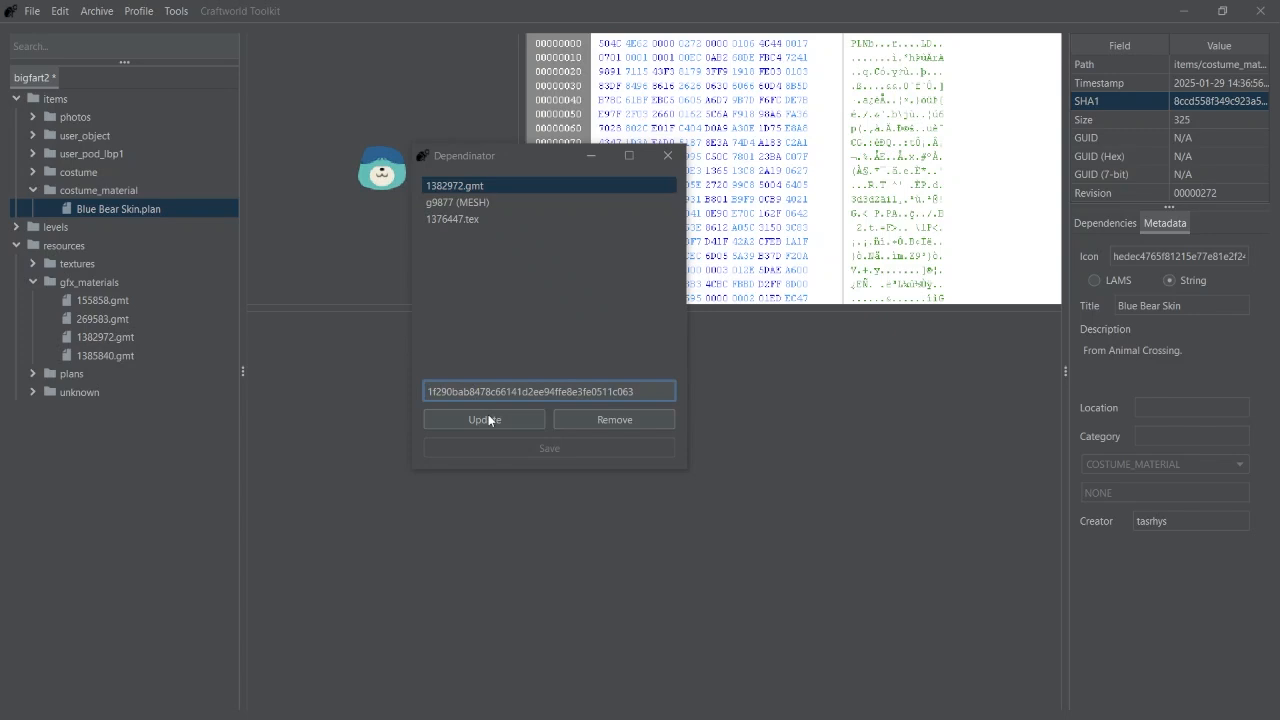
left_click(484, 420)
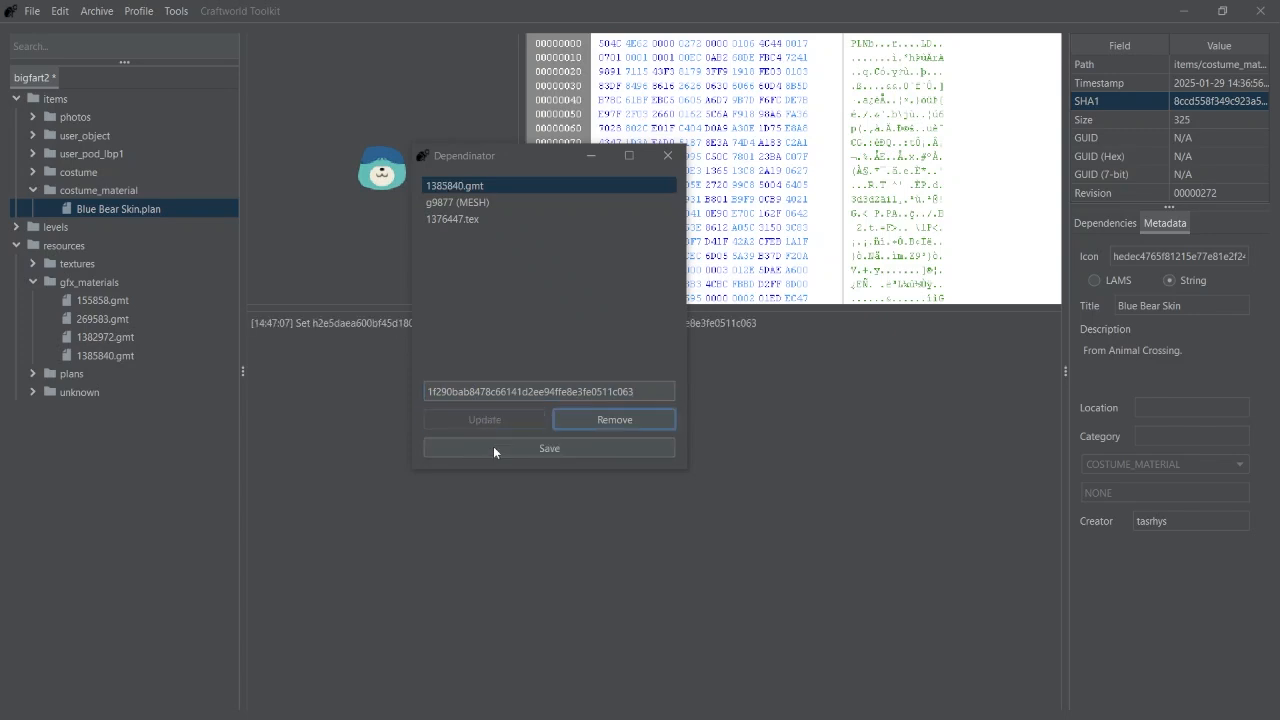
left_click(548, 448)
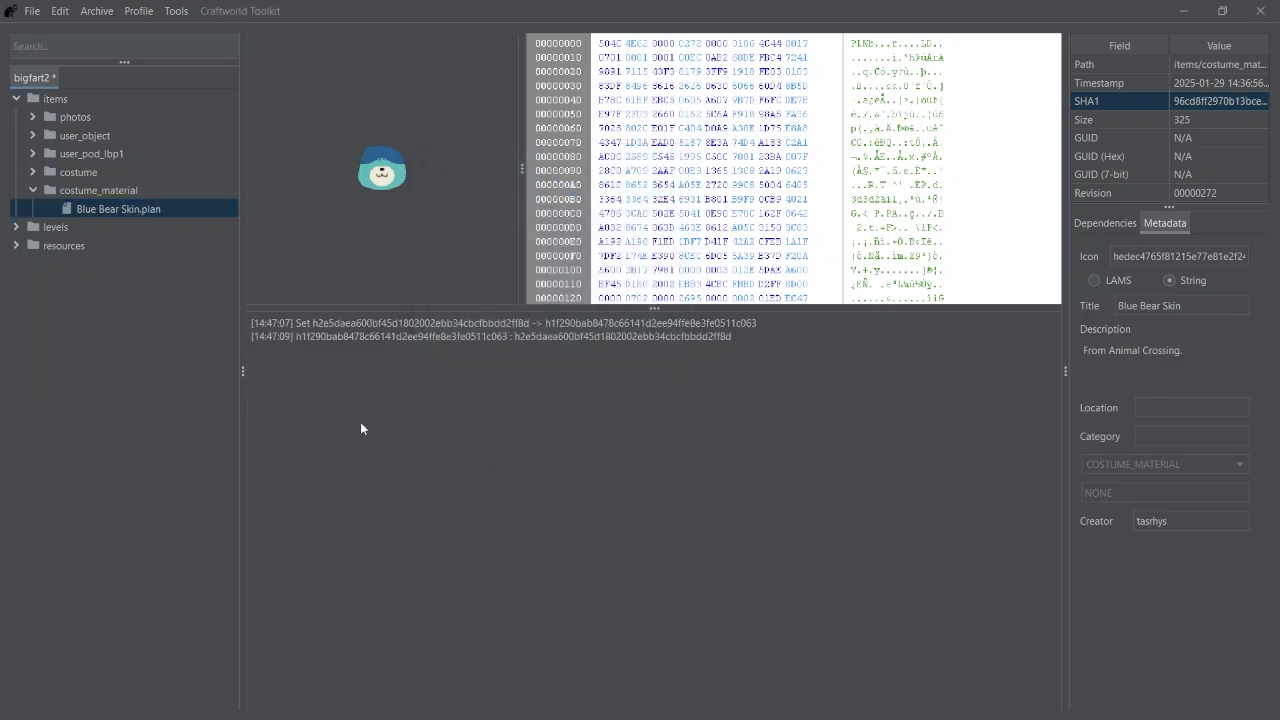
right_click(118, 208)
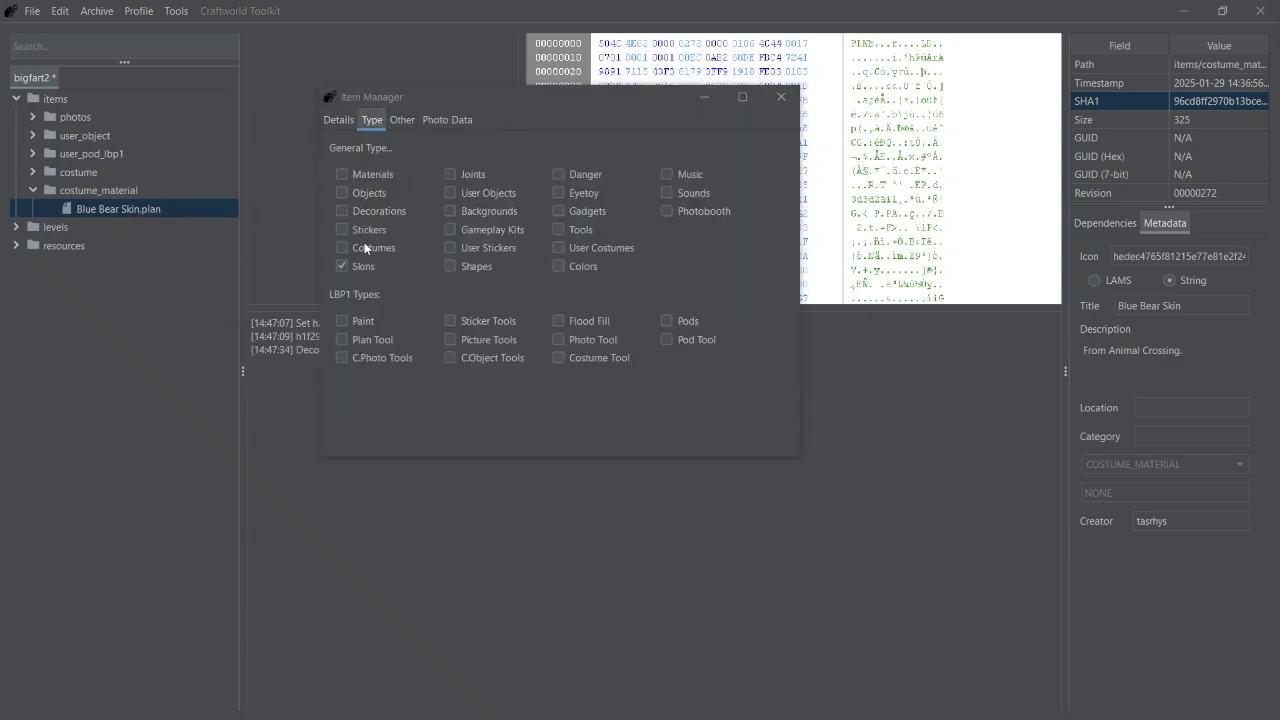
- Mark Blue Bear Skin.plan as a Costumes item in Item Manager and begin exporting it as a mod
left_click(342, 248)
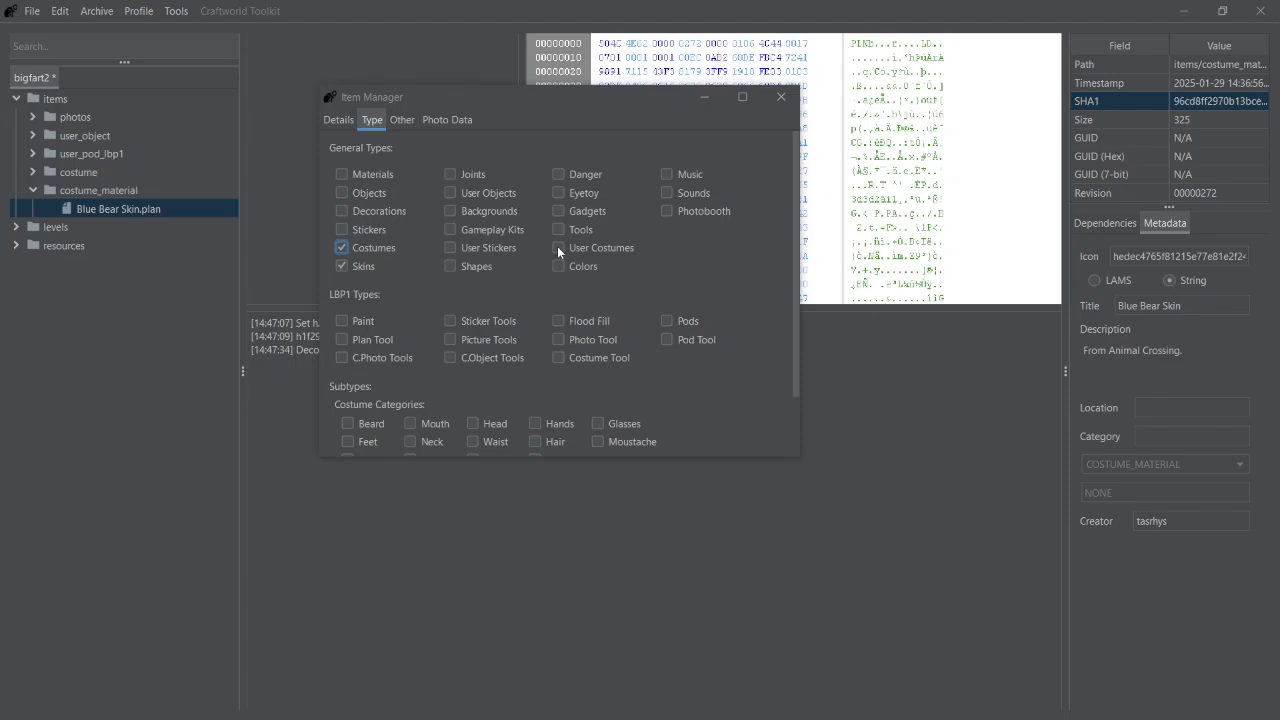
left_click(558, 248)
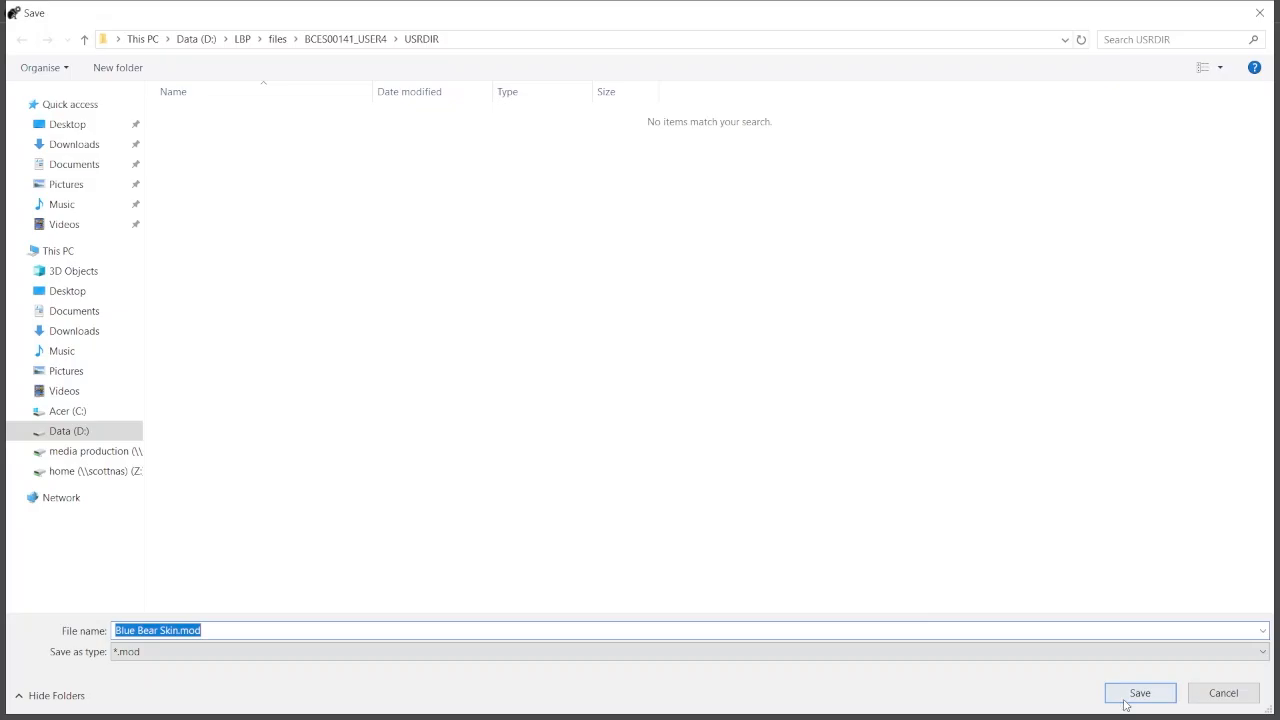
- Save Blue Bear Skin.mod into the USRDIR folder
left_click(1140, 692)
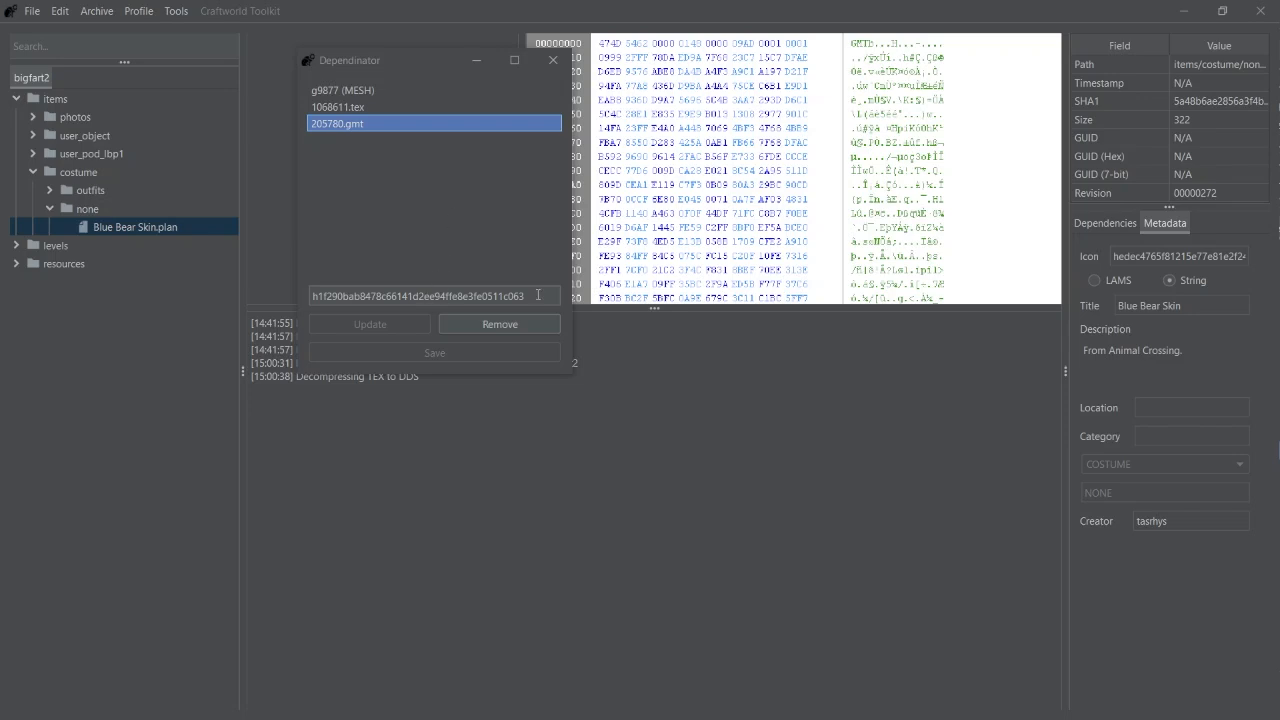
- Select the whole hash in the replacement field for 205780.gmt in Blue Bear Skin.plan's dependencies
triple_click(432, 296)
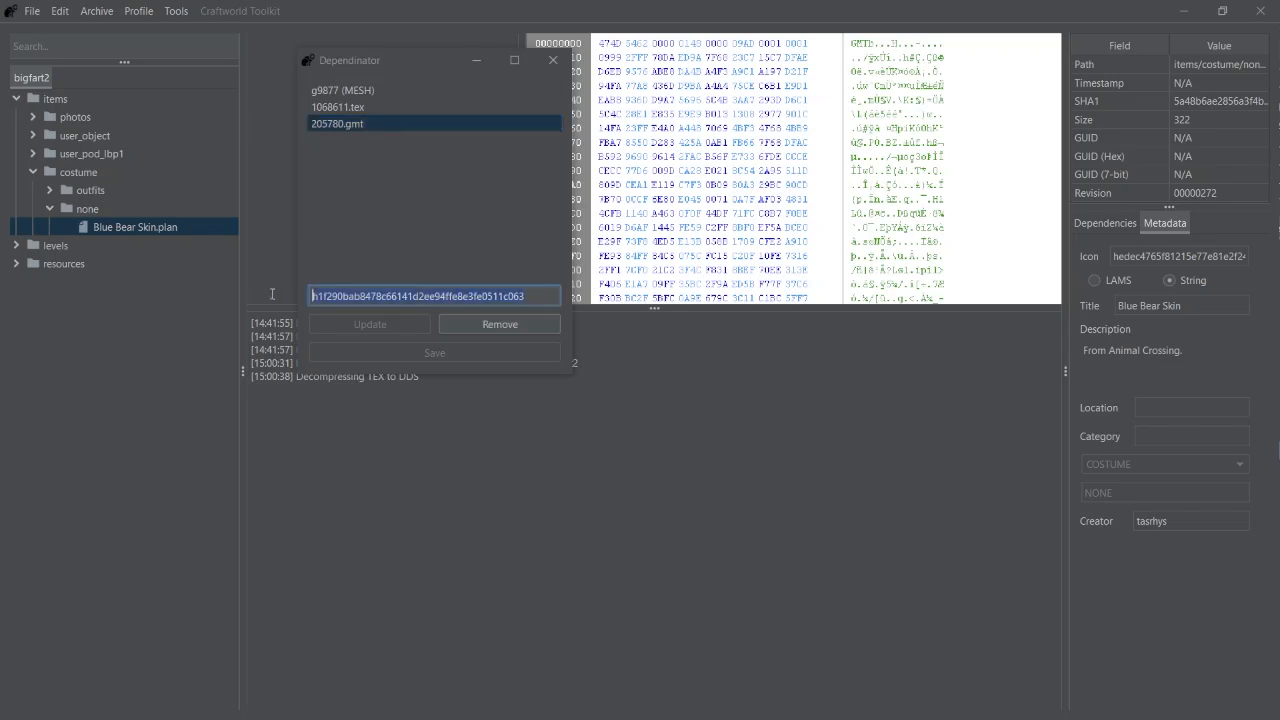